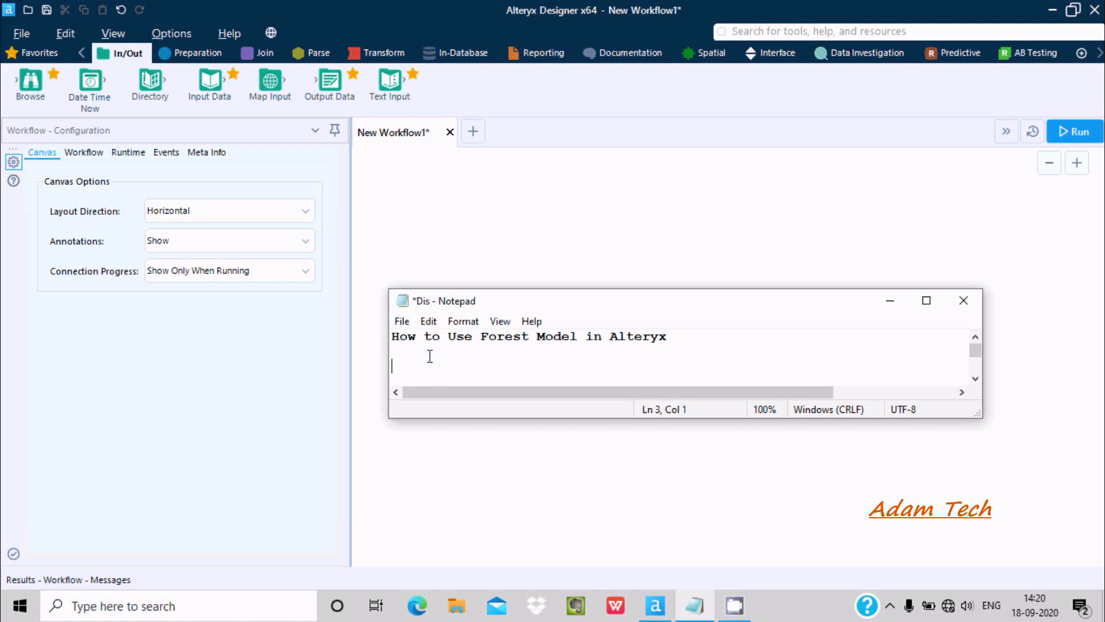
mouse_move(586, 369)
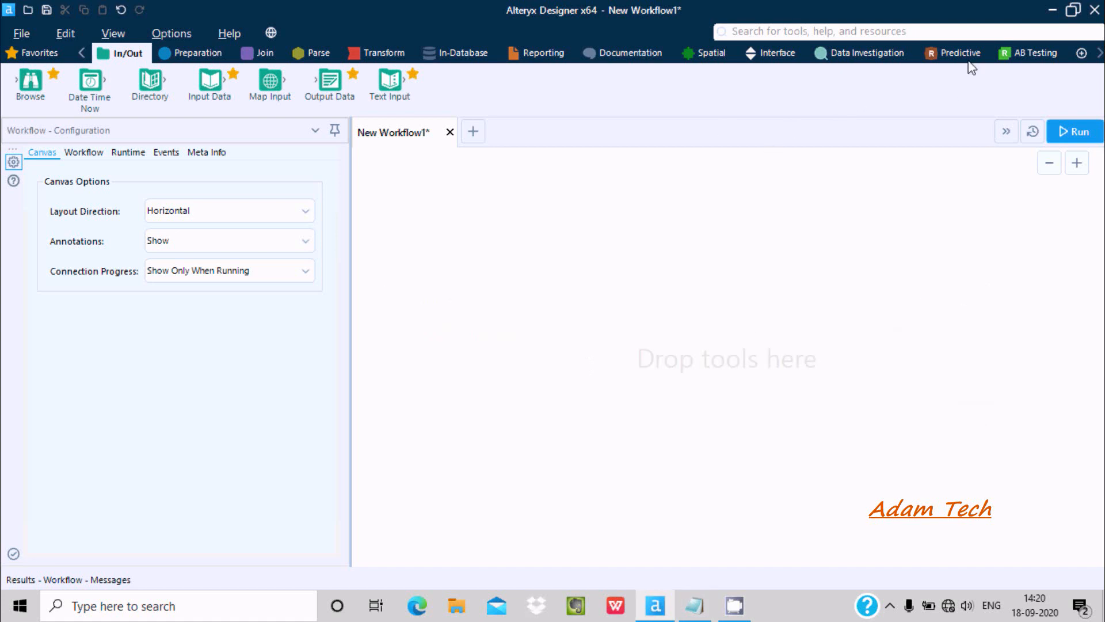
Show the Predictive tool set and read the Forest Model description.
click(958, 53)
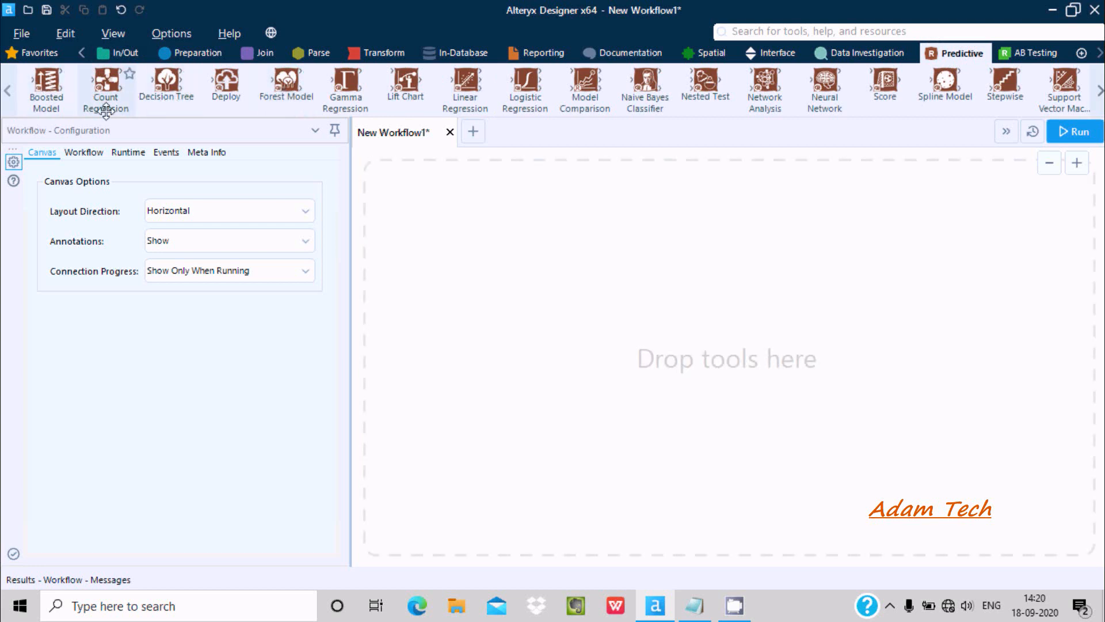
mouse_move(285, 85)
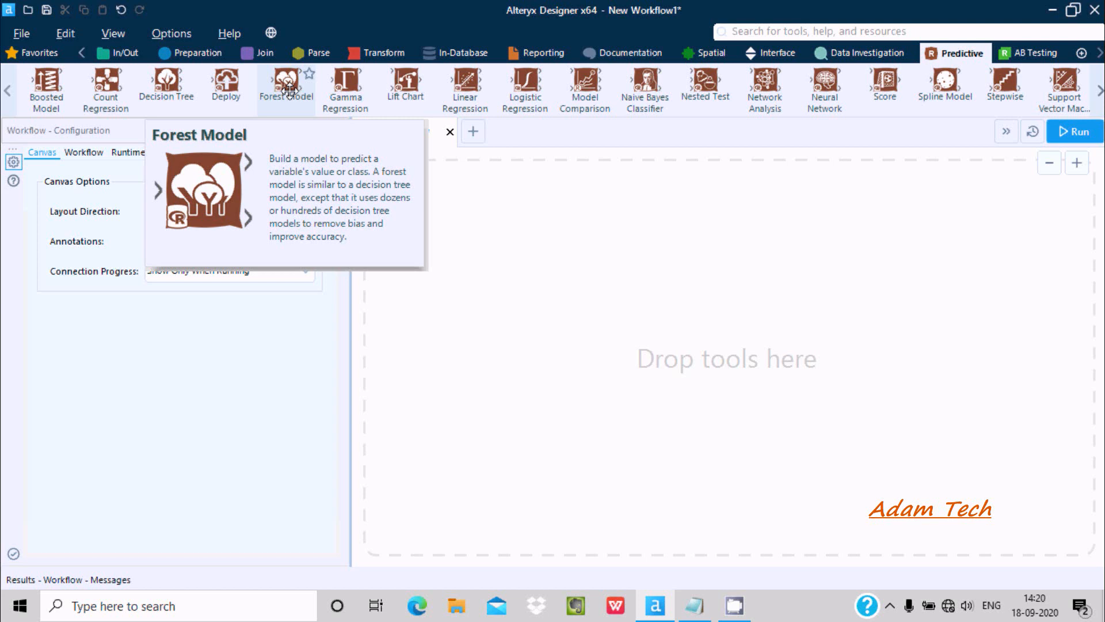
mouse_move(295, 141)
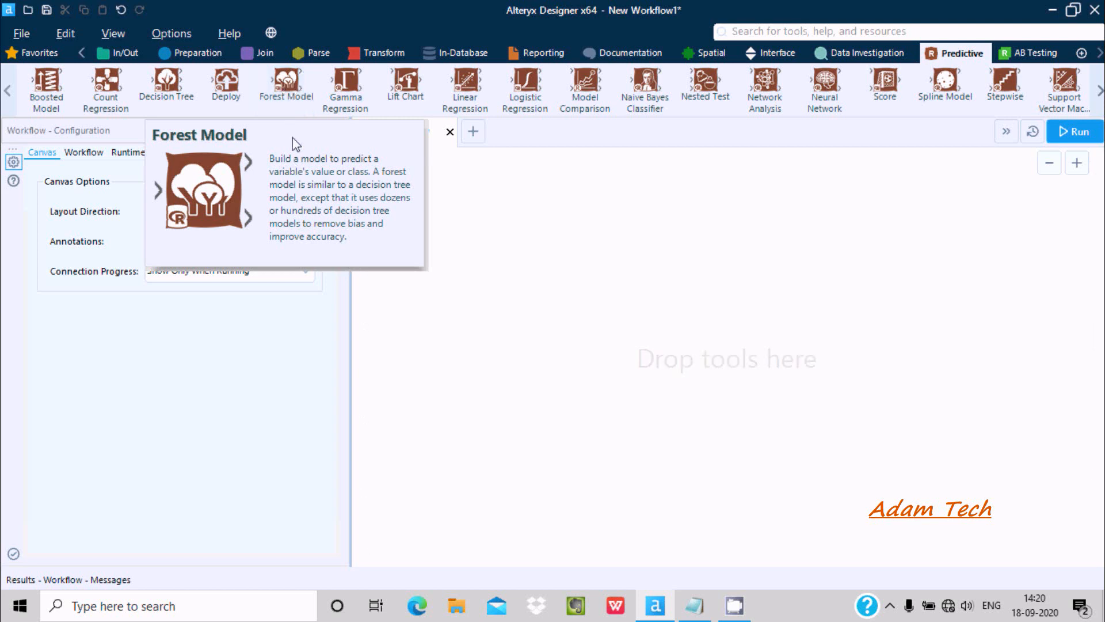
mouse_move(359, 173)
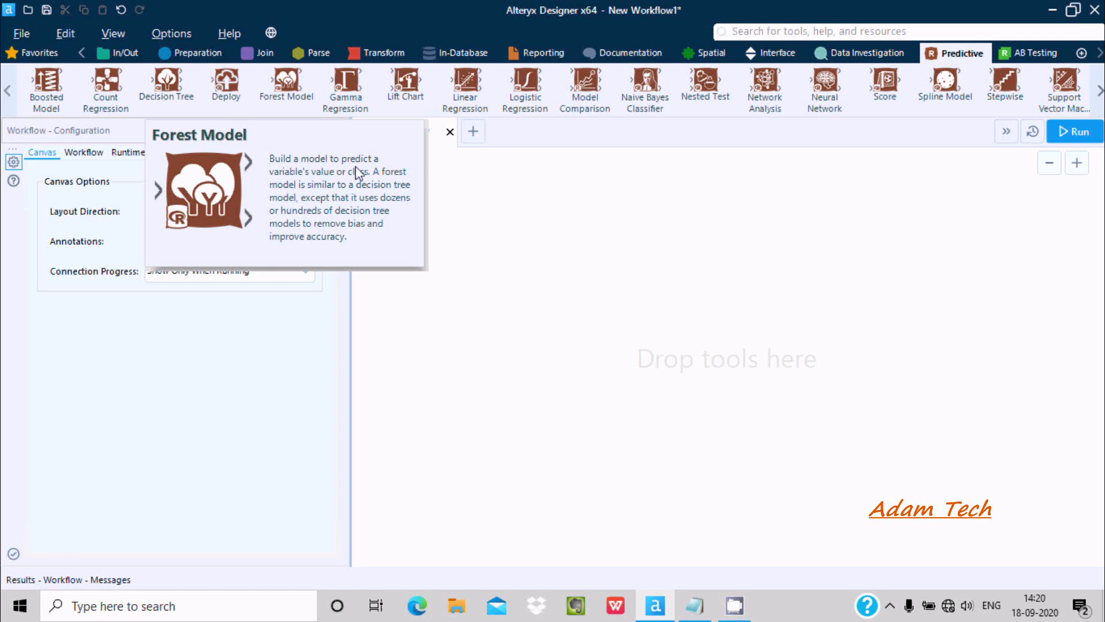
mouse_move(184, 111)
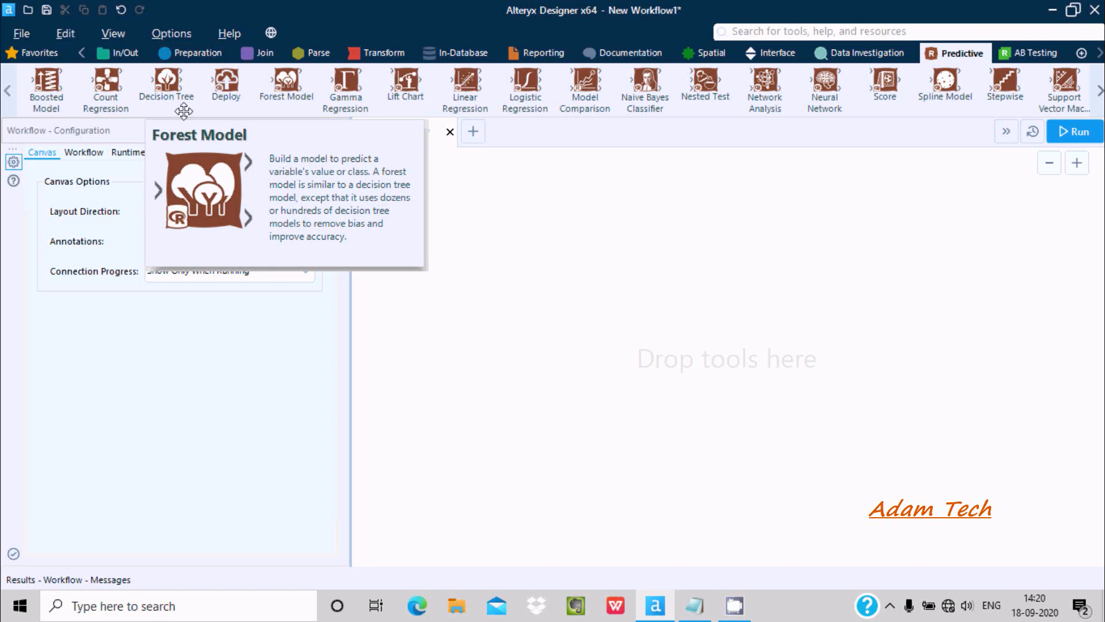
mouse_move(366, 220)
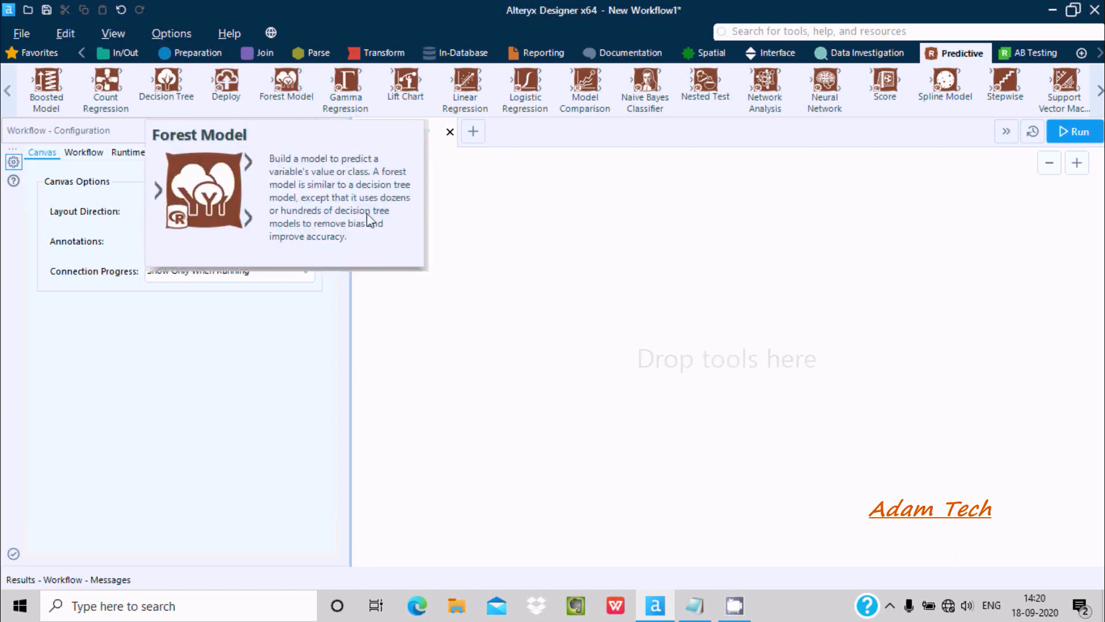
mouse_move(362, 212)
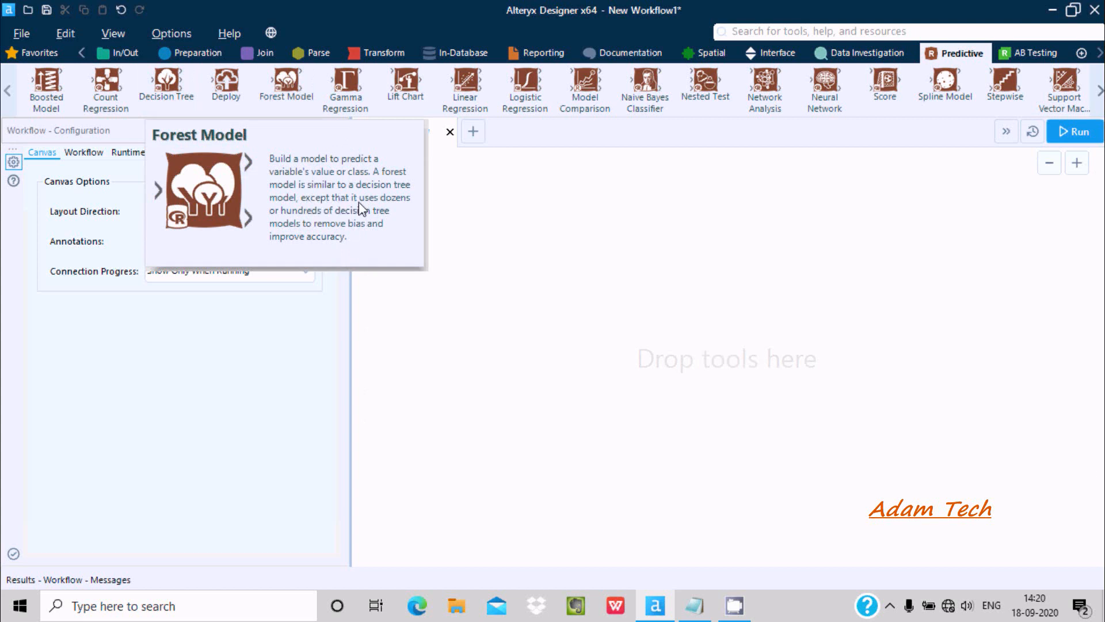
mouse_move(312, 231)
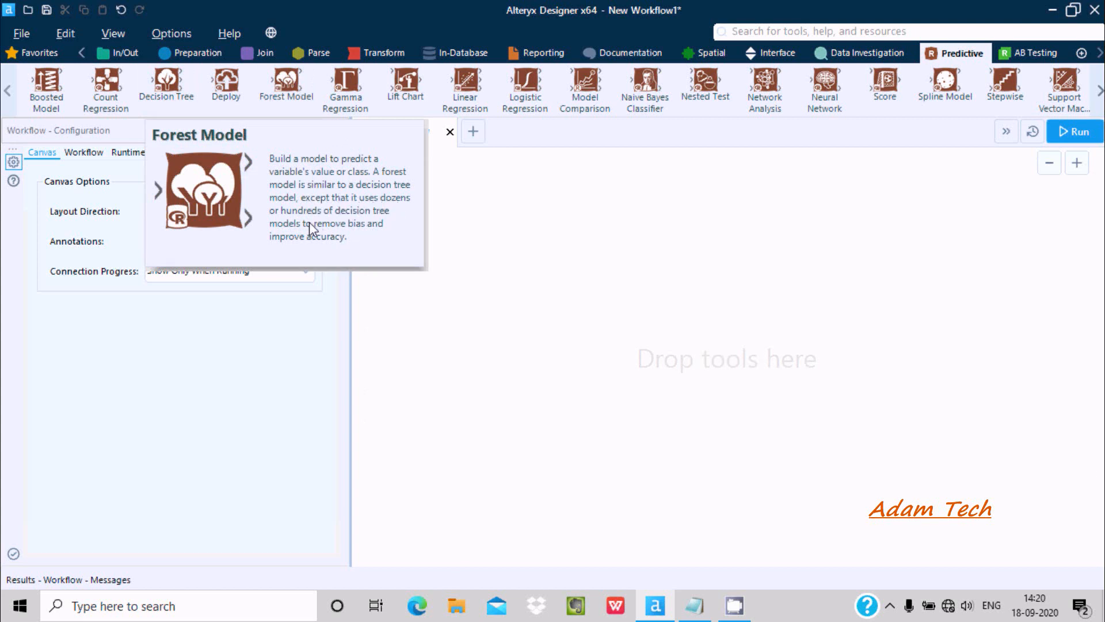
mouse_move(331, 235)
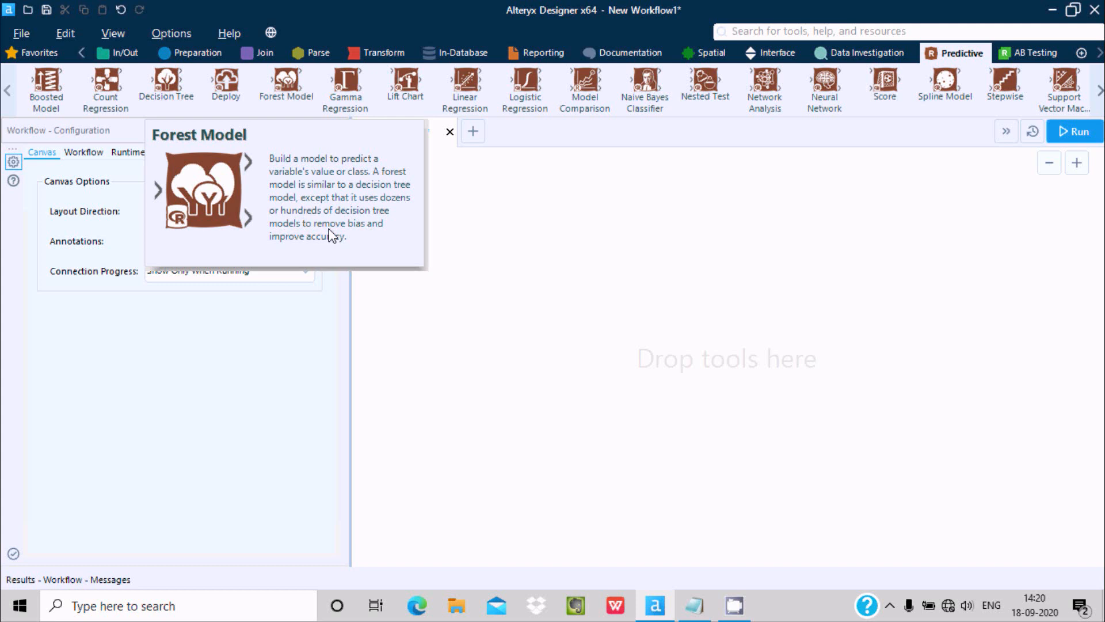
mouse_move(377, 234)
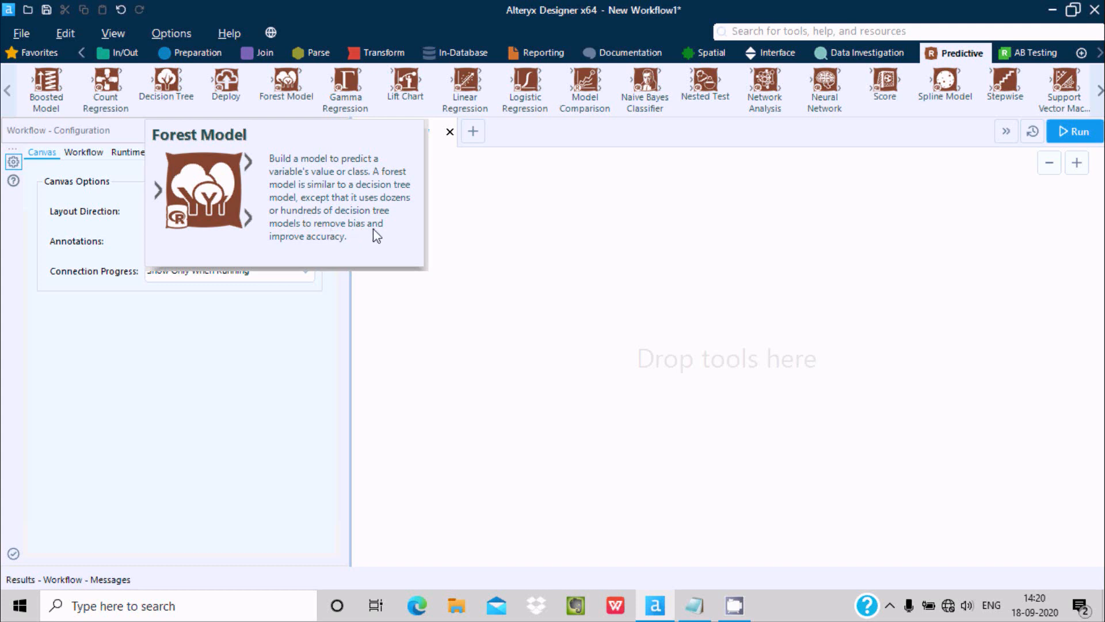
mouse_move(325, 245)
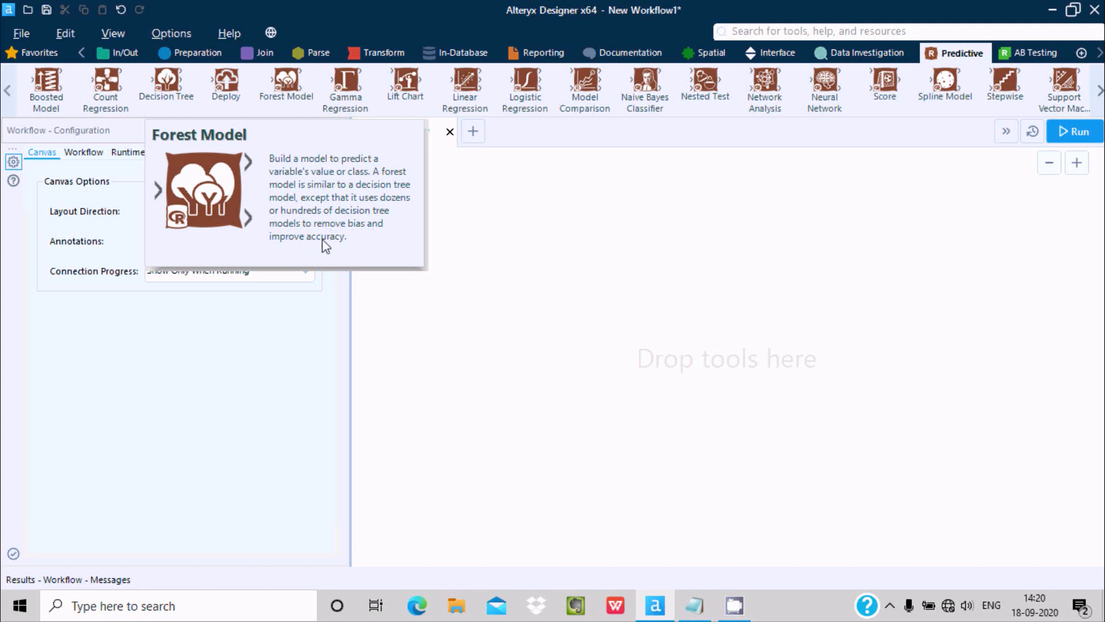
mouse_move(321, 138)
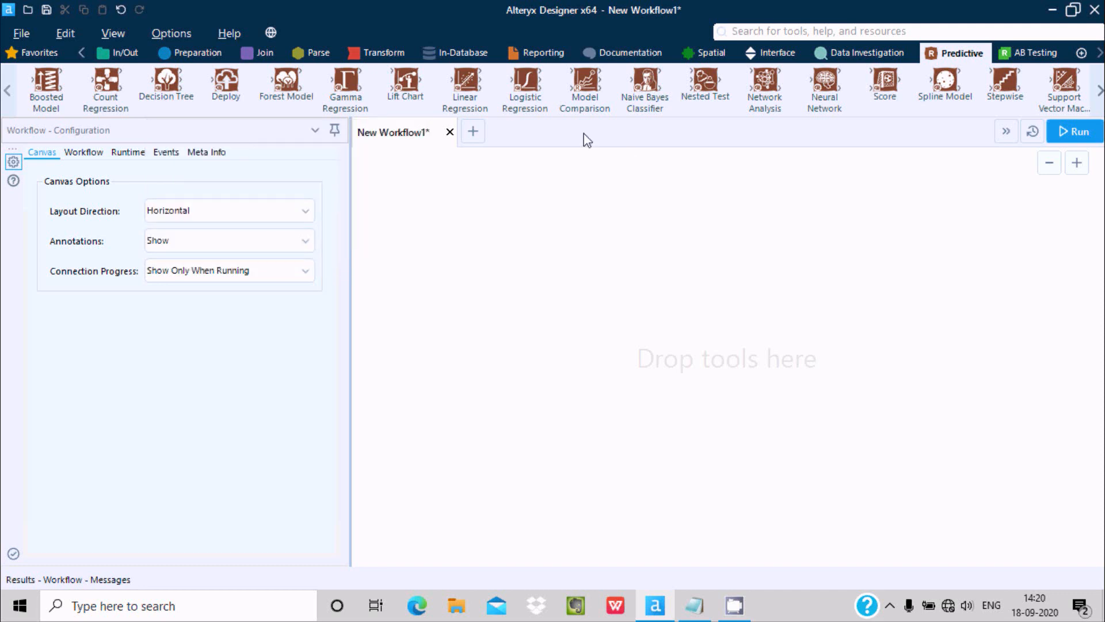
Switch to the In/Out tools and drop an Input Data tool on the canvas.
click(125, 52)
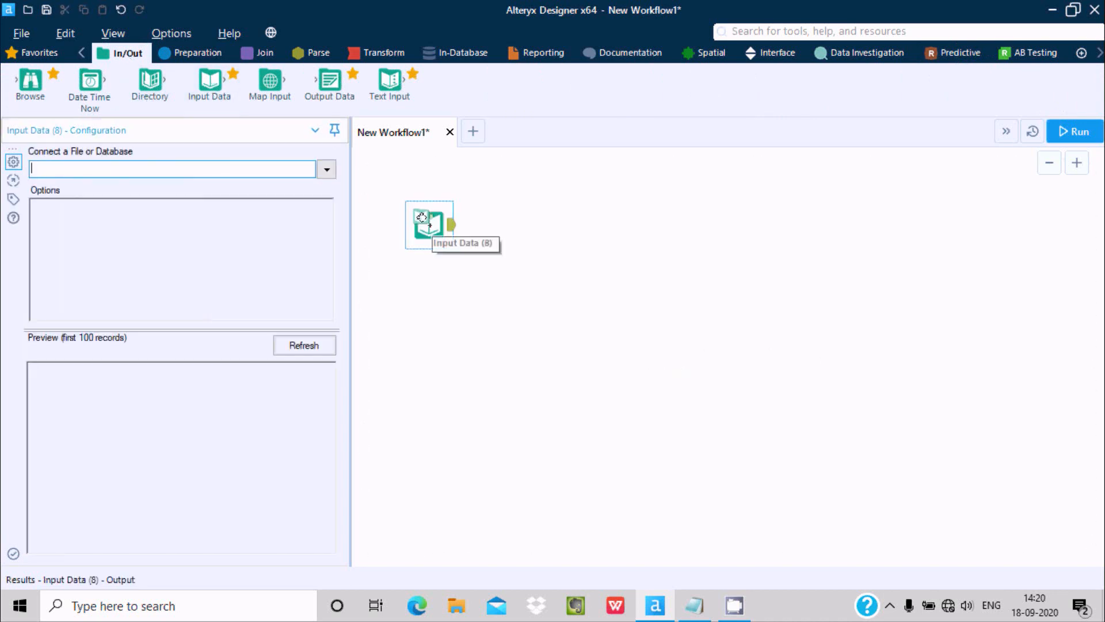
mouse_move(117, 160)
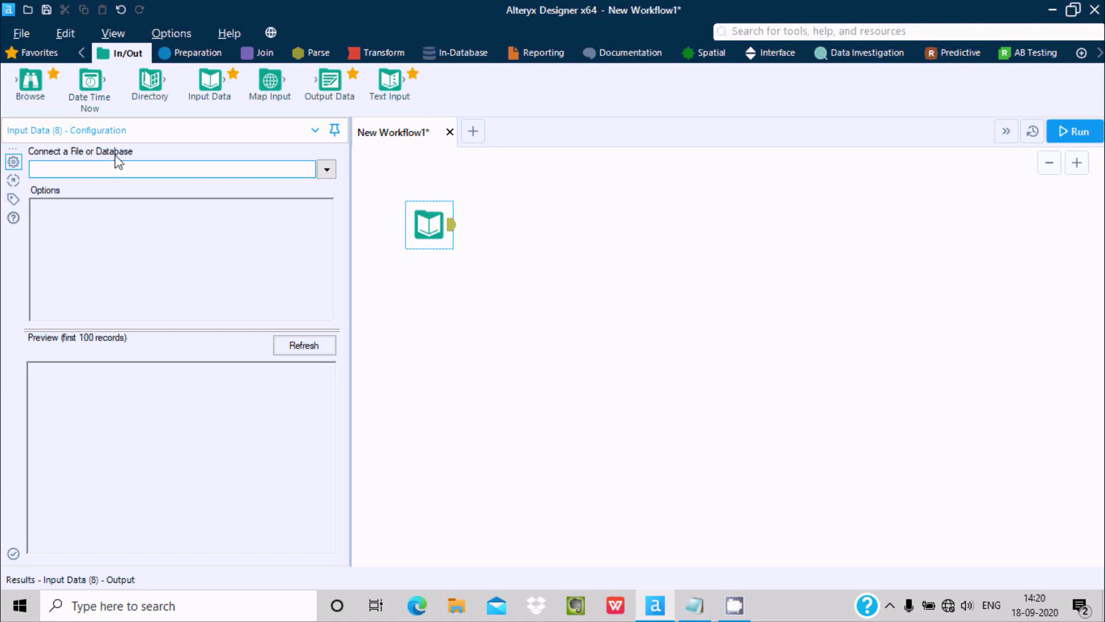
Go through Data sources, then Files, to the Select file browser for the input.
click(325, 169)
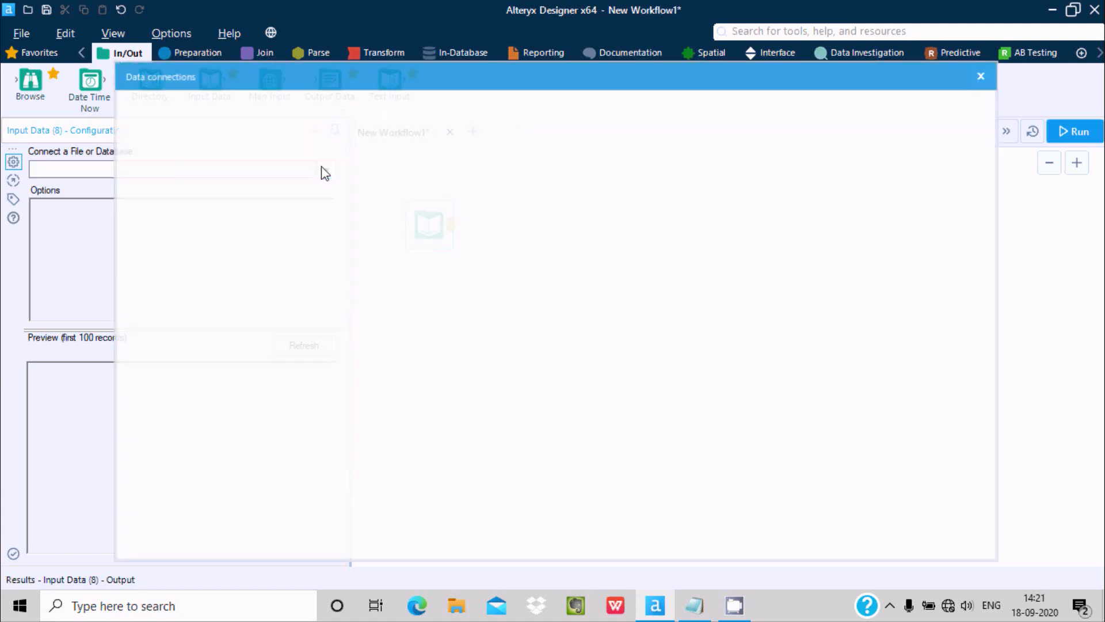
drag(160, 76, 438, 179)
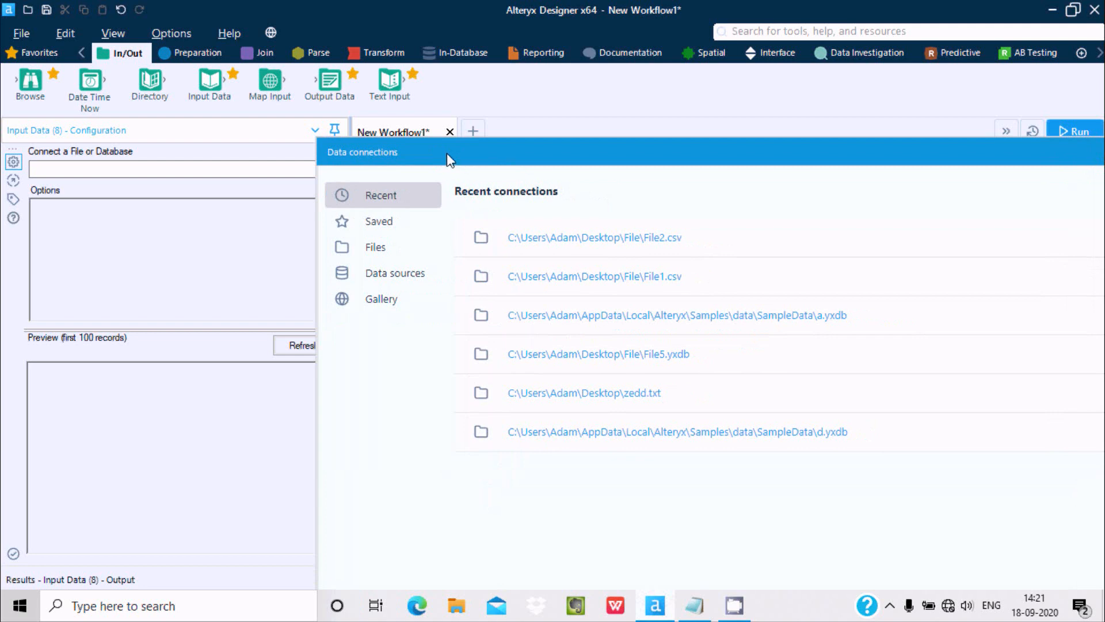
click(395, 273)
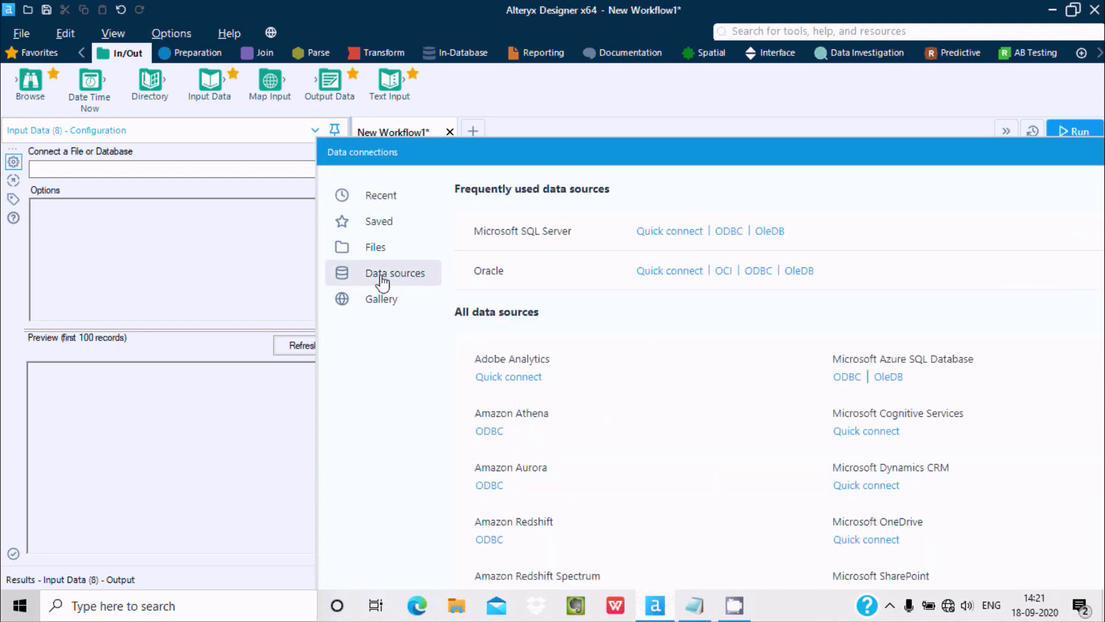
mouse_move(610, 461)
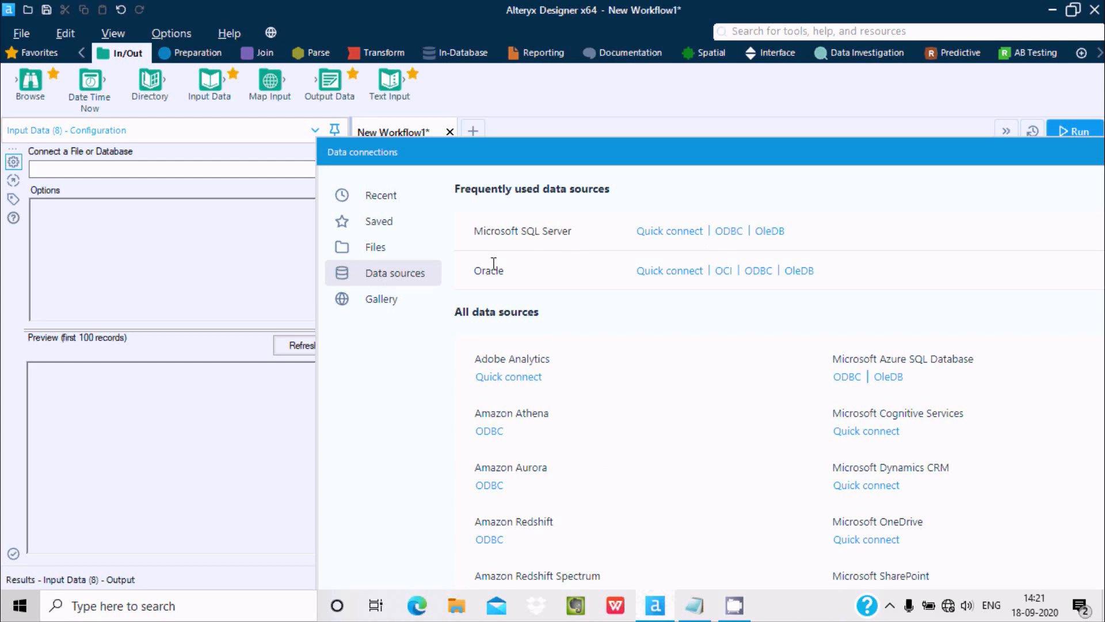
mouse_move(518, 440)
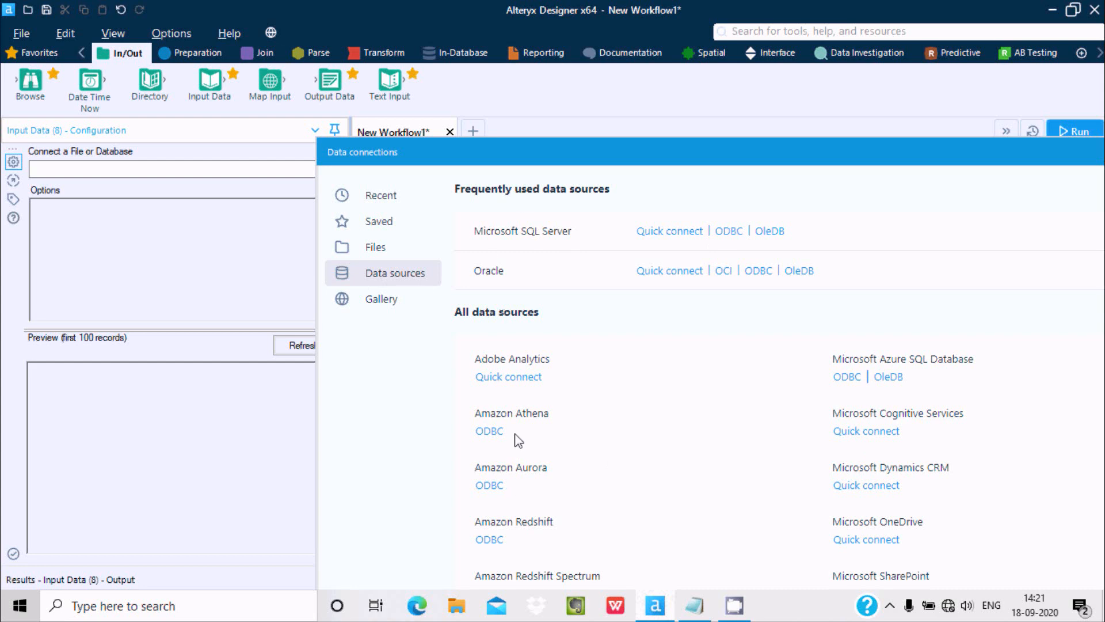
mouse_move(618, 412)
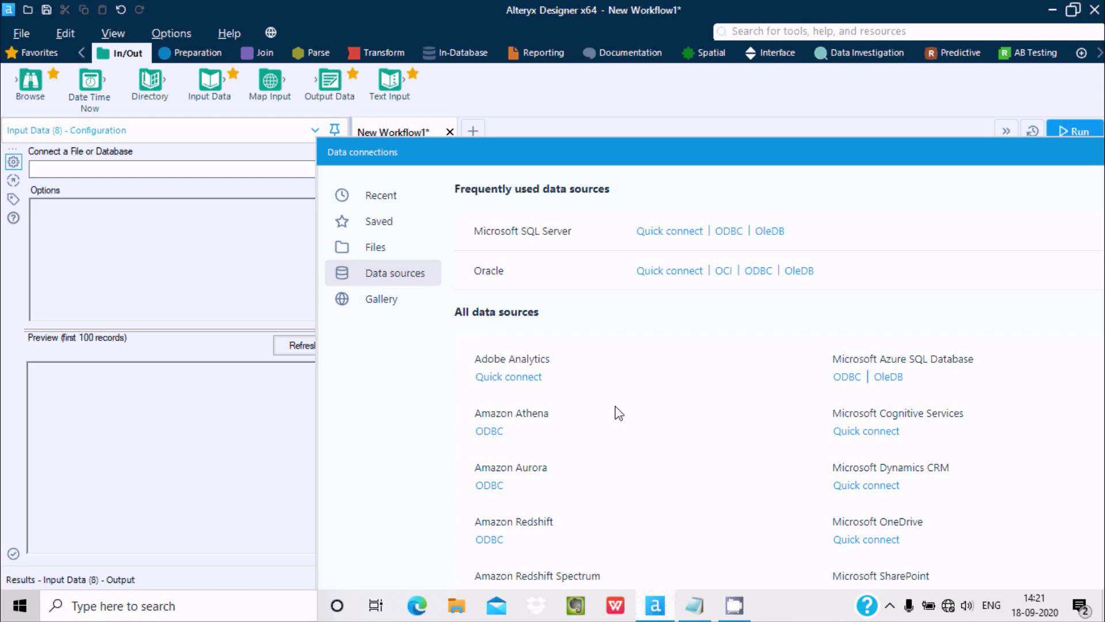
mouse_move(458, 285)
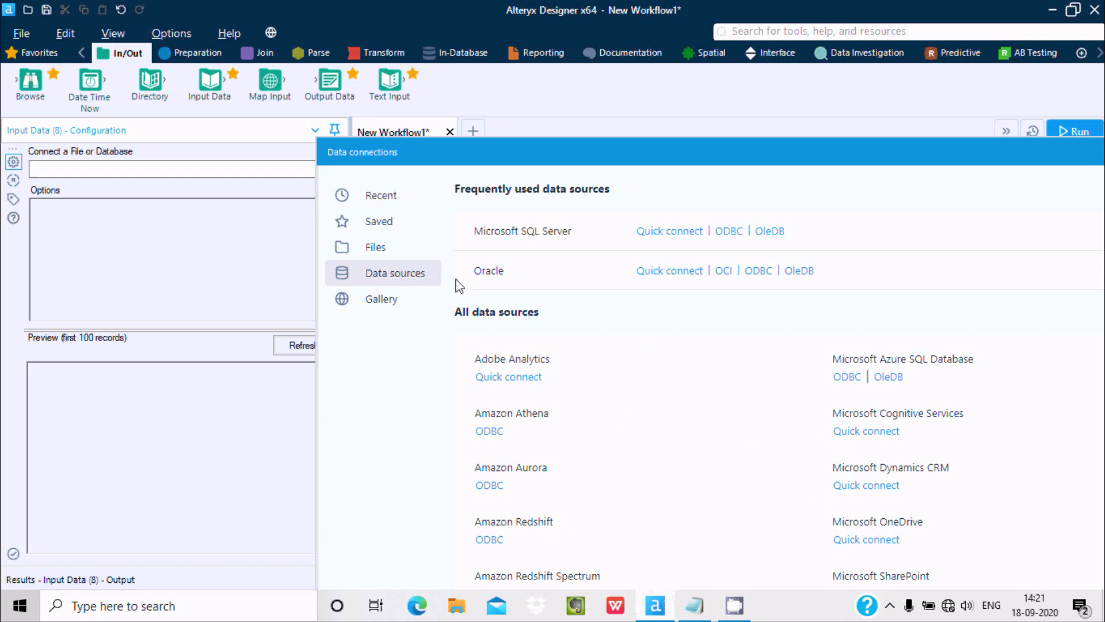
click(376, 247)
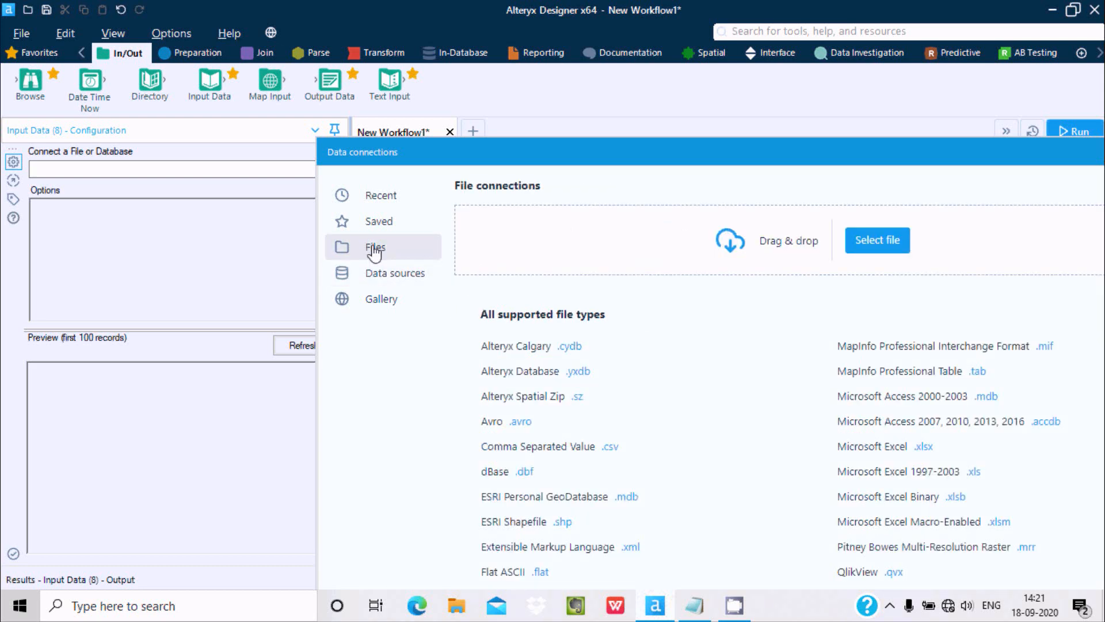
click(876, 240)
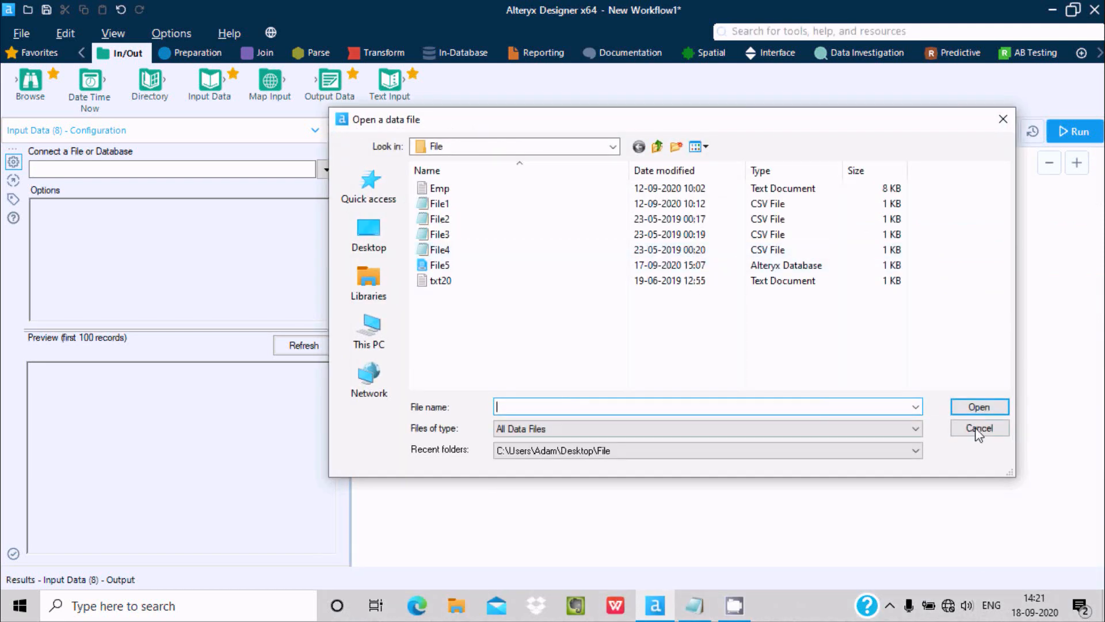
Cancel the file browser and reopen the data connections list showing recent files.
click(978, 428)
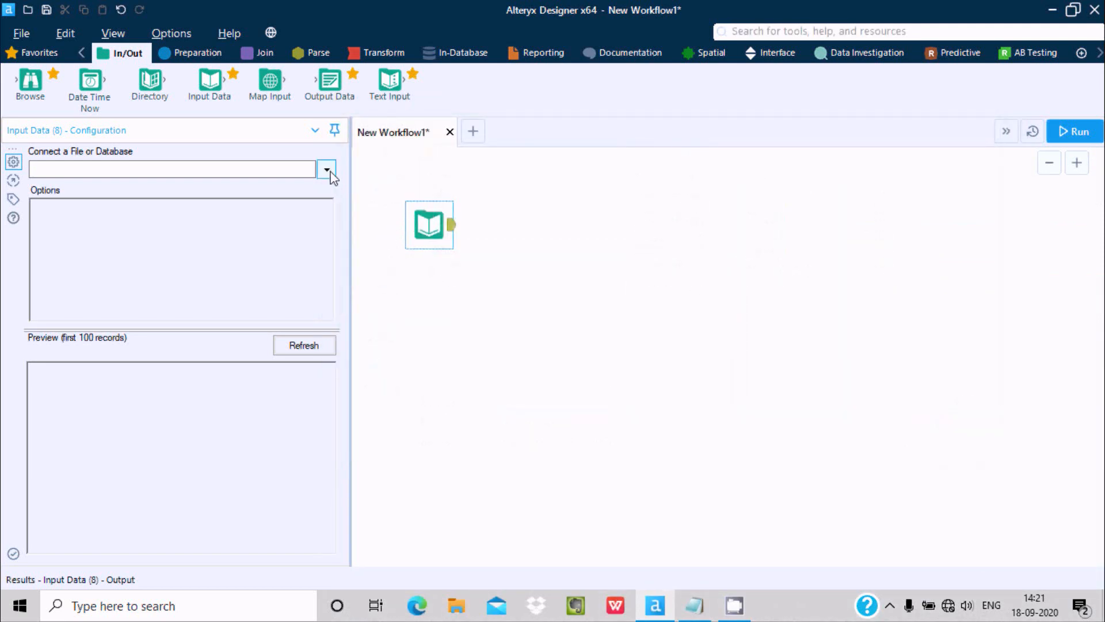
click(326, 169)
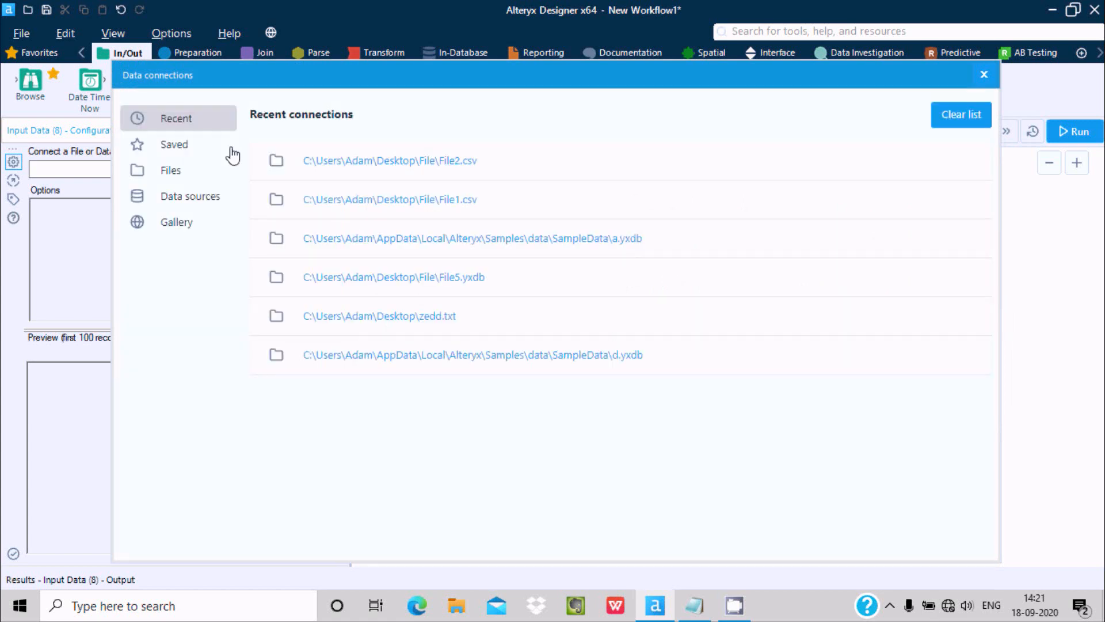
mouse_move(661, 367)
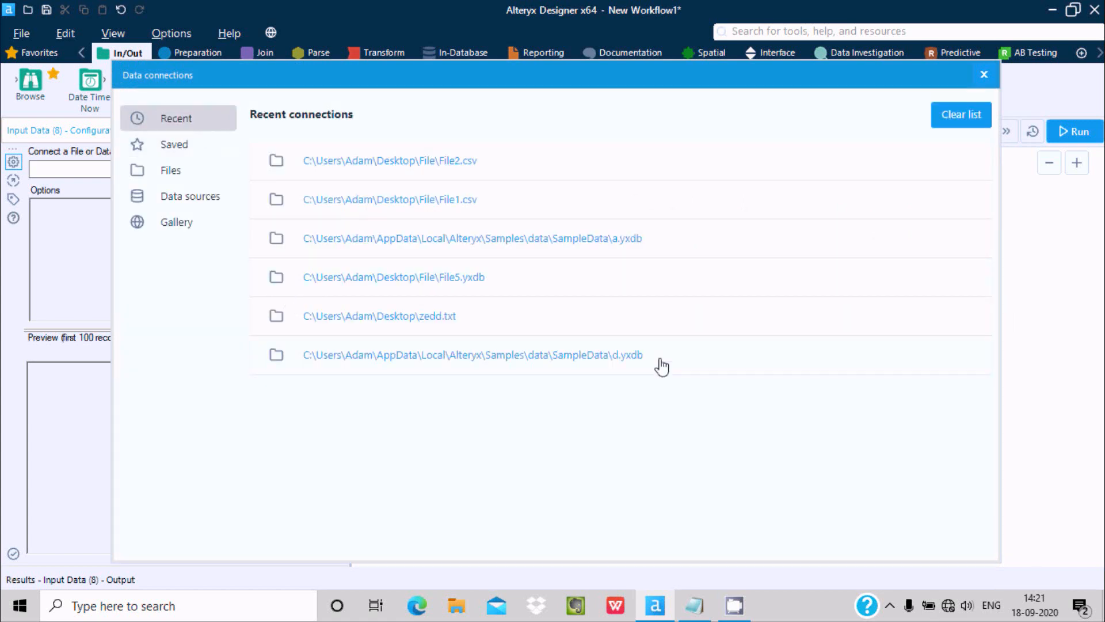
mouse_move(548, 359)
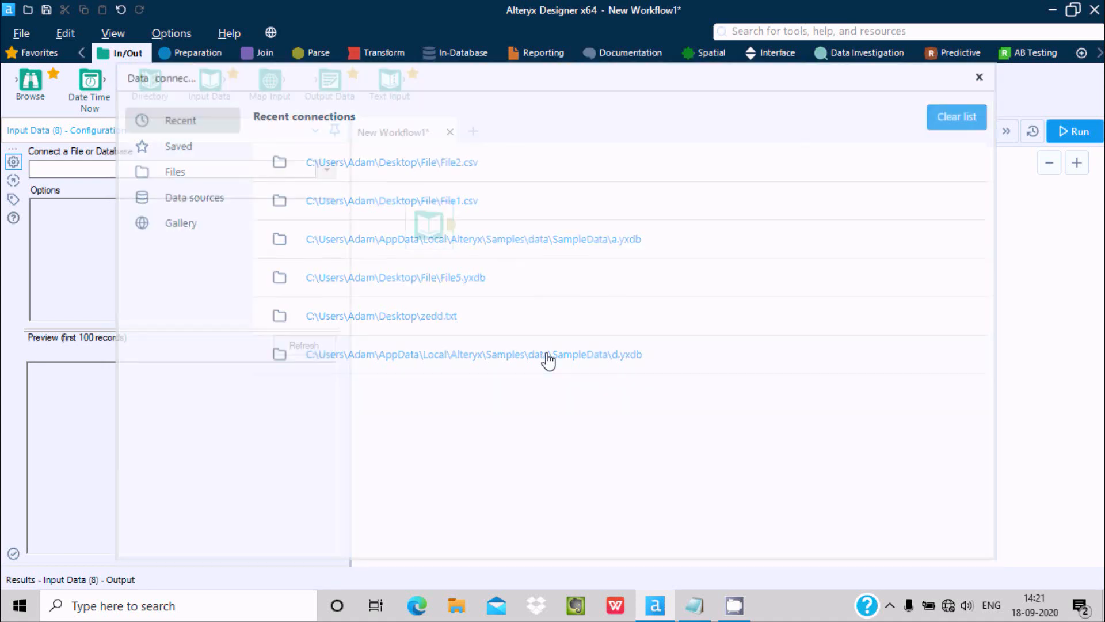
Pick SampleData\d.yxdb and scroll its DemandID, Demand and SpatialObj preview.
click(472, 354)
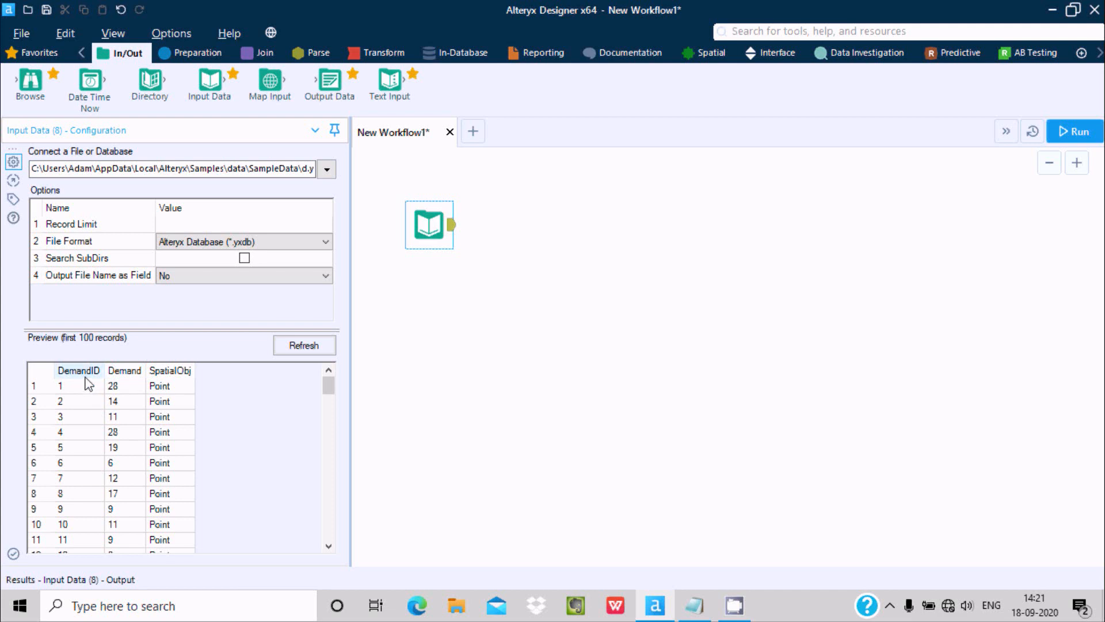
mouse_move(560, 275)
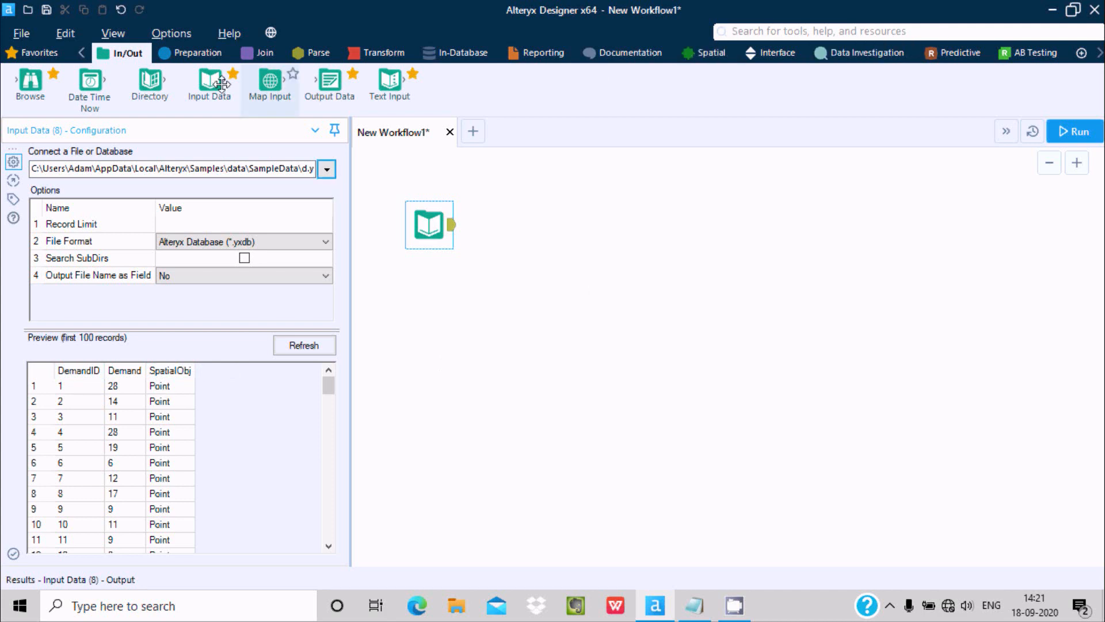
scroll(down, 3)
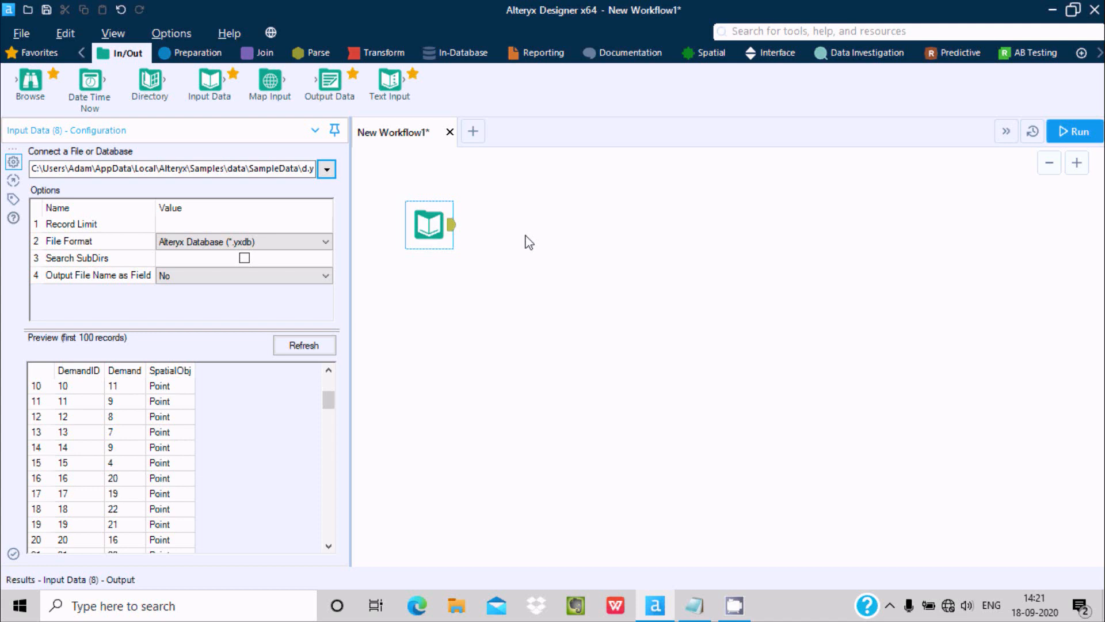
mouse_move(488, 290)
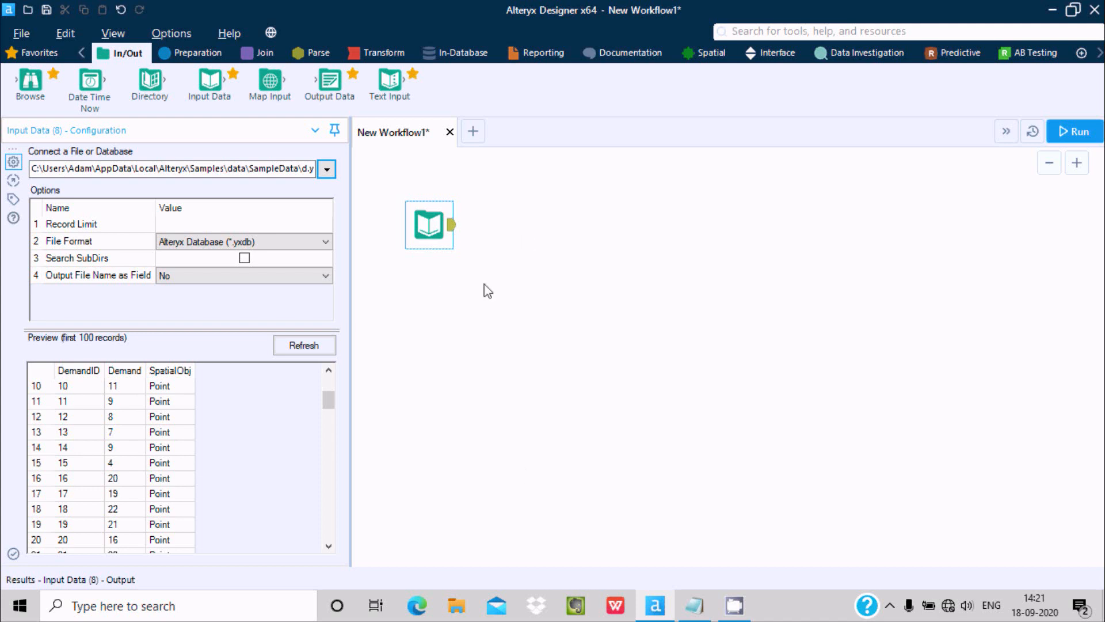
Add a Filter fed by the d.yxdb input, checking the input preview and filter warning.
click(192, 52)
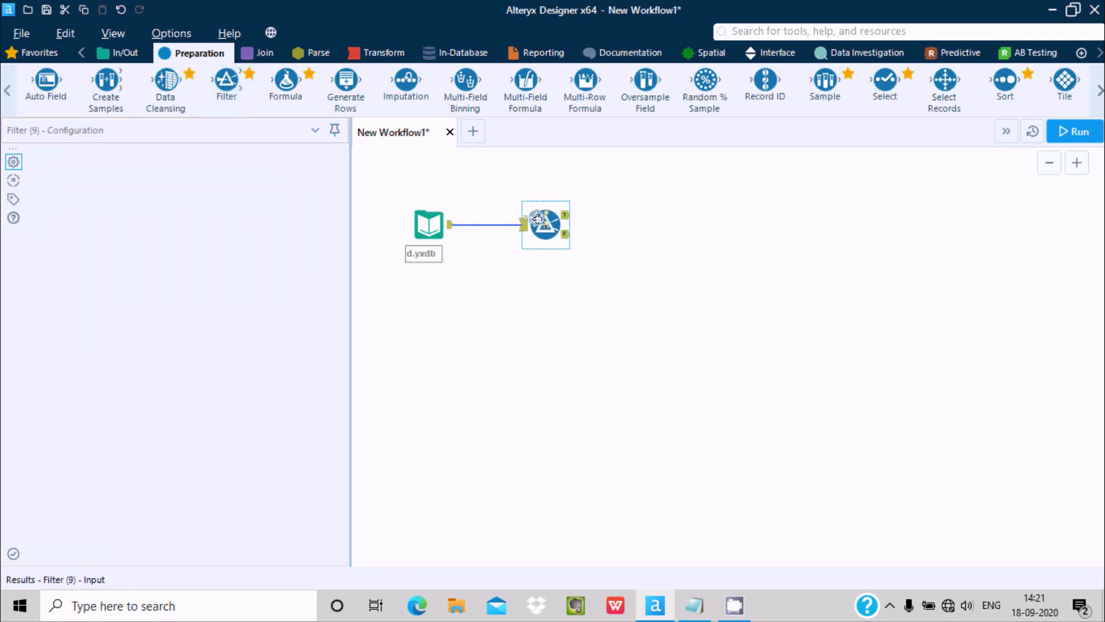
mouse_move(564, 295)
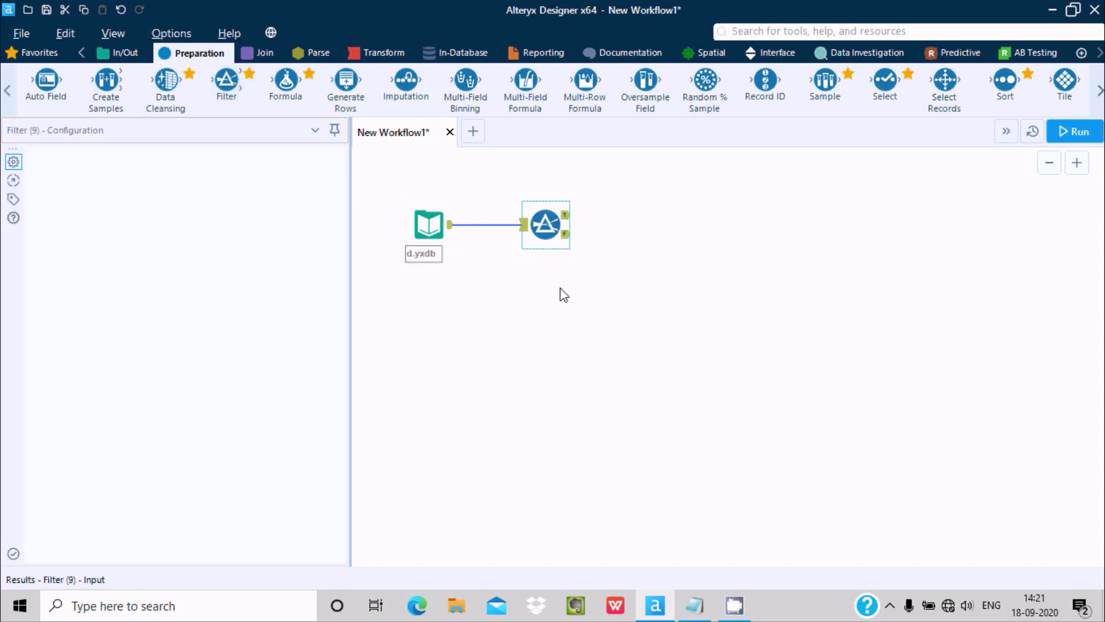
click(546, 224)
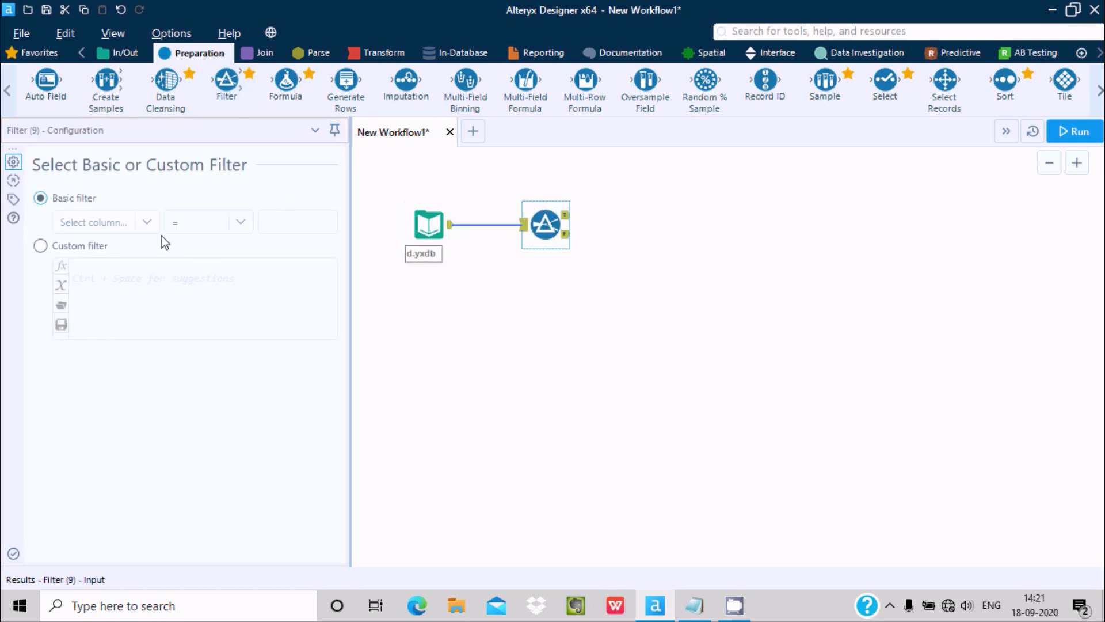
click(428, 224)
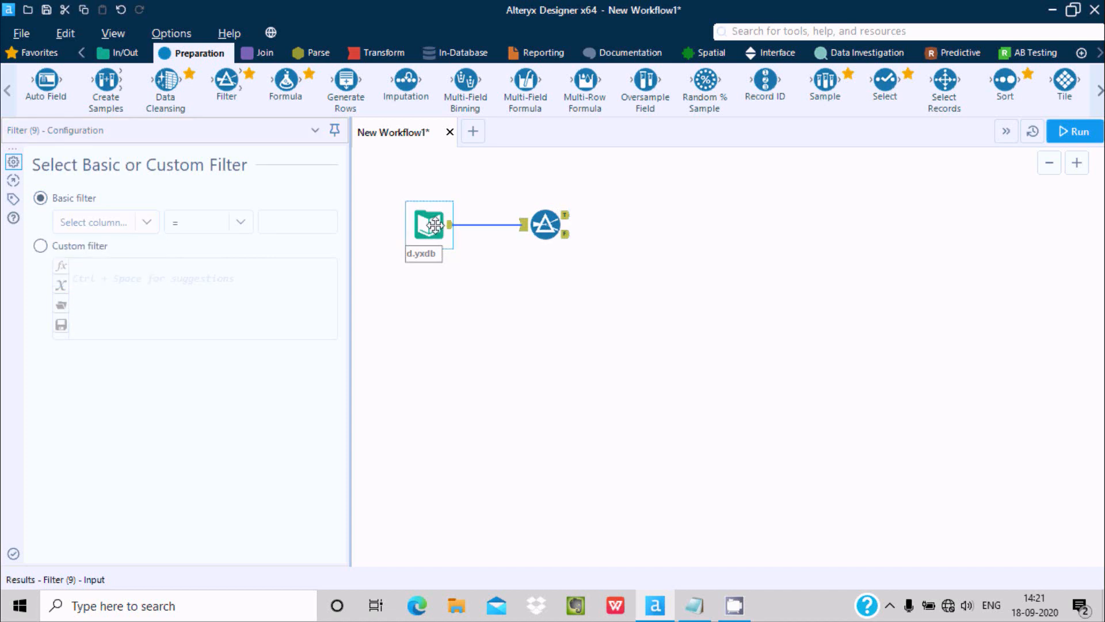
click(429, 223)
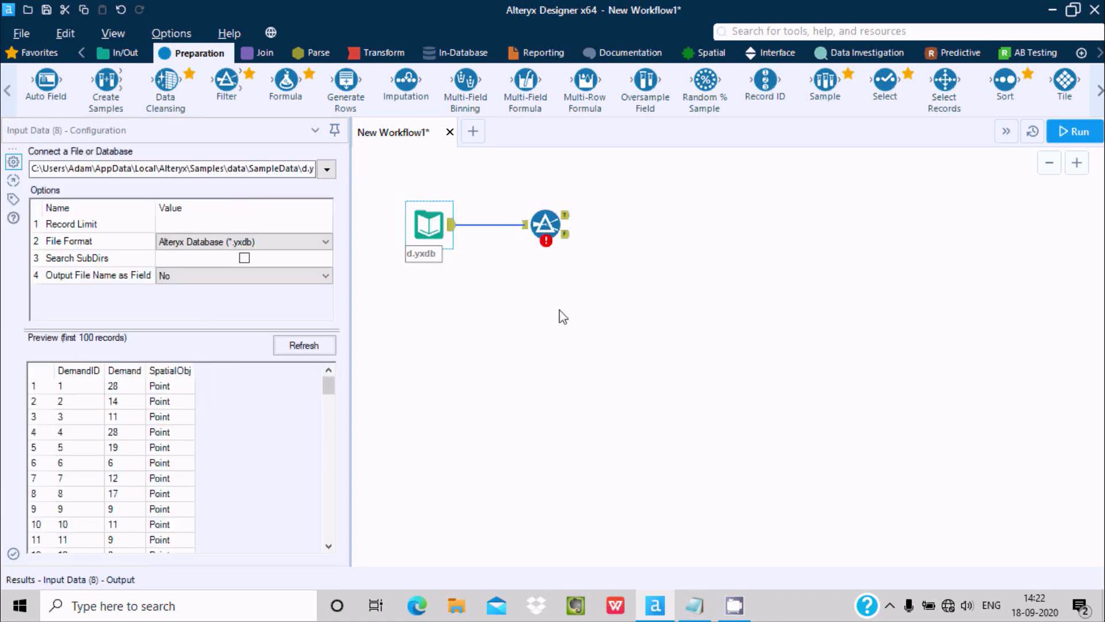
click(545, 224)
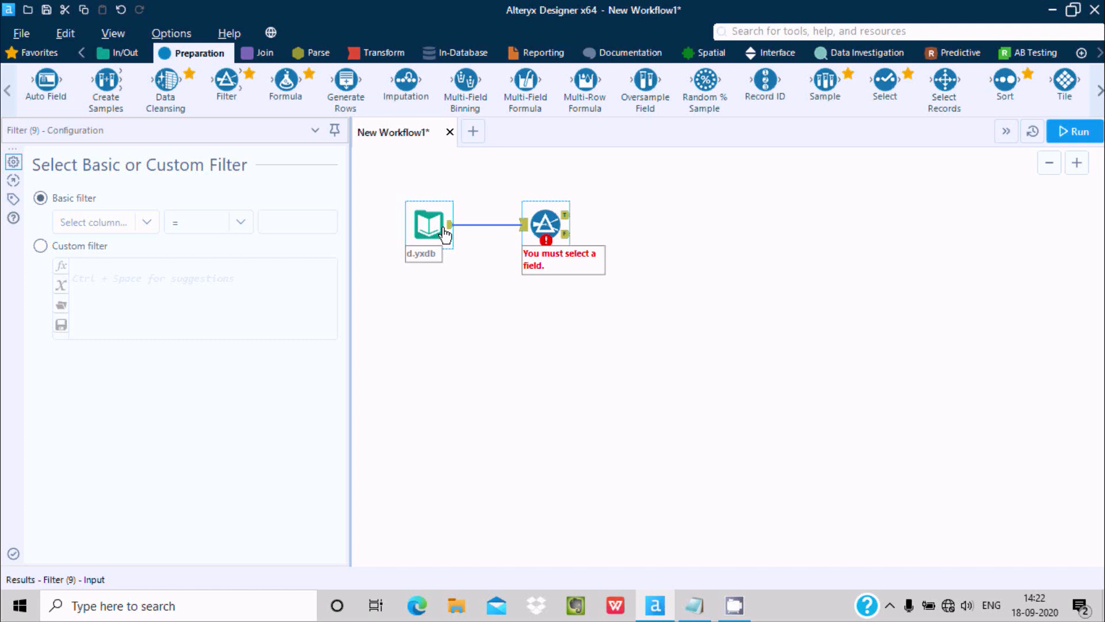
click(428, 224)
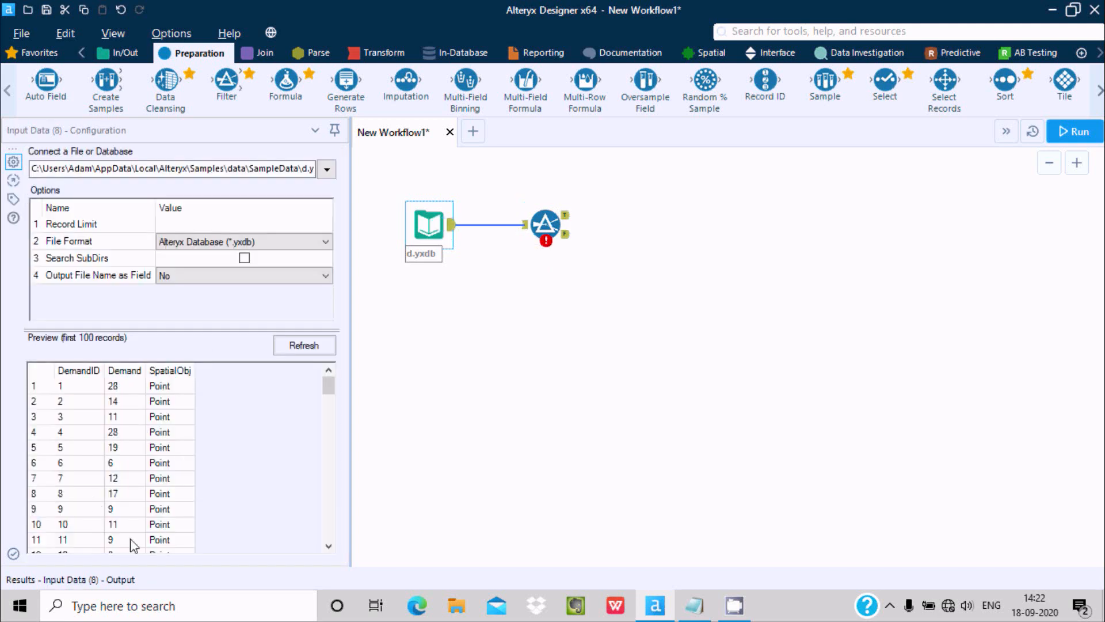
scroll(down, 3)
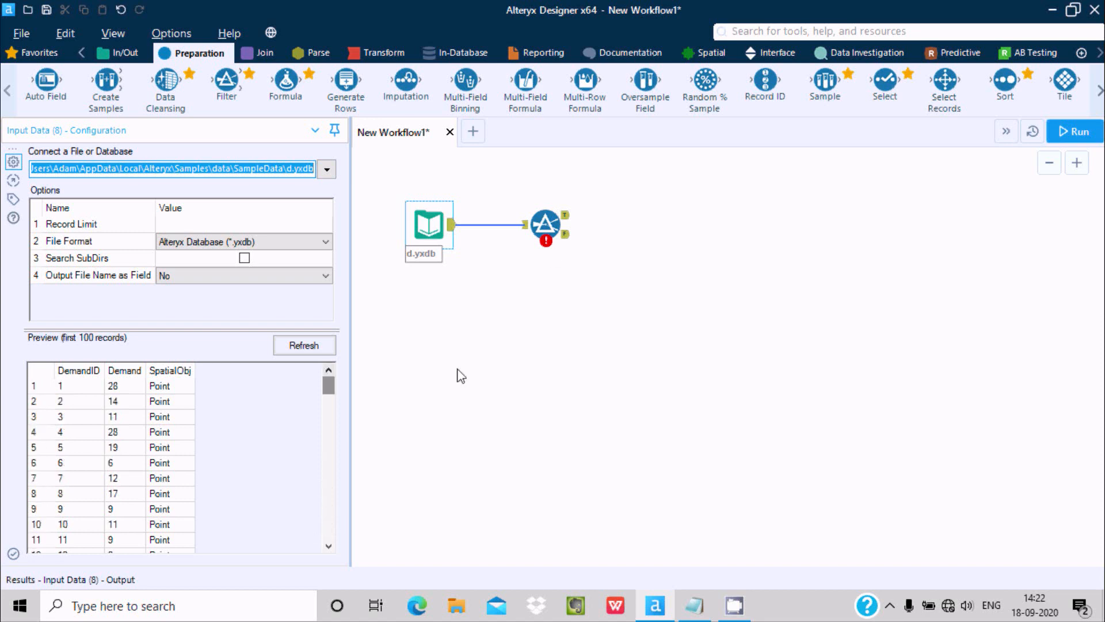
click(545, 224)
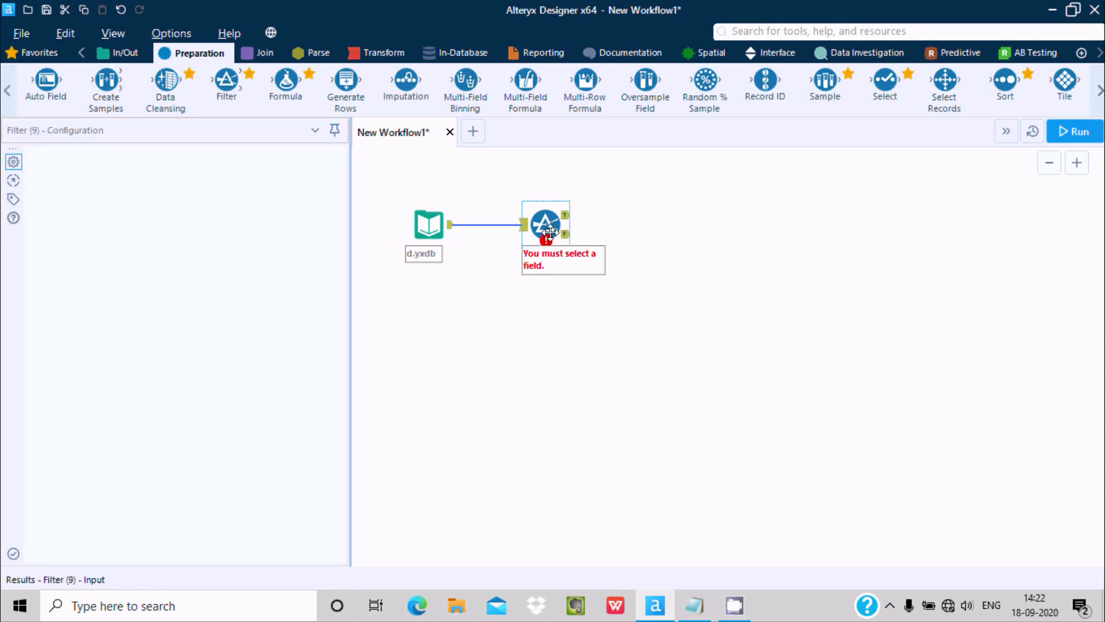
Configure the Basic filter as DemandID <= 100.
click(545, 223)
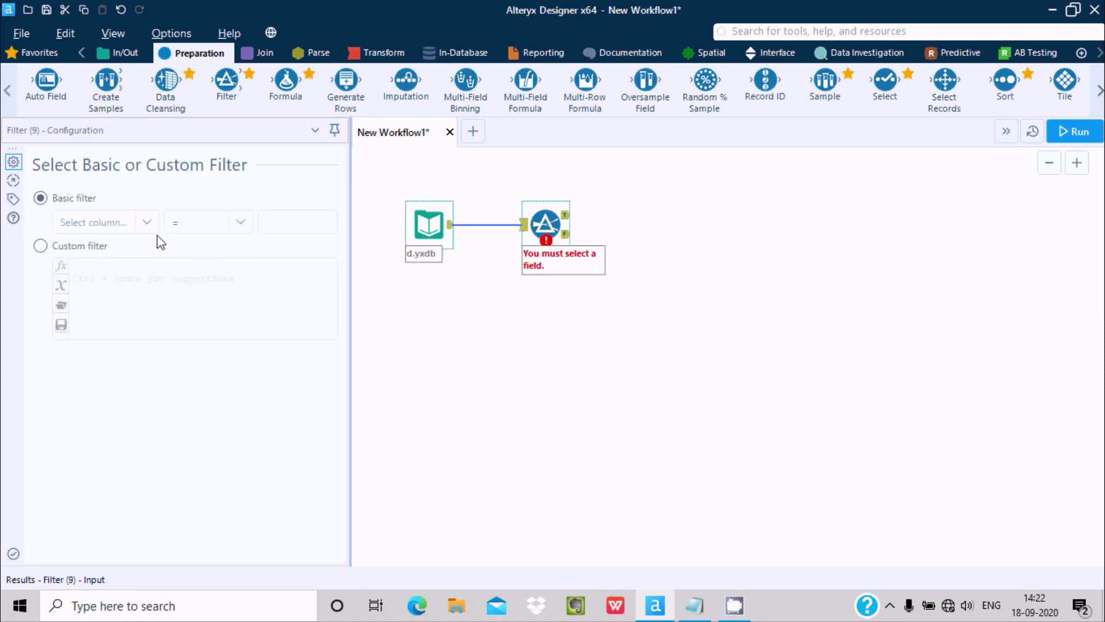
click(104, 221)
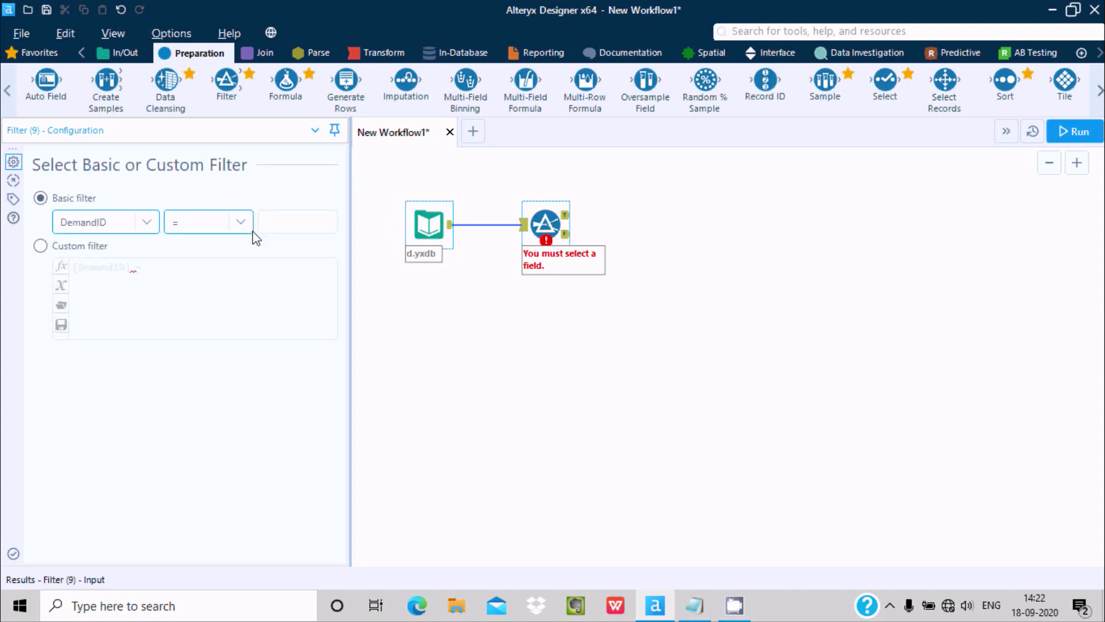
click(241, 221)
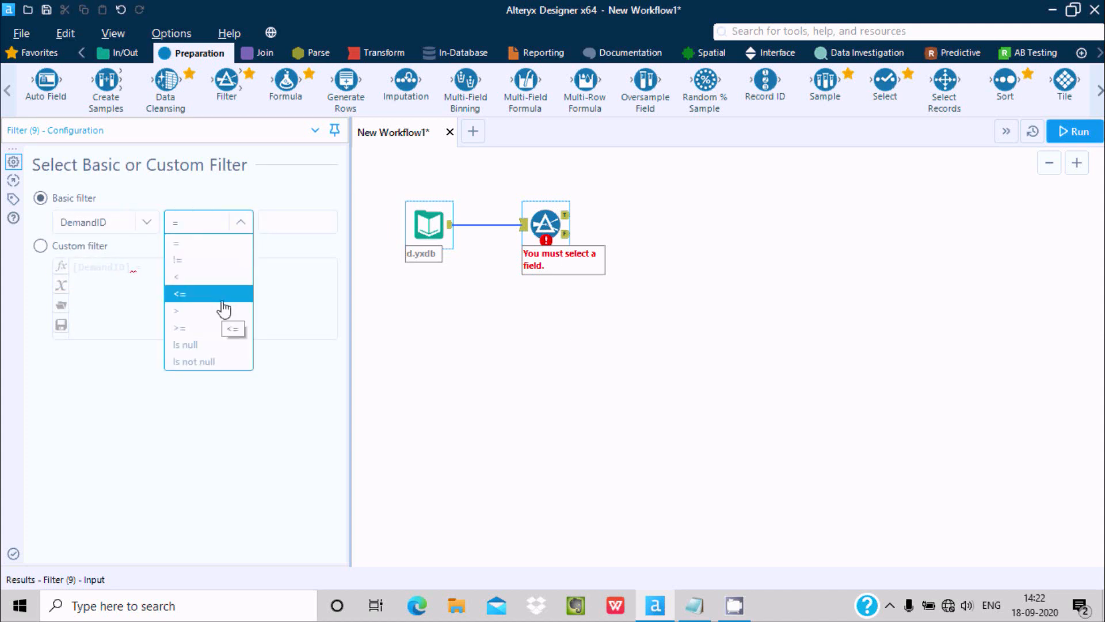
click(180, 293)
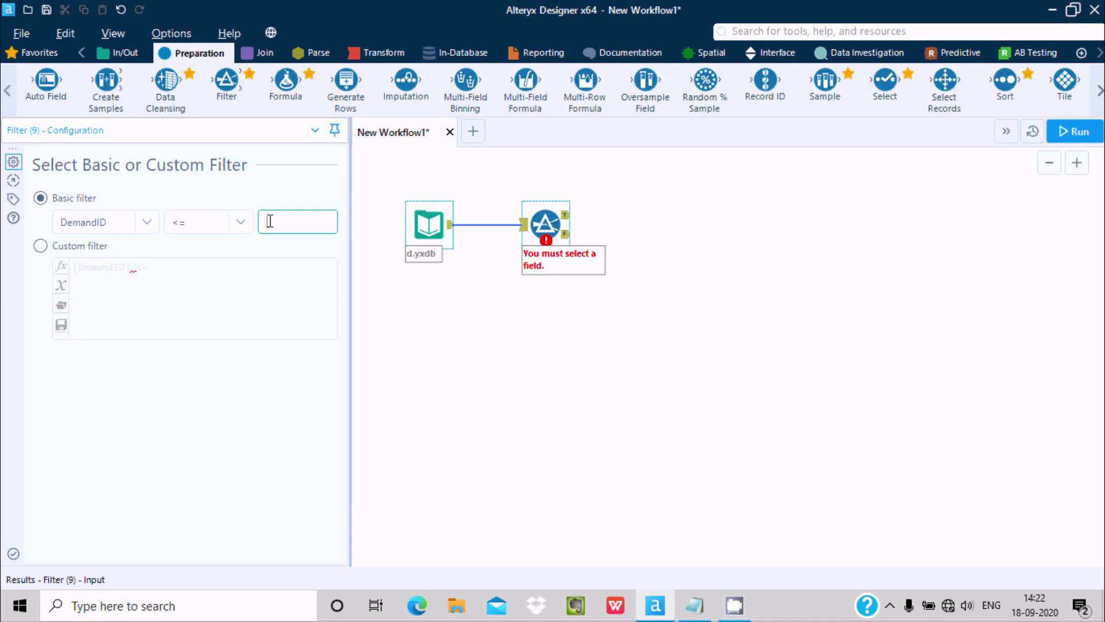
text(100)
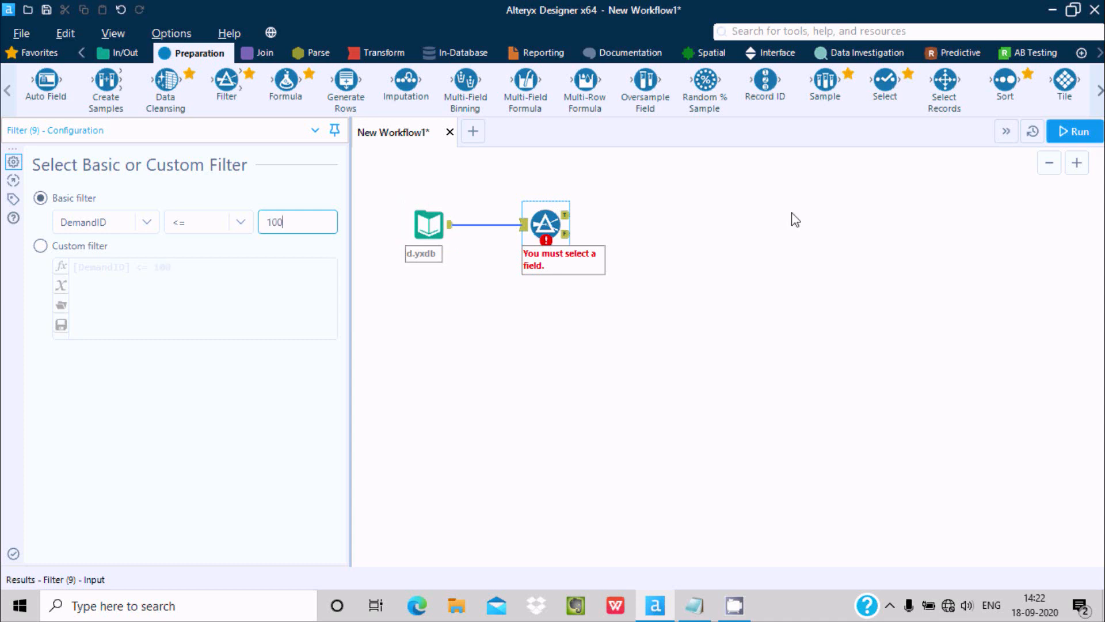
click(766, 273)
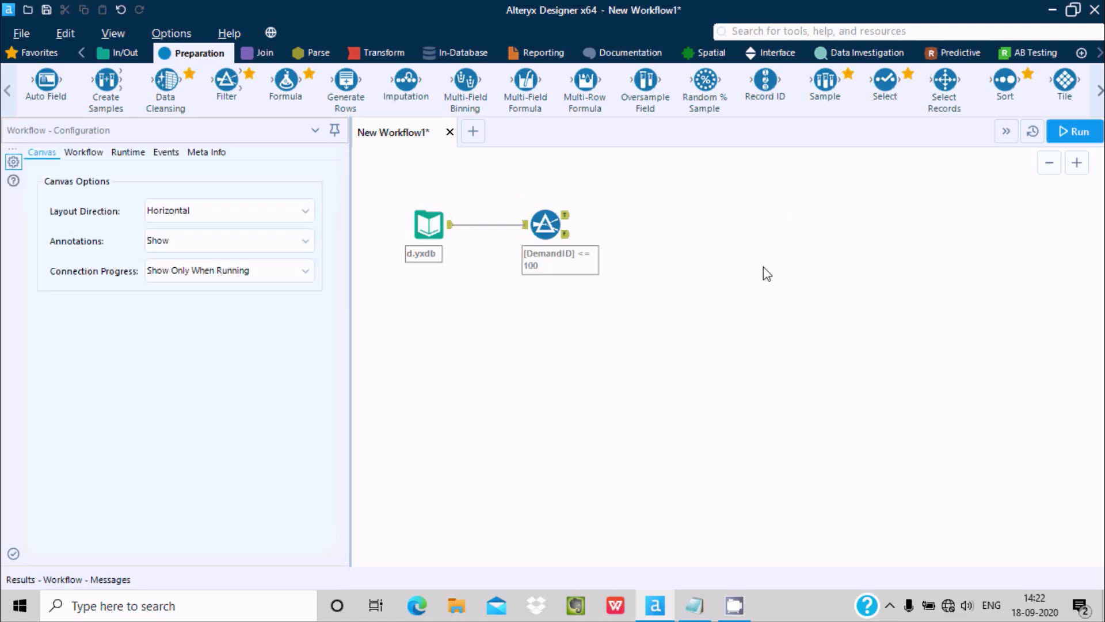
mouse_move(955, 53)
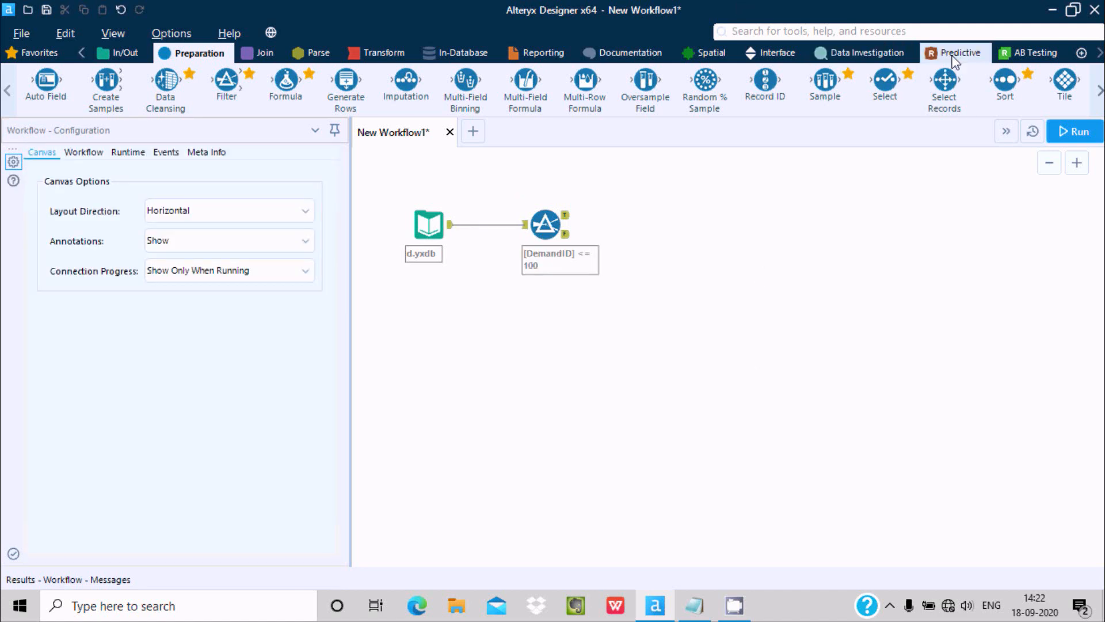
Drop a Forest Model from the Predictive tools and connect the Filter's True output.
click(960, 53)
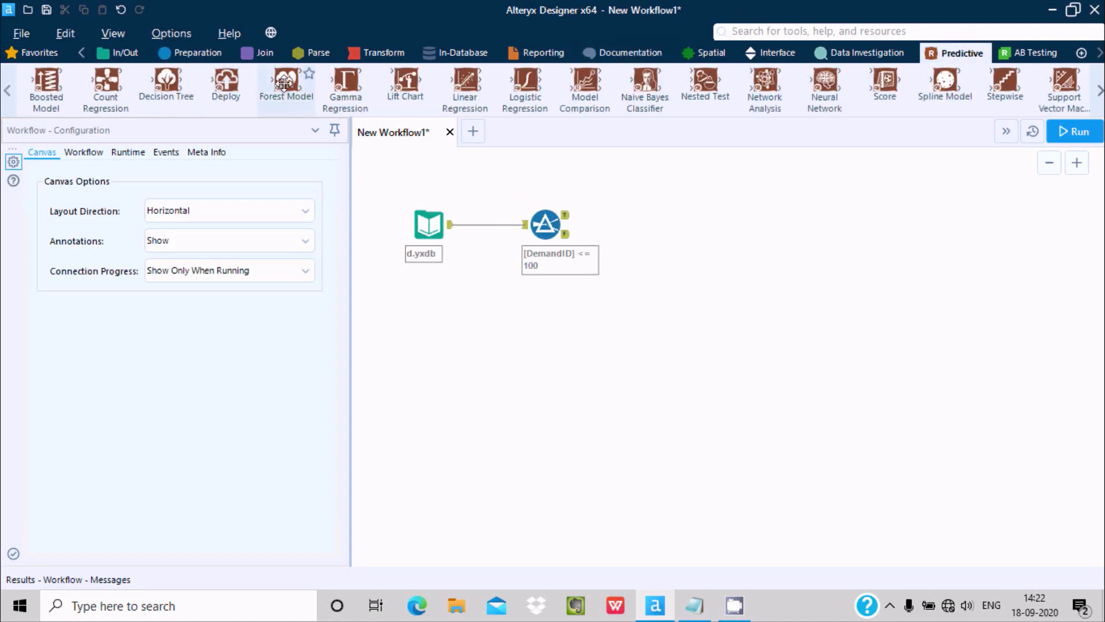
click(285, 81)
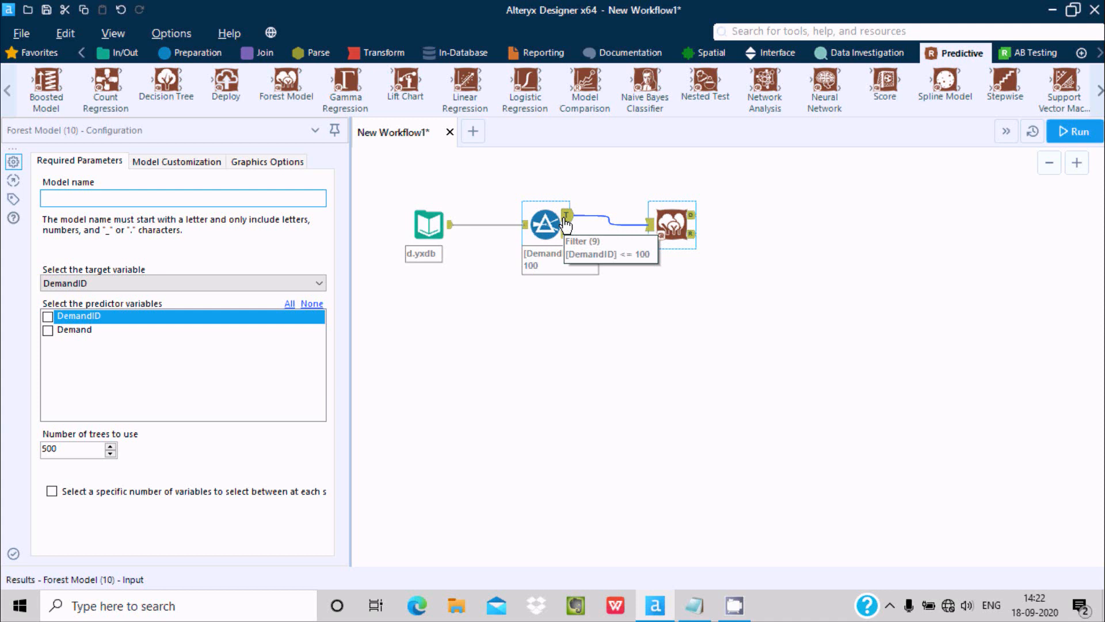
mouse_move(569, 235)
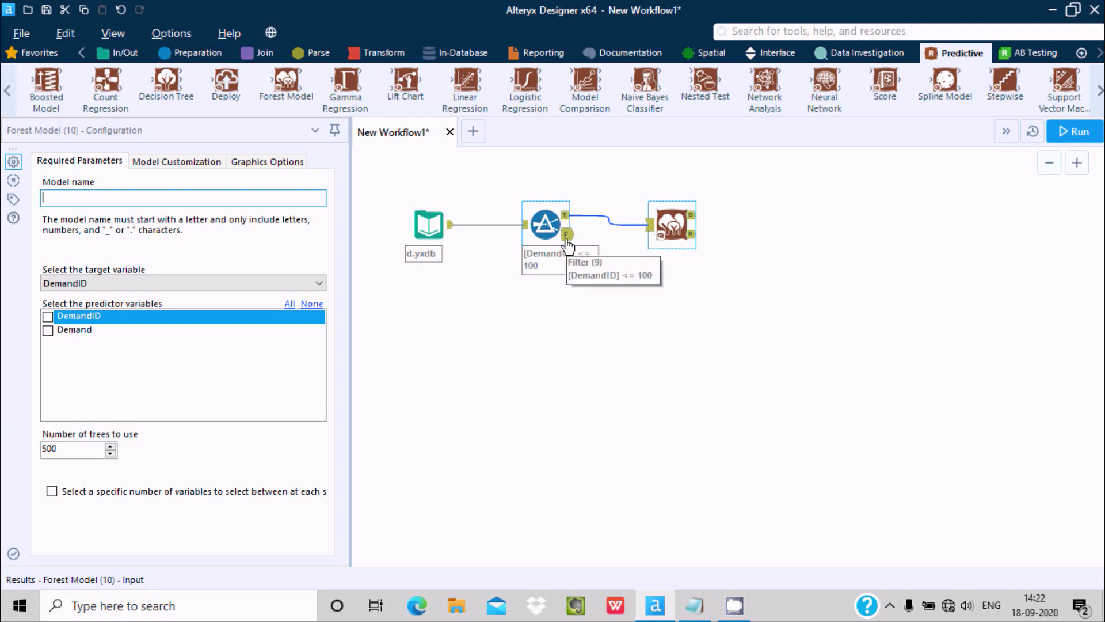
mouse_move(568, 214)
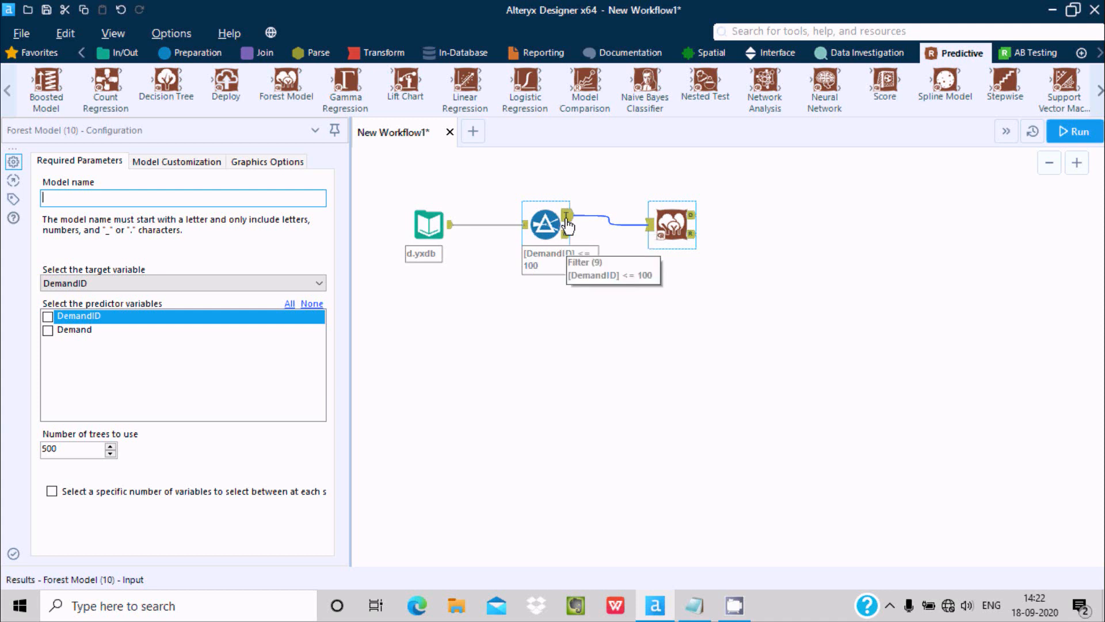
mouse_move(673, 224)
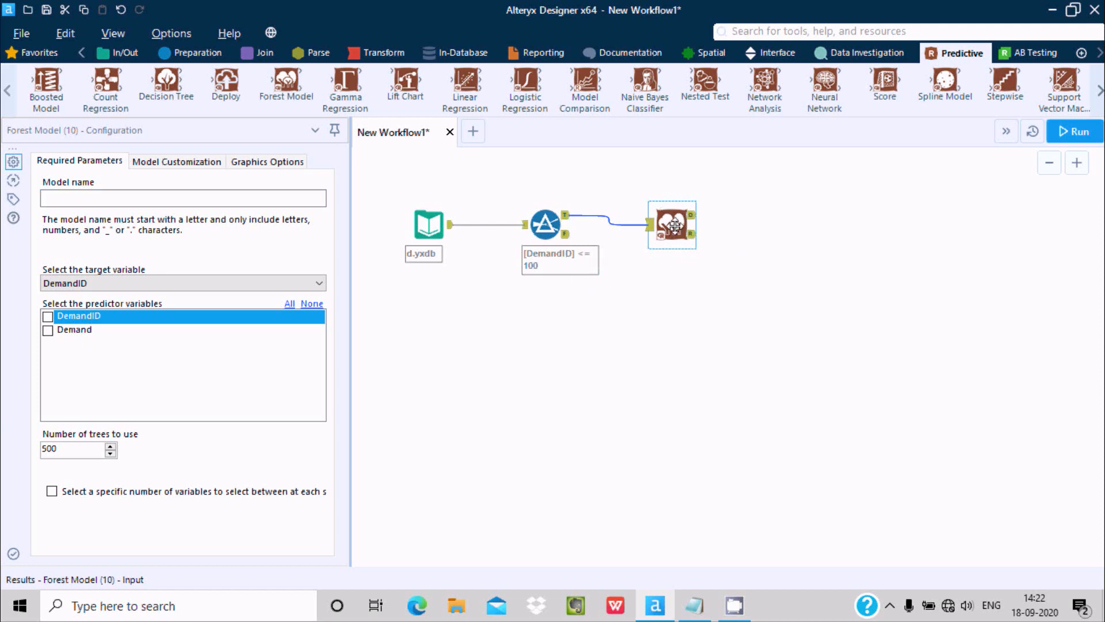
click(183, 198)
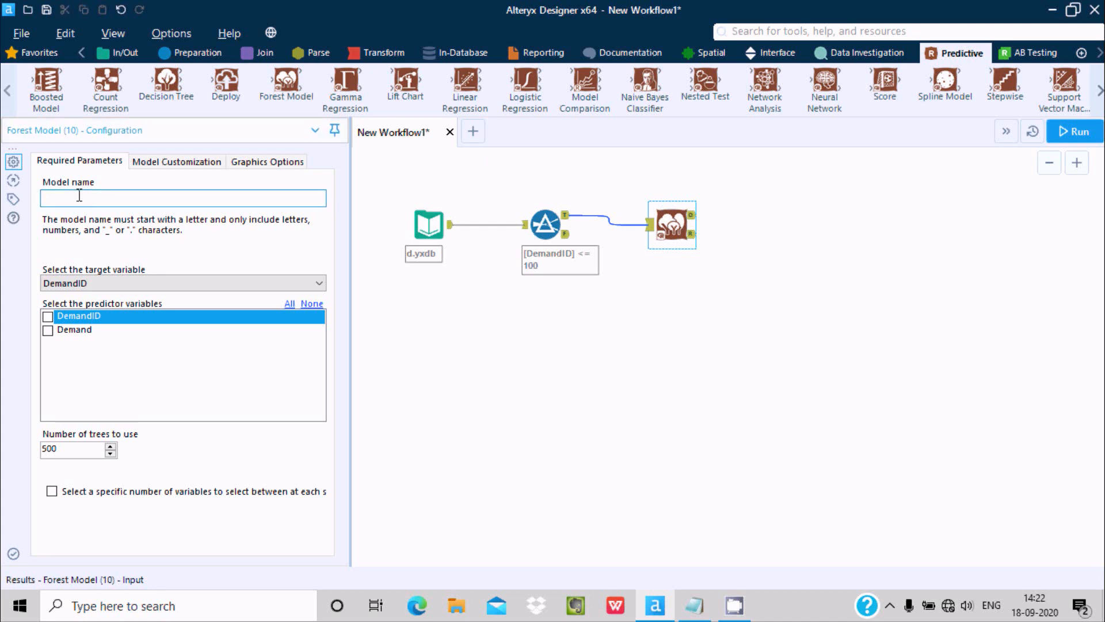
Name the Forest Model md_ForestModel and tick Demand as its predictor.
text(md_)
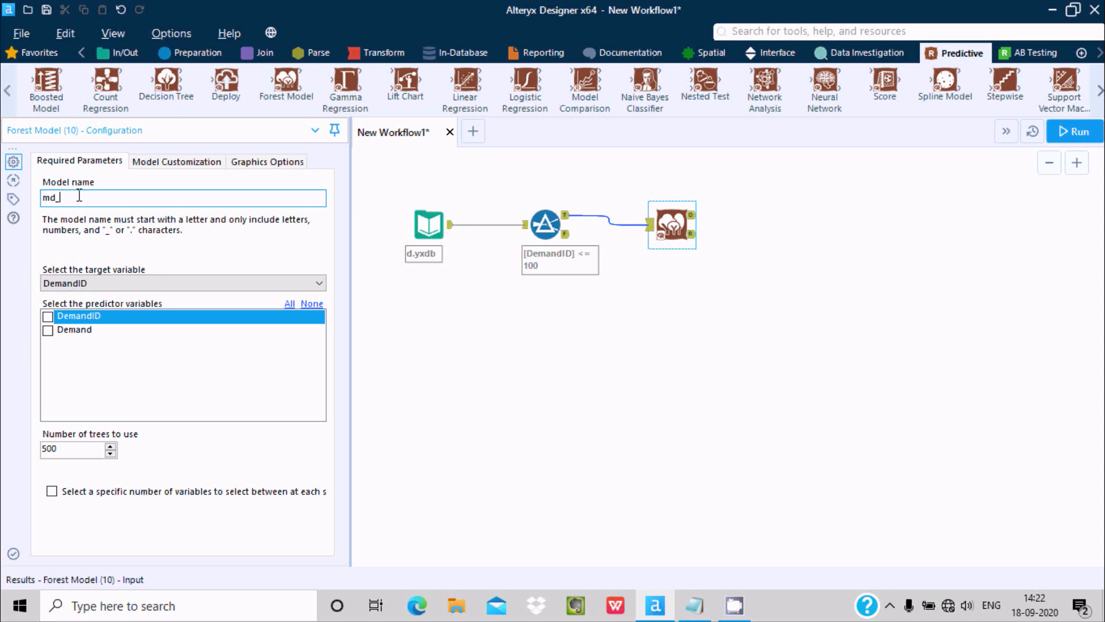
text(Fo)
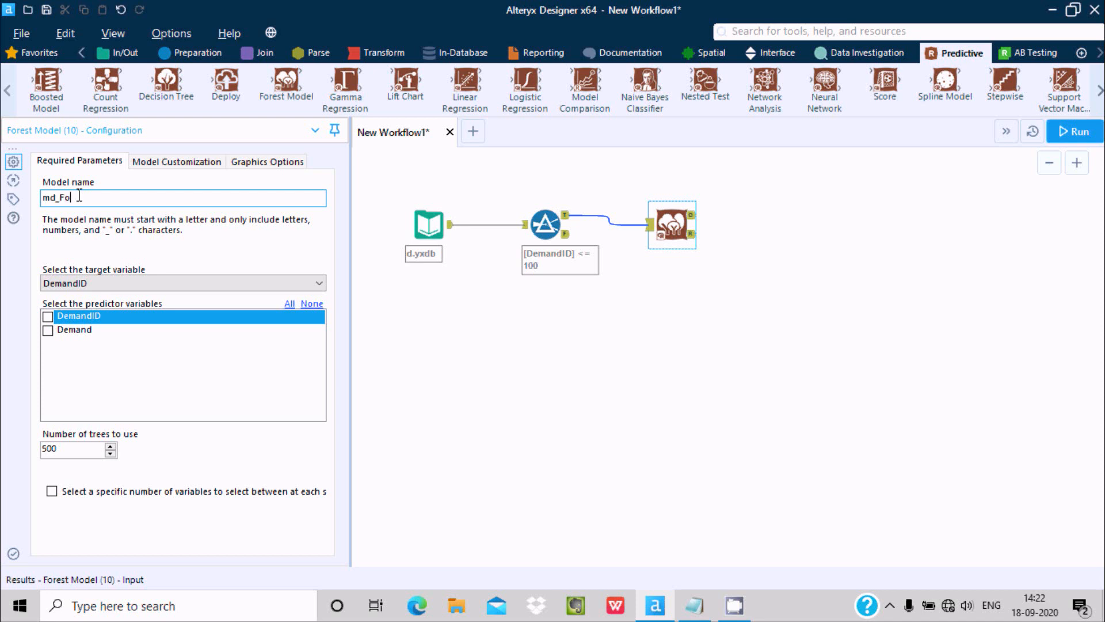
text(restM)
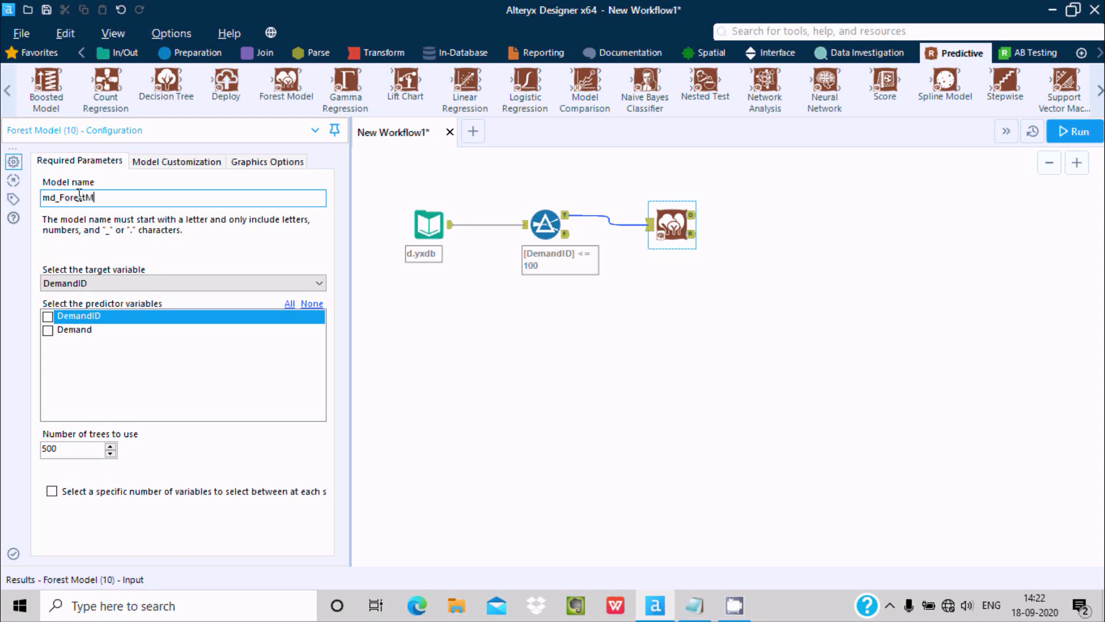
text(odel)
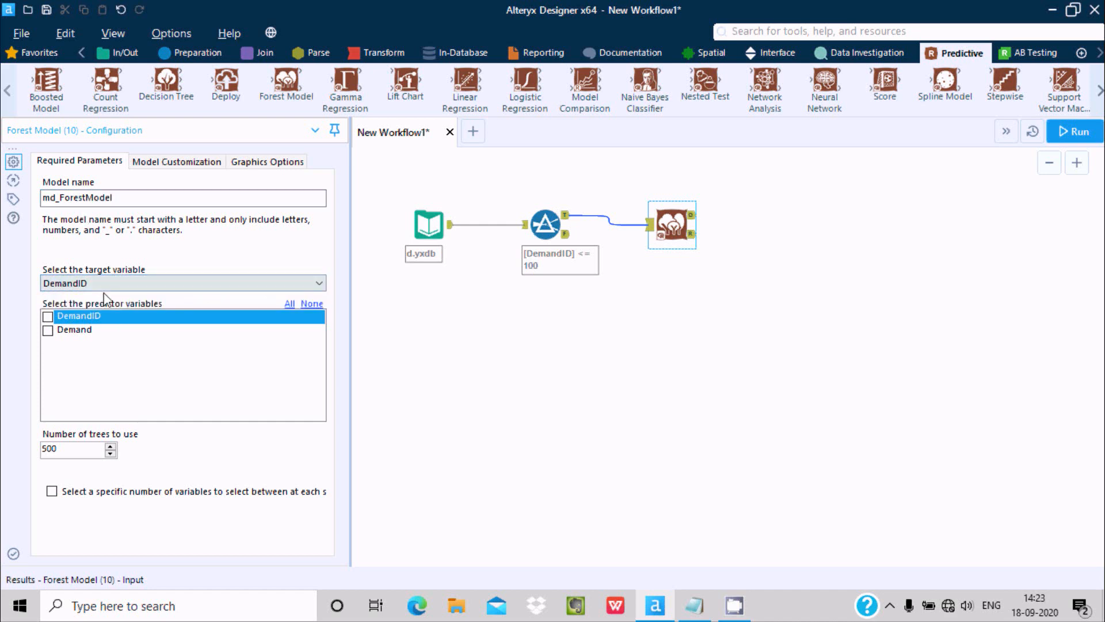
click(48, 330)
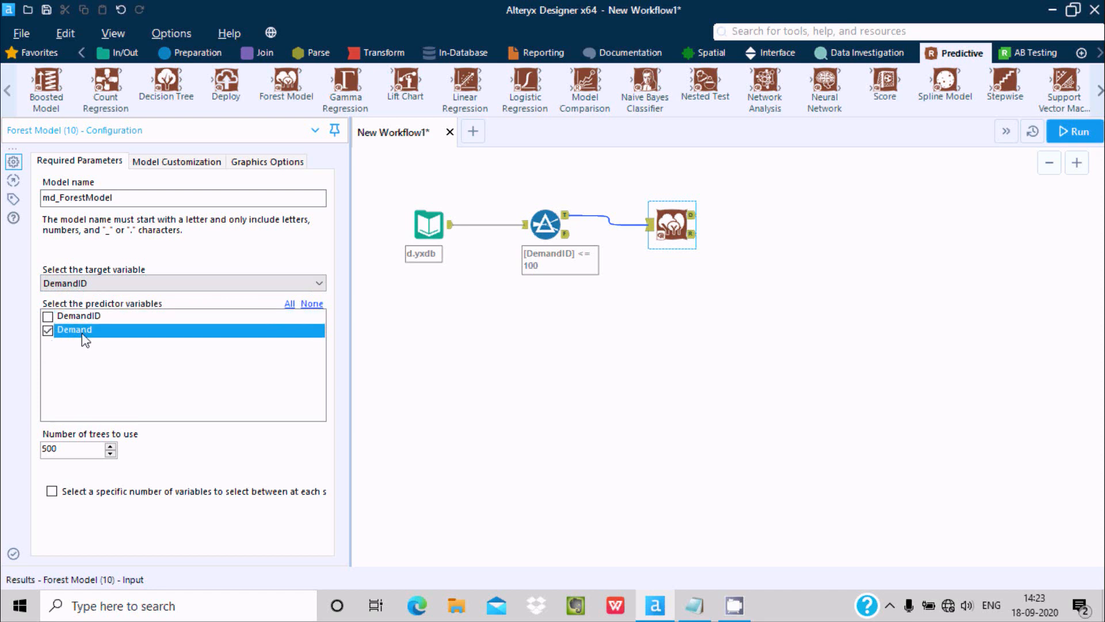
mouse_move(286, 292)
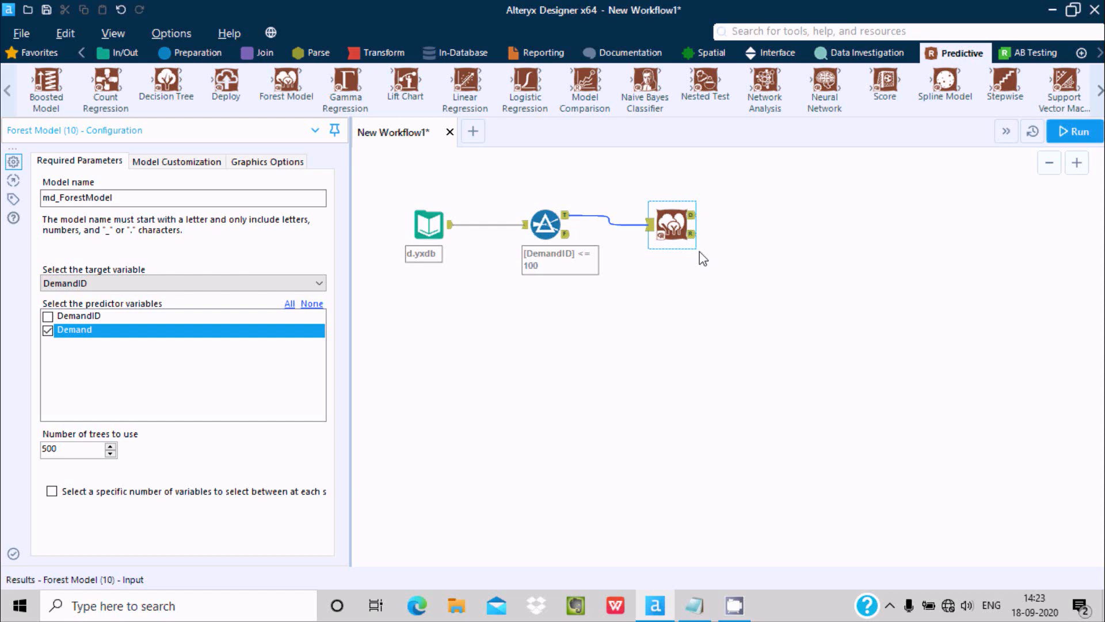
mouse_move(698, 243)
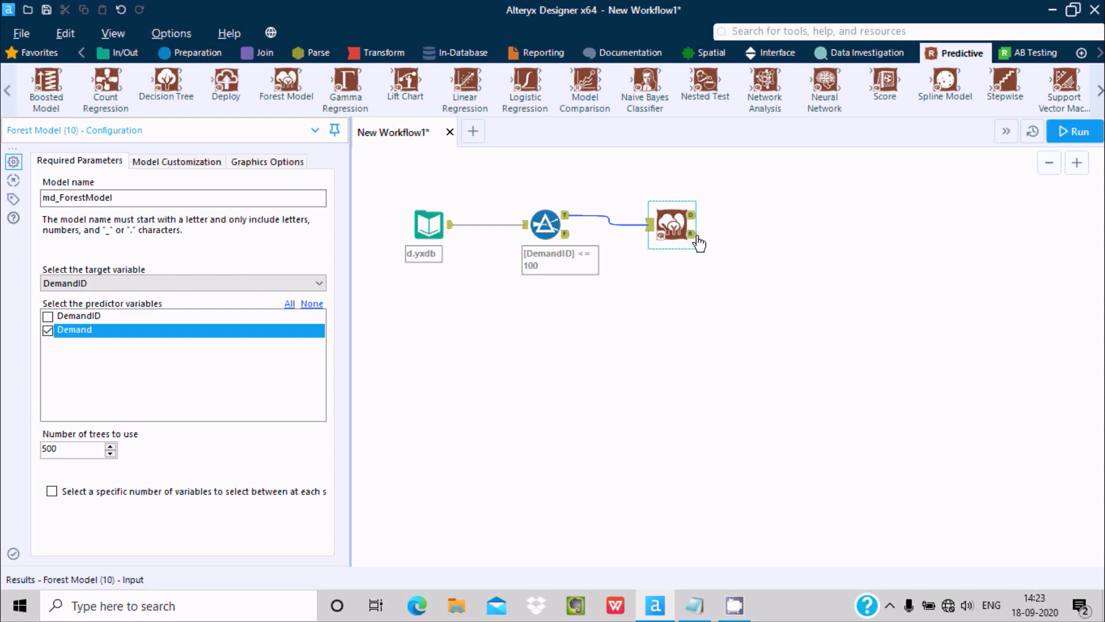
mouse_move(694, 233)
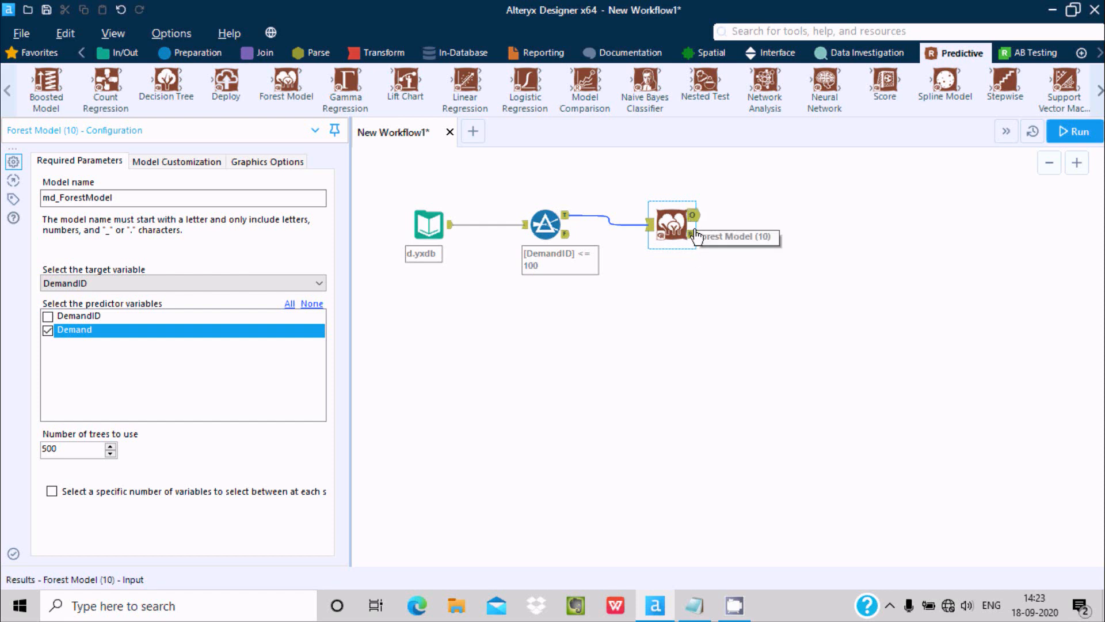
click(126, 52)
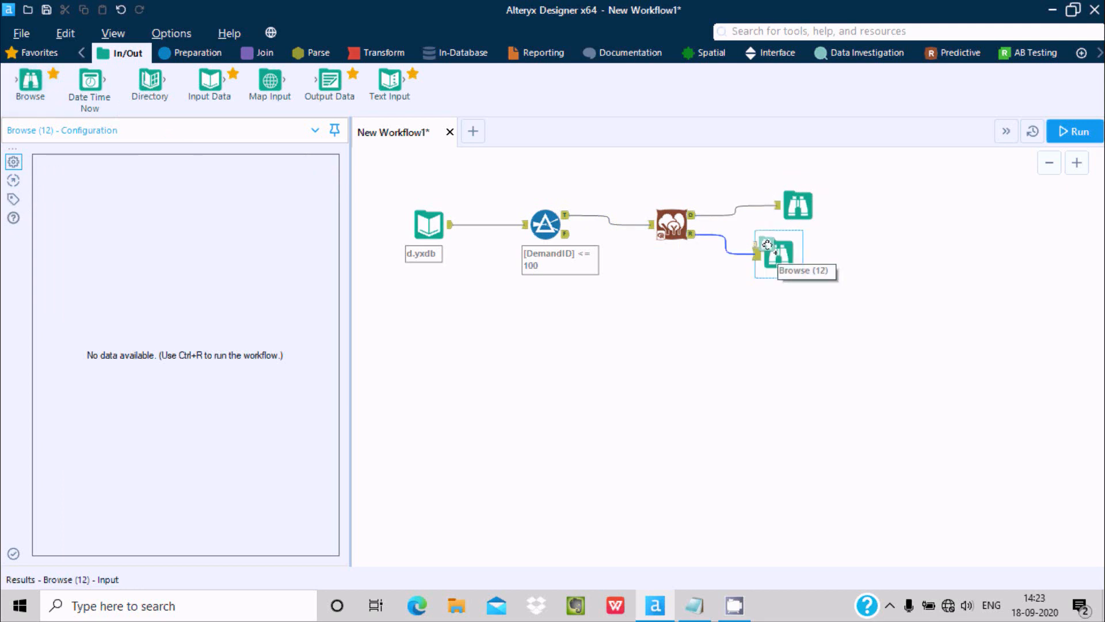
mouse_move(528, 320)
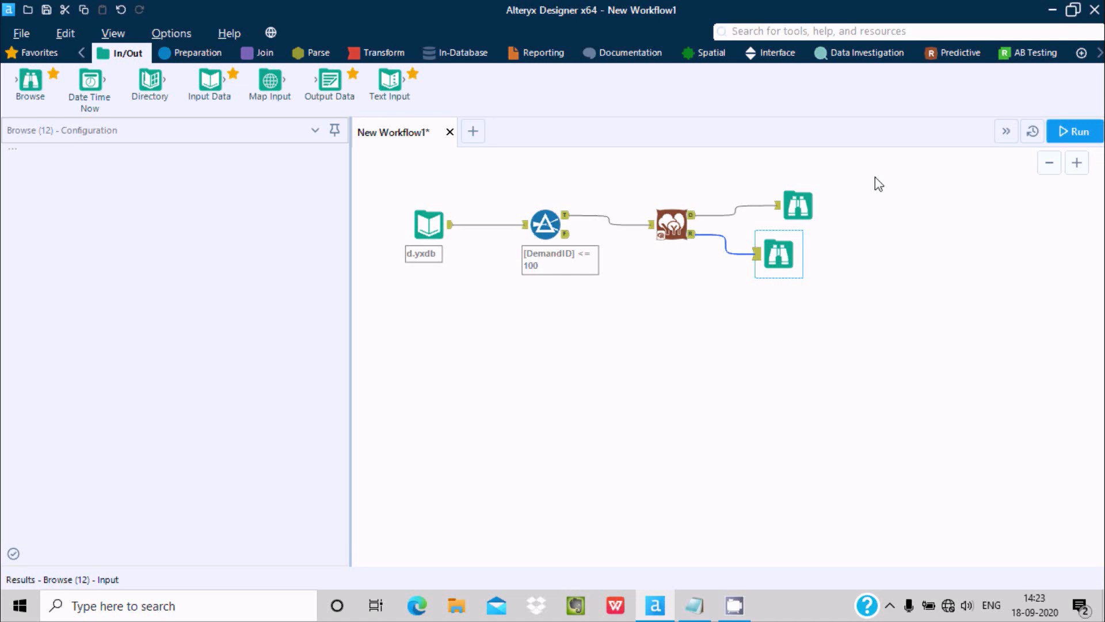
Attach Browse tools to the O and R outputs and run the workflow.
click(1074, 131)
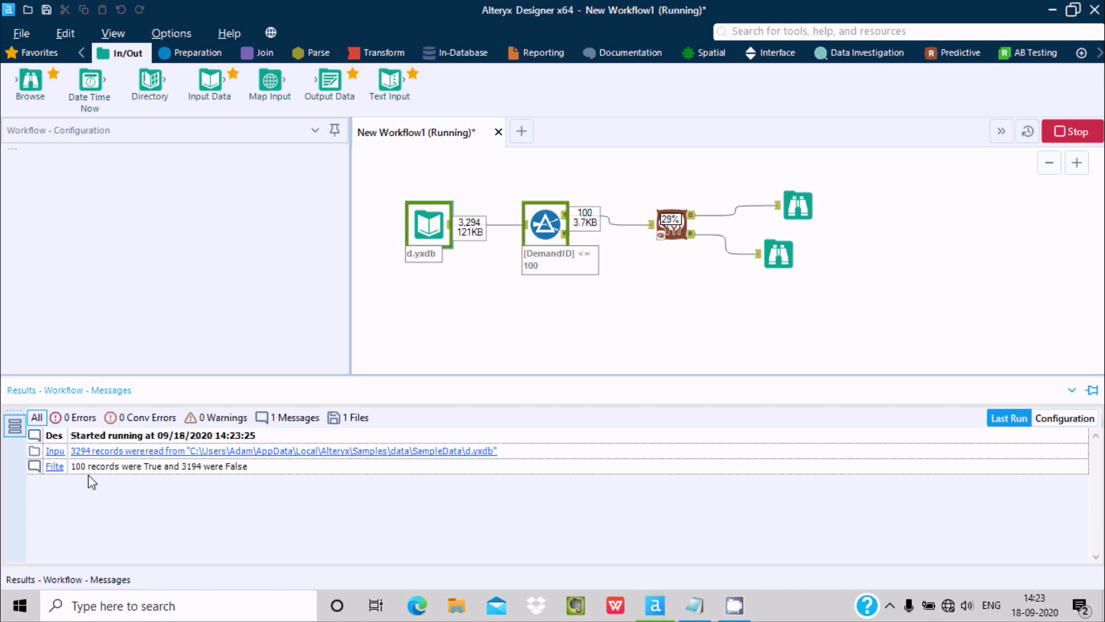
mouse_move(83, 455)
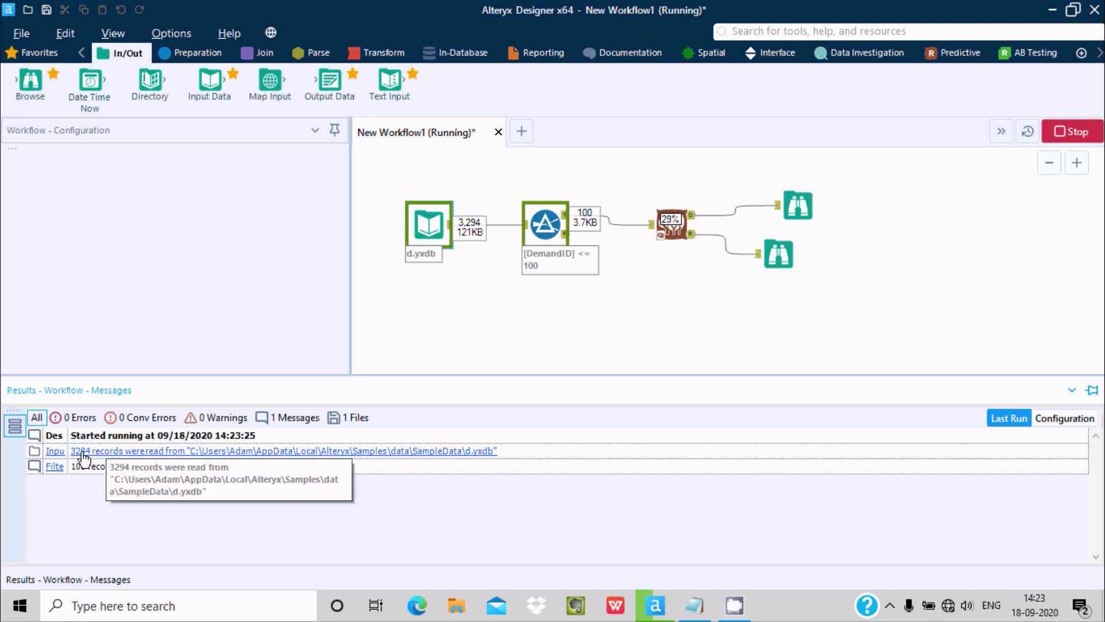
mouse_move(467, 234)
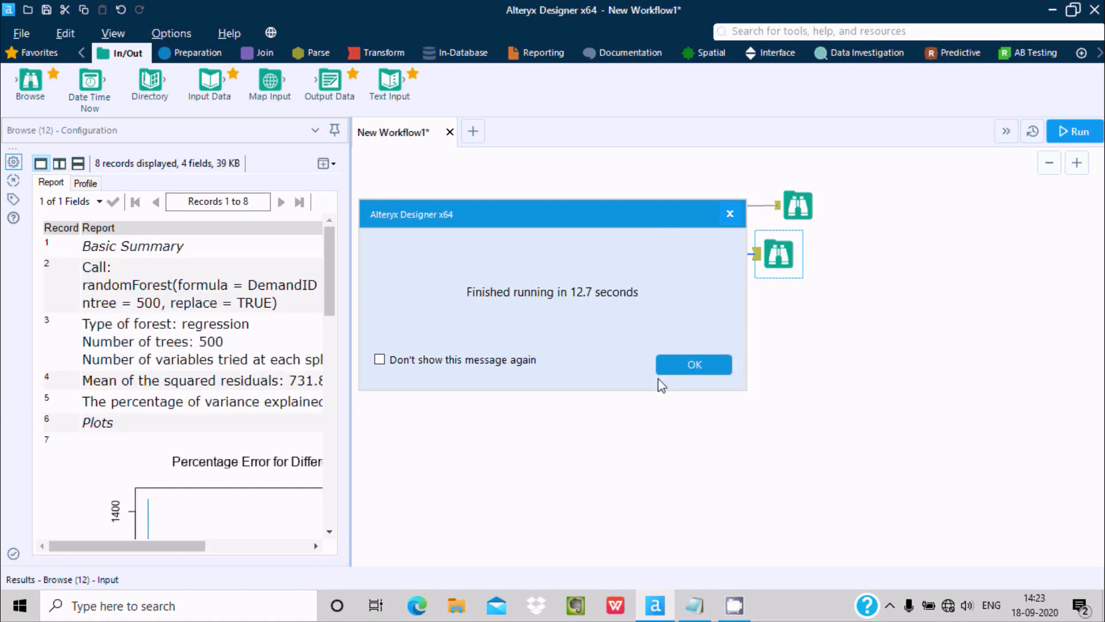
Dismiss the 'Finished running' message after the 12.7-second run.
click(691, 364)
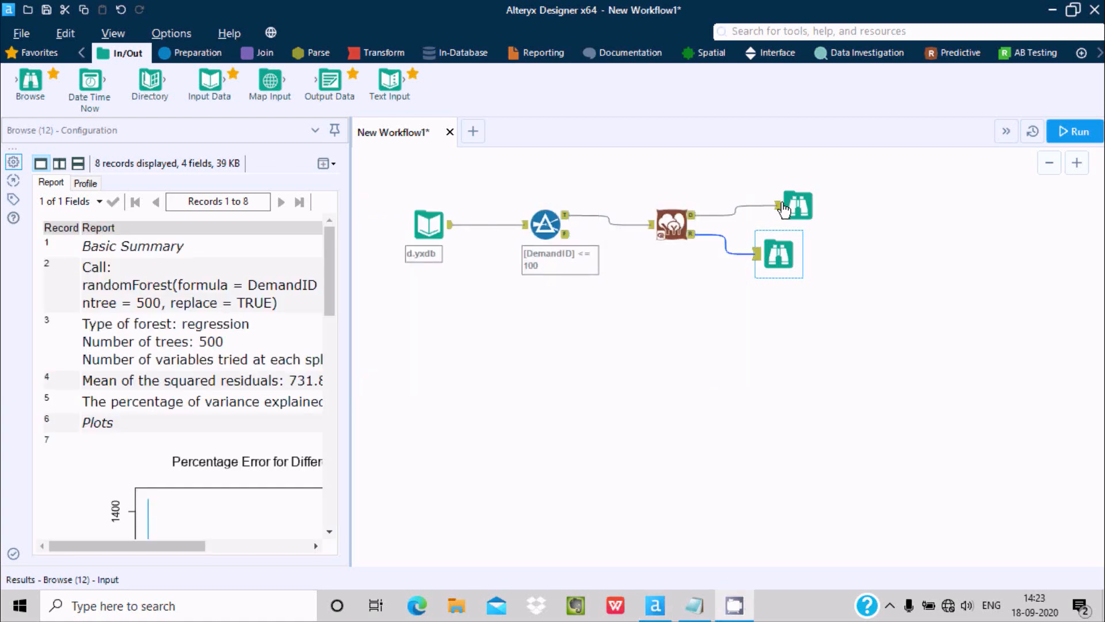
click(796, 205)
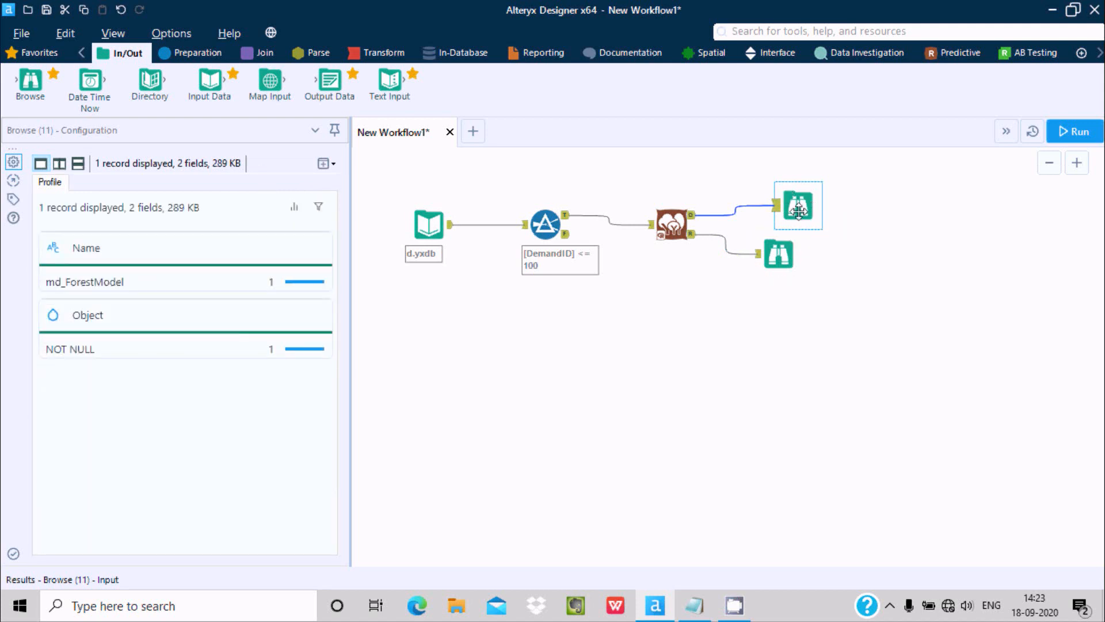
mouse_move(797, 212)
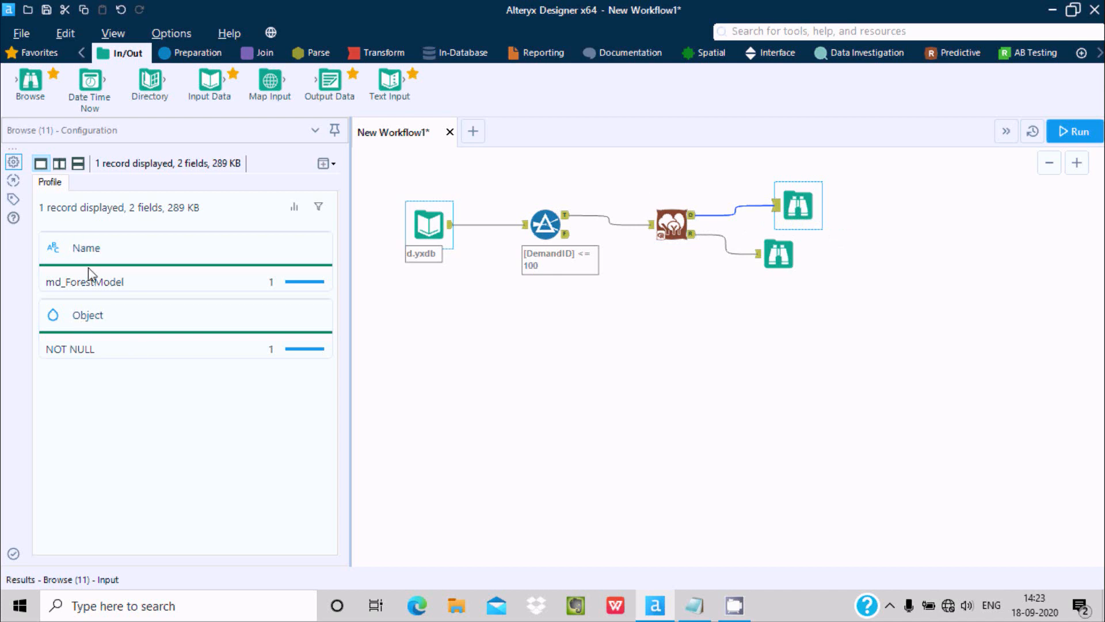
mouse_move(93, 296)
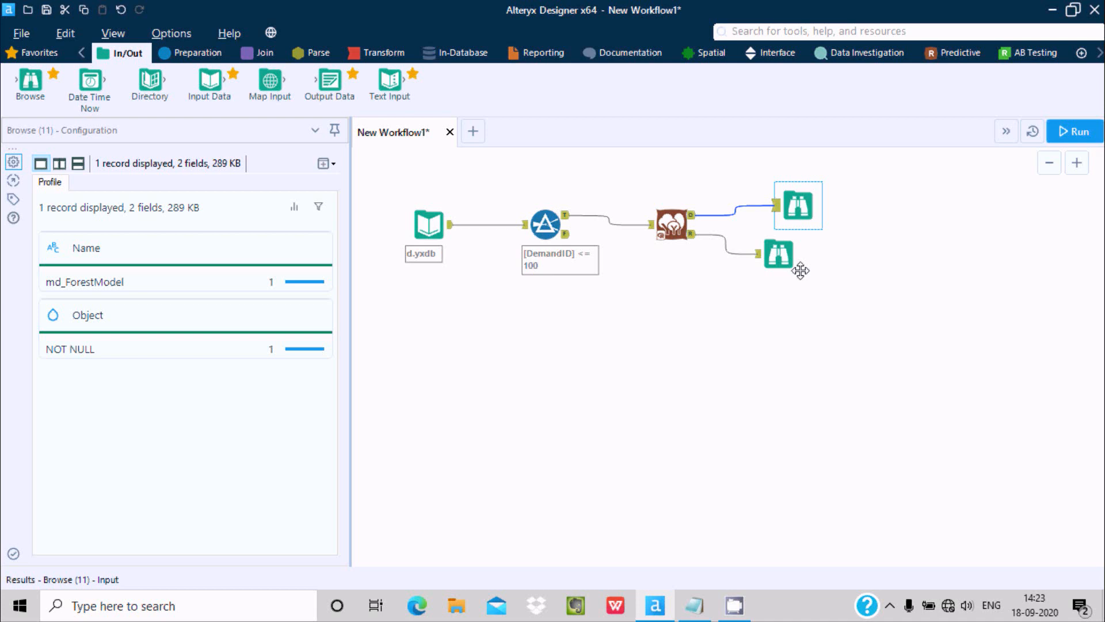
click(778, 254)
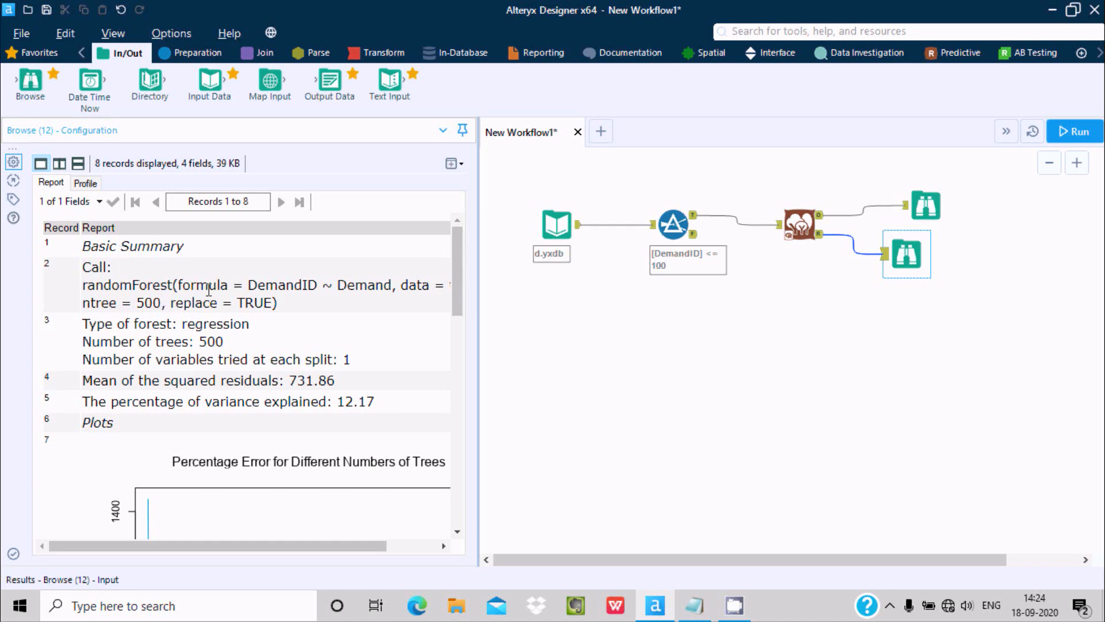
scroll(right, 3)
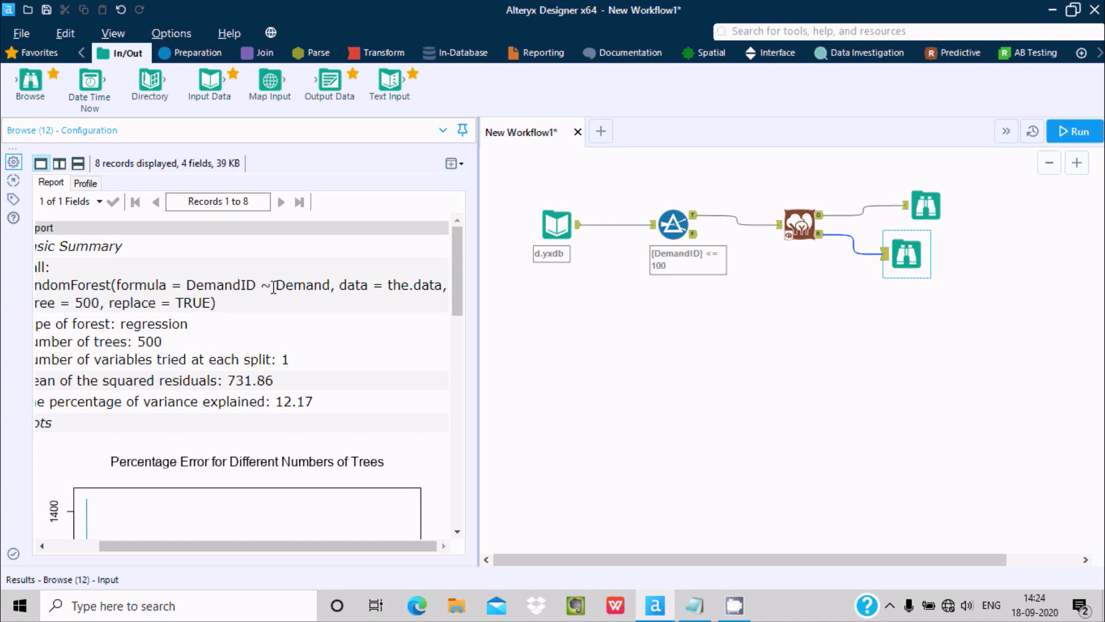
mouse_move(269, 289)
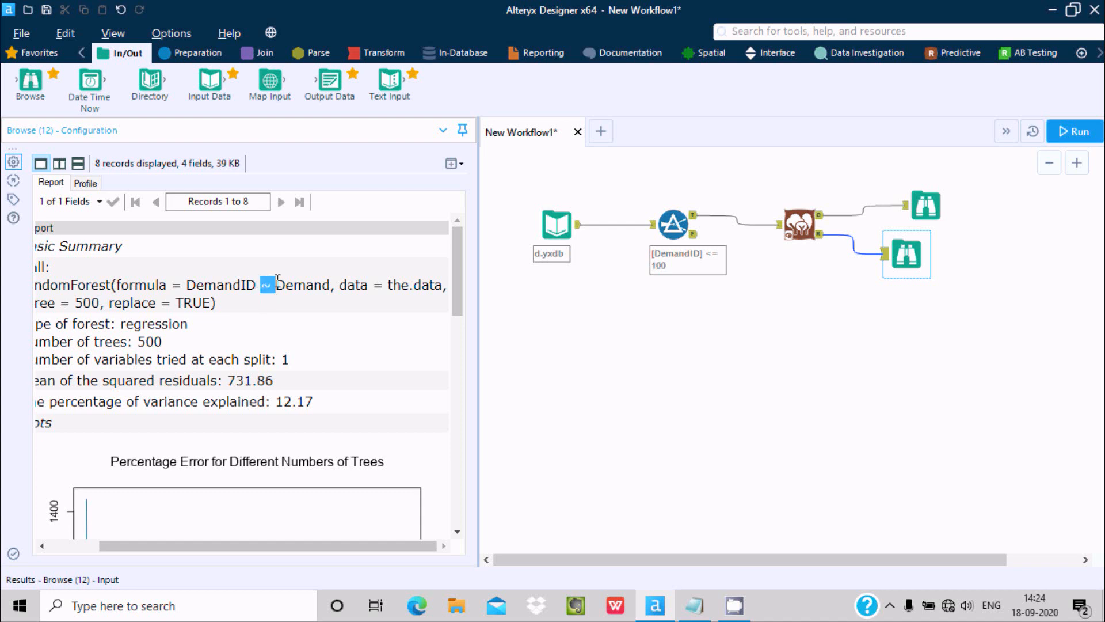
mouse_move(370, 289)
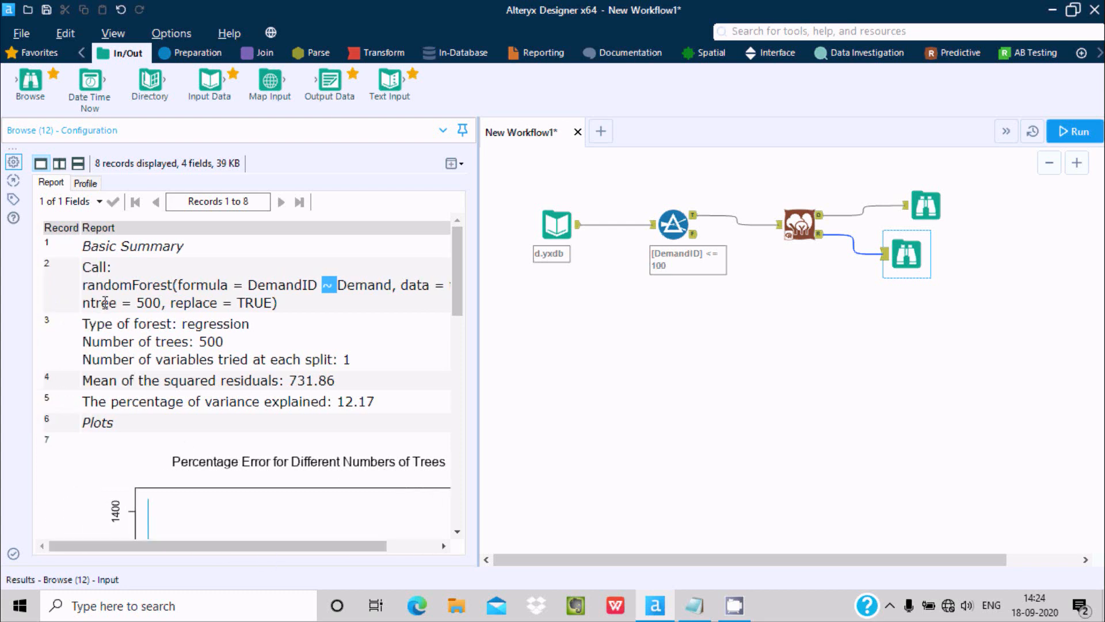
mouse_move(144, 330)
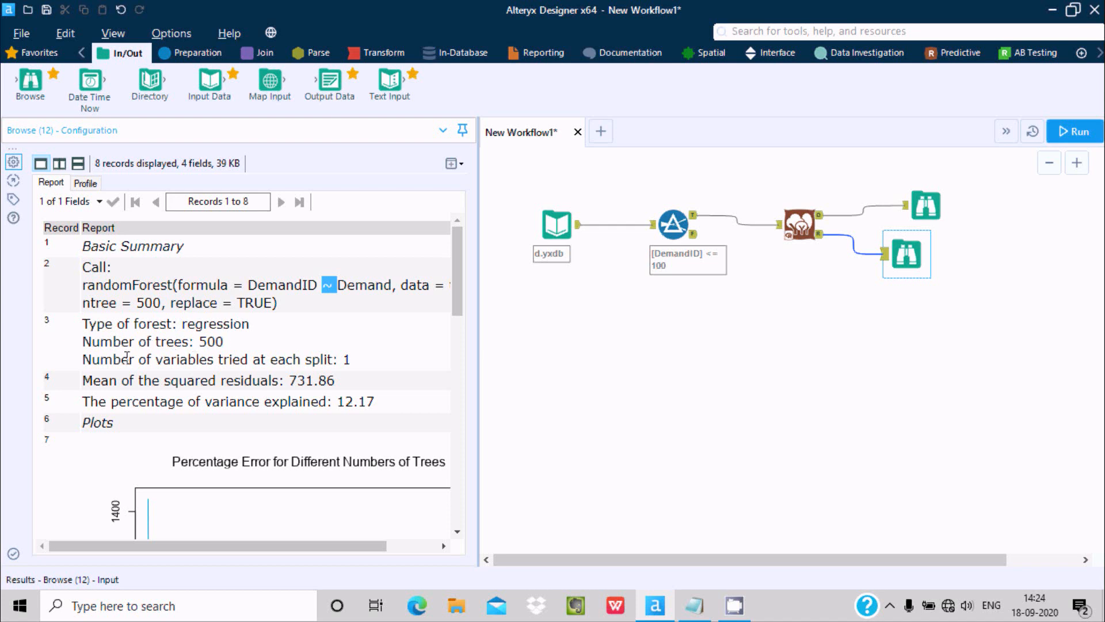
mouse_move(358, 390)
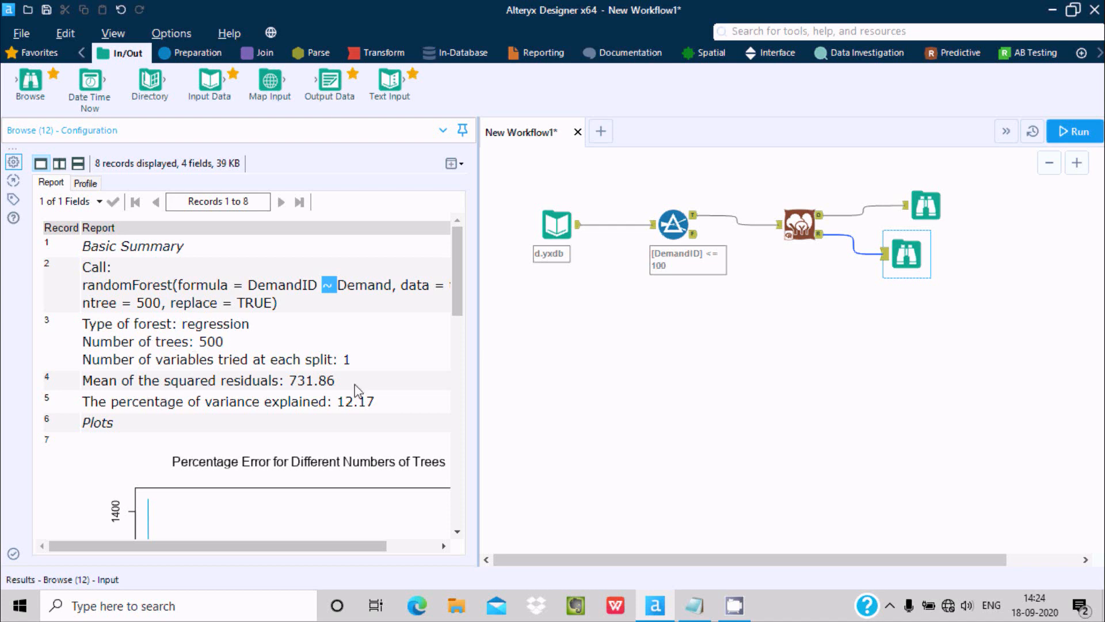
mouse_move(468, 280)
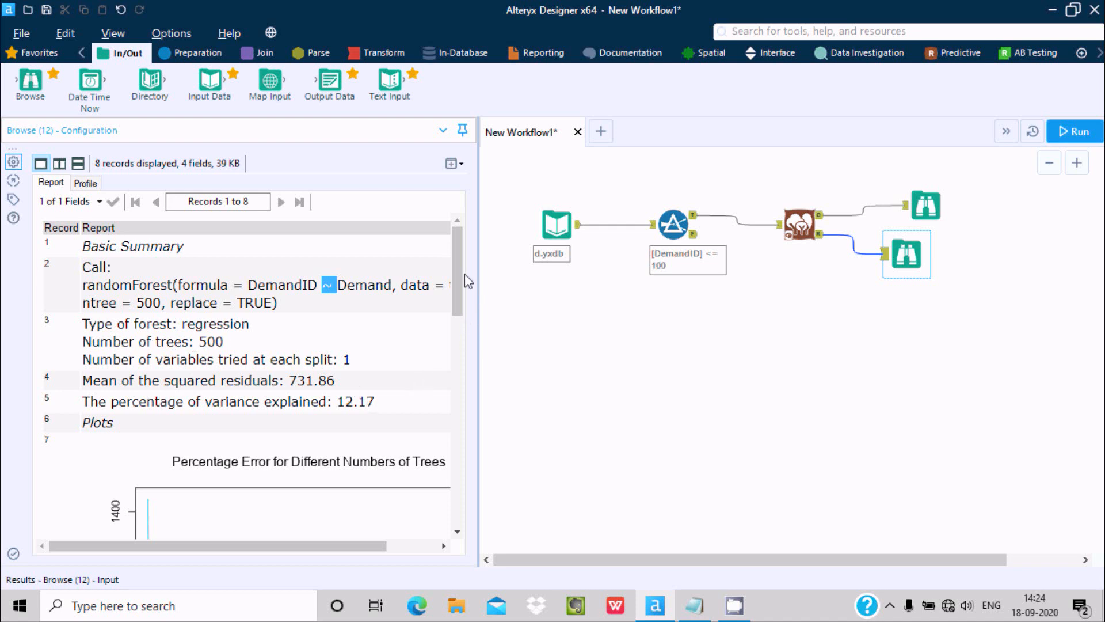
scroll(down, 3)
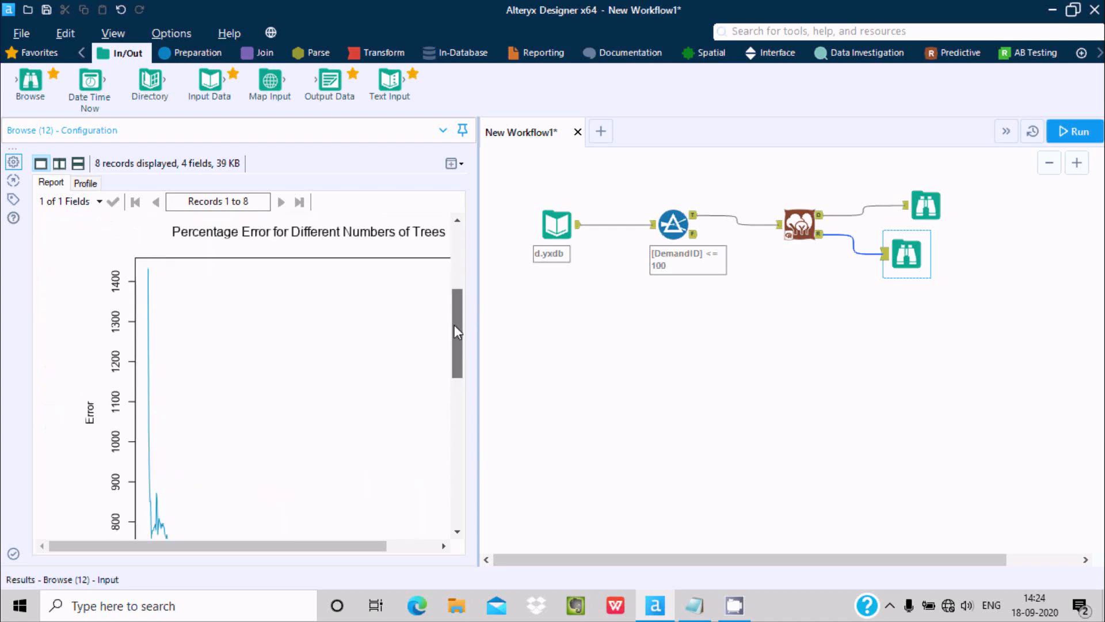
scroll(up, 3)
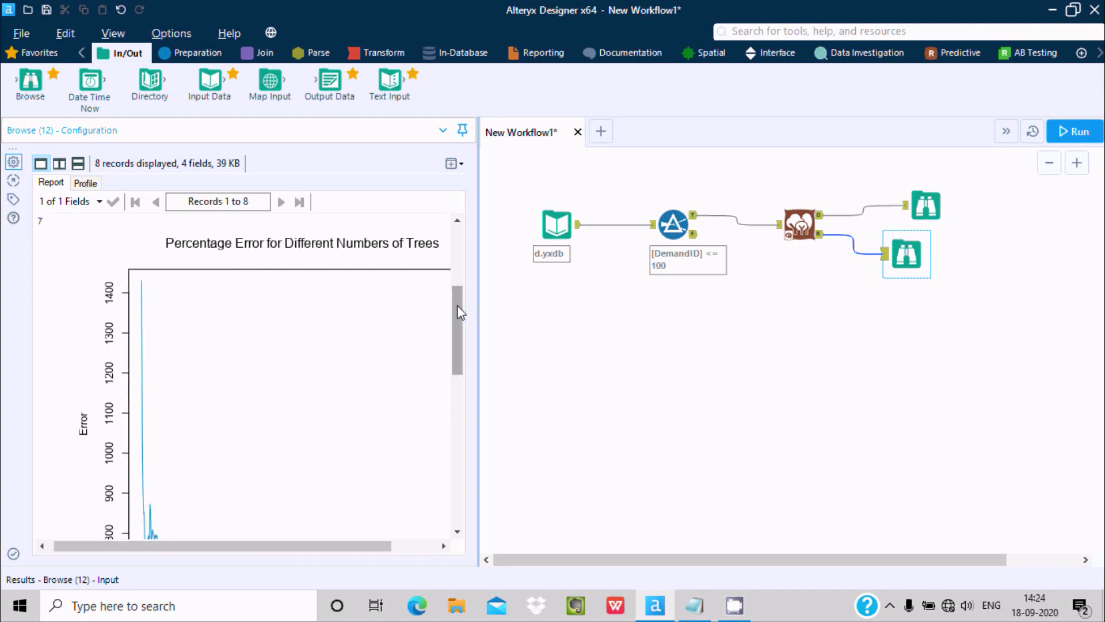
scroll(down, 3)
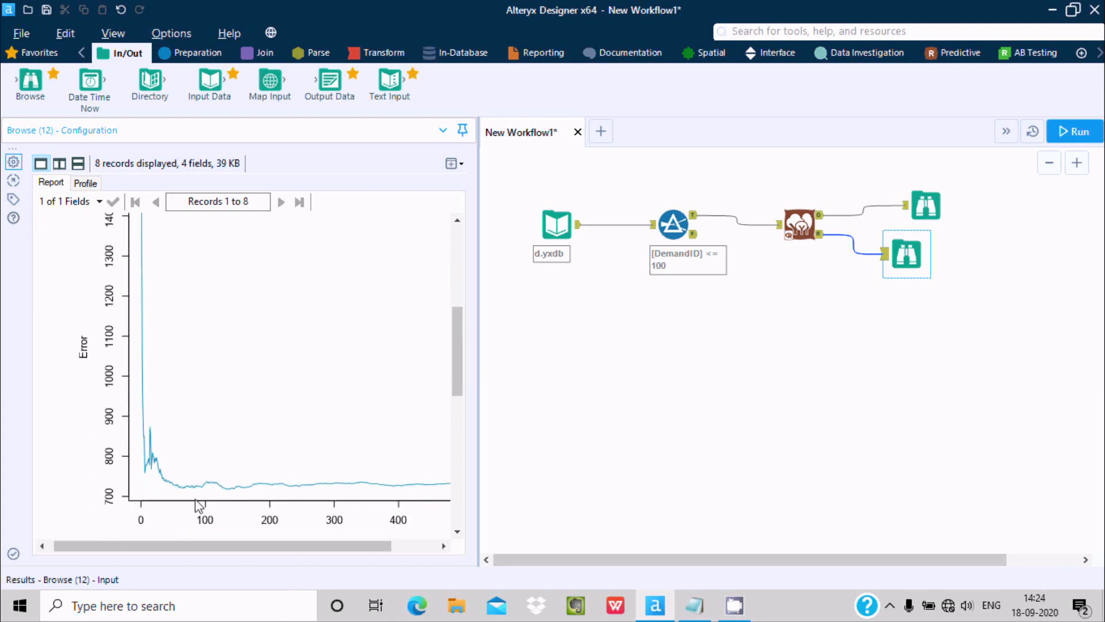
scroll(down, 3)
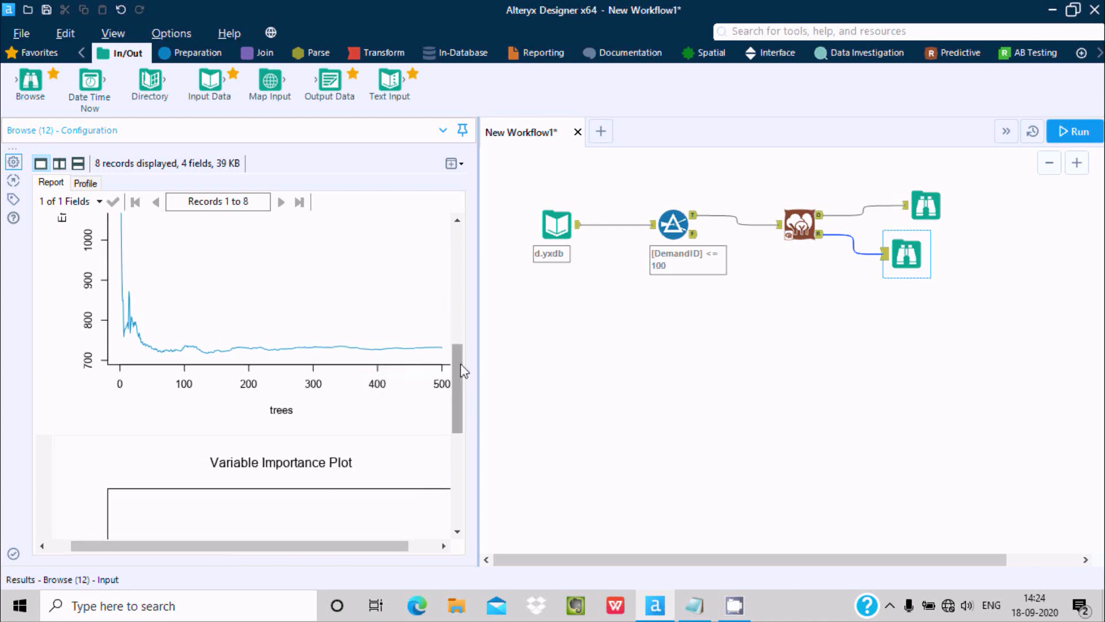
scroll(down, 3)
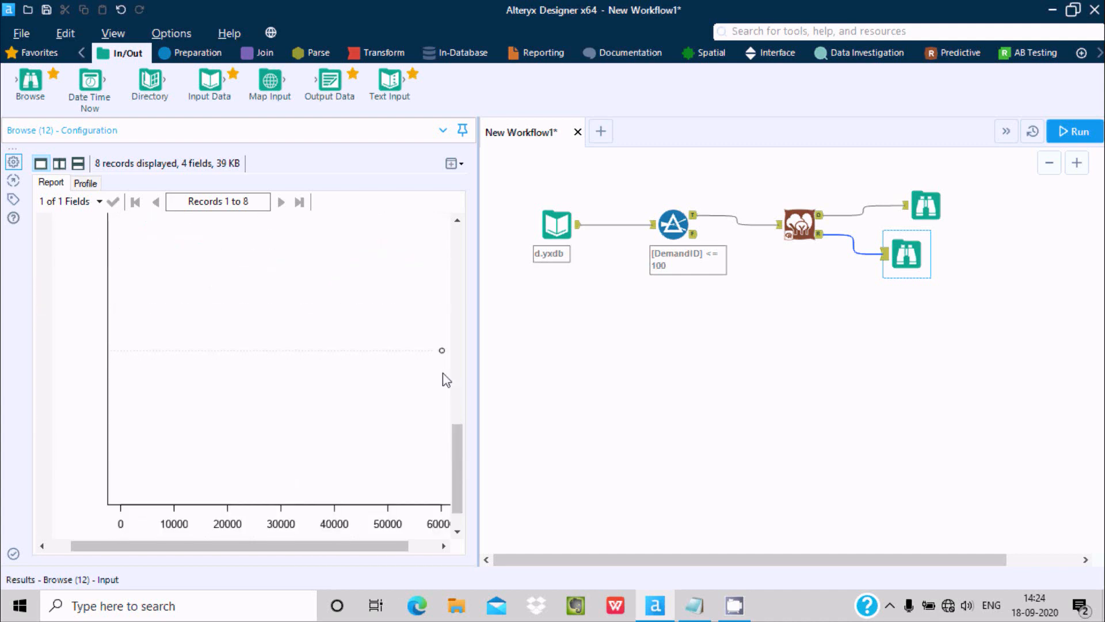
mouse_move(438, 414)
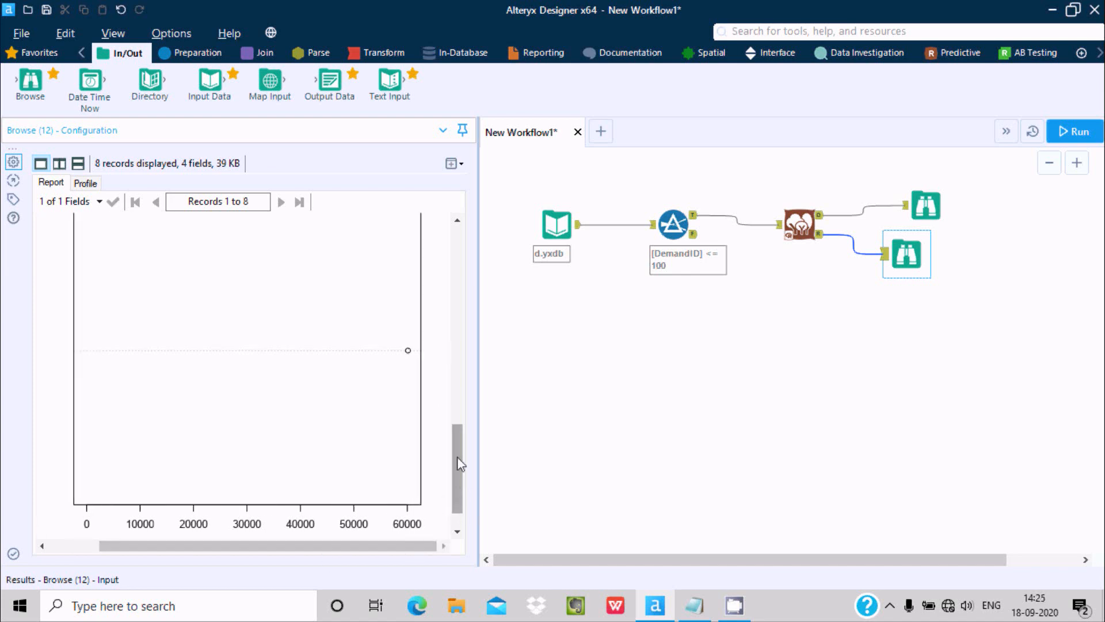
scroll(down, 3)
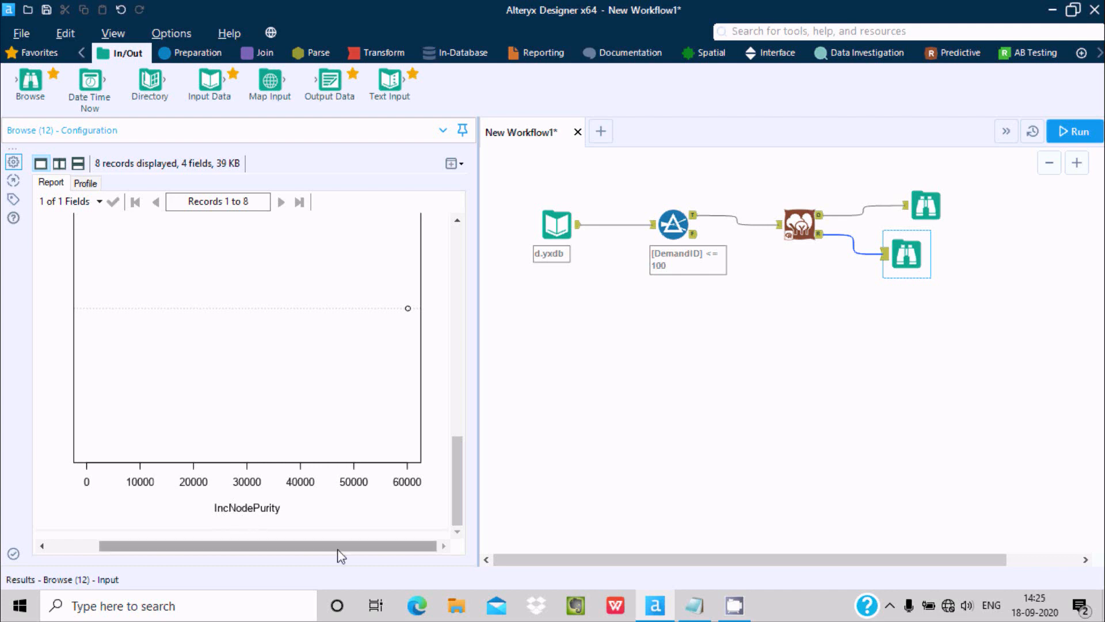
scroll(up, 3)
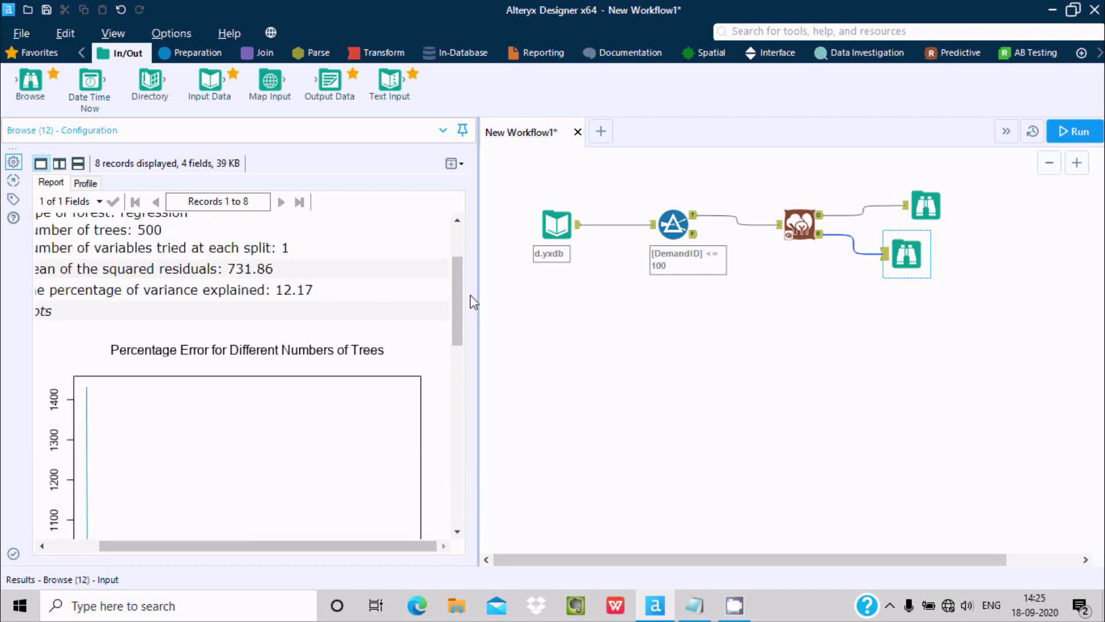
Rerun the workflow, dismiss the 13.2-second completion message, and select the lower Browse tool.
click(799, 224)
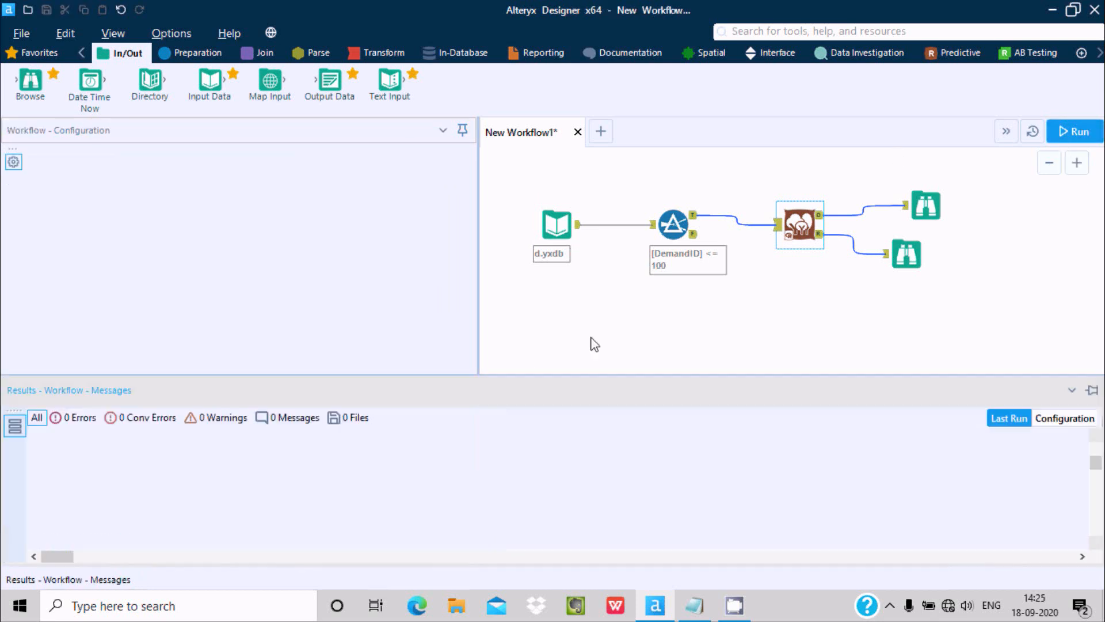
click(1074, 131)
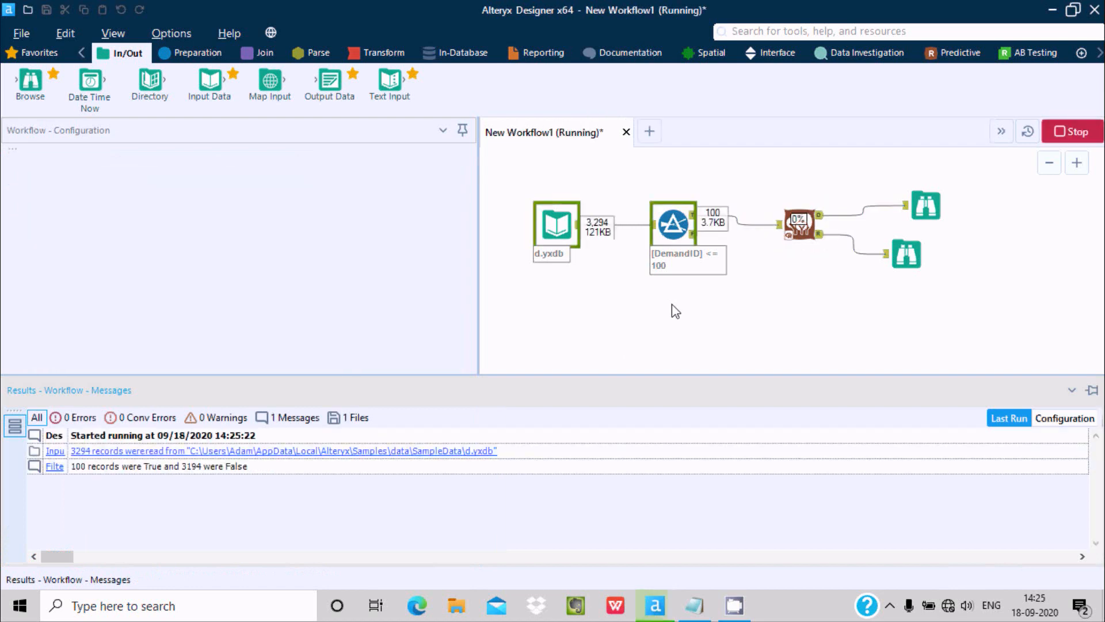
mouse_move(677, 224)
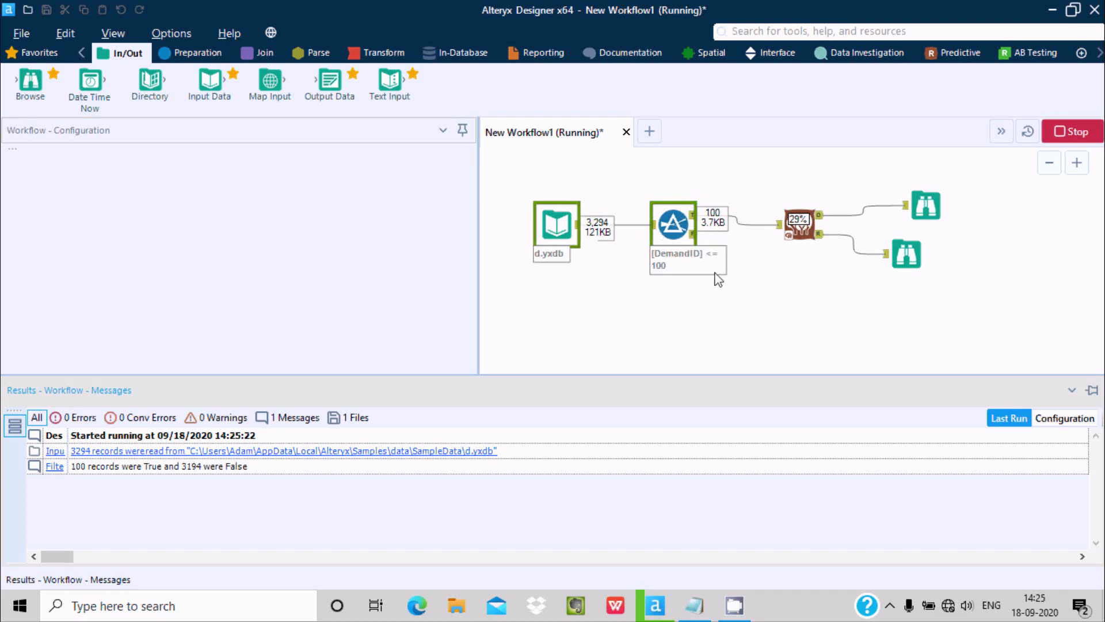
click(800, 224)
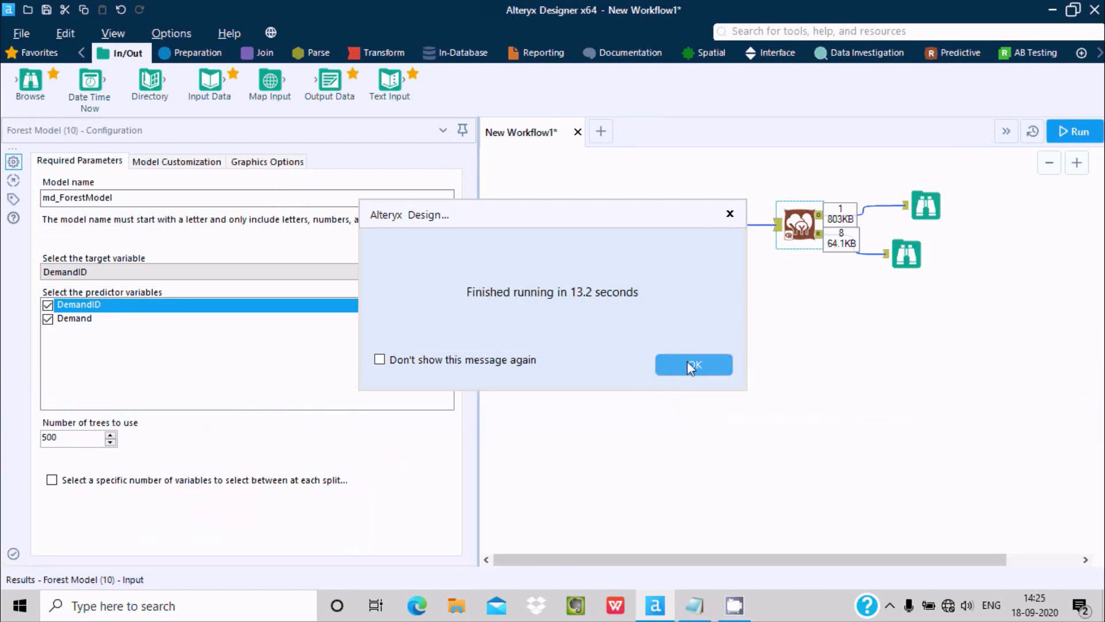
click(693, 364)
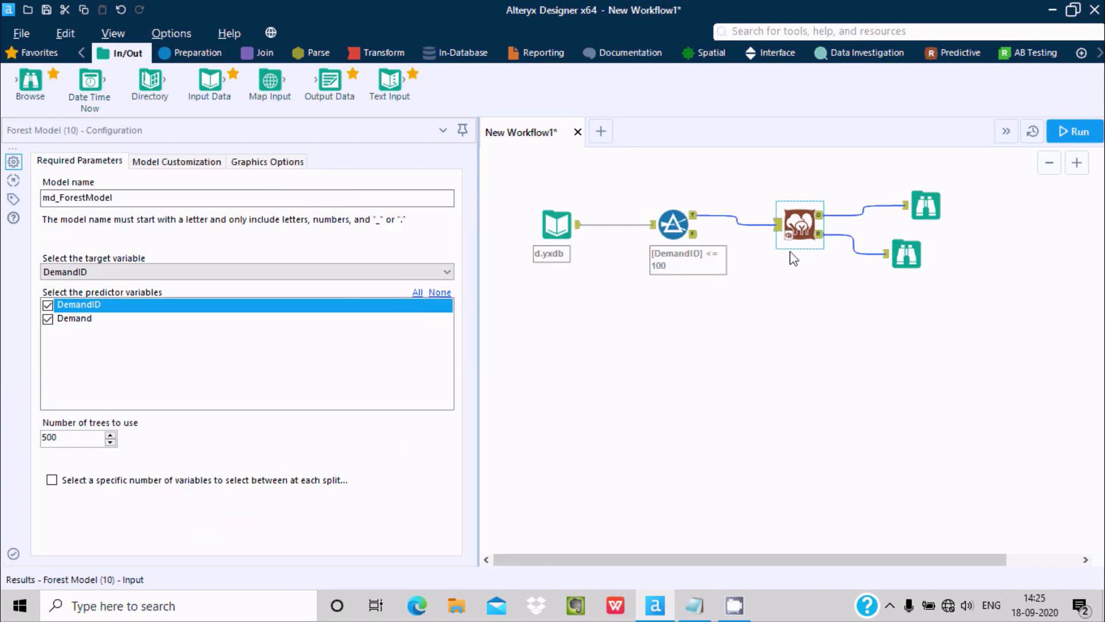
click(906, 253)
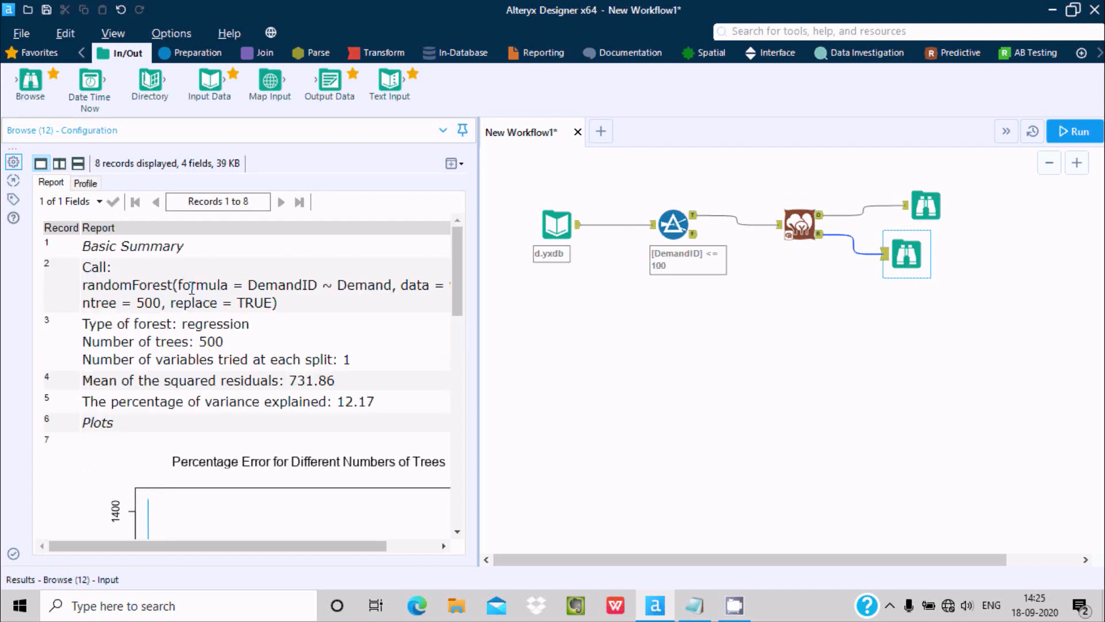
Scroll the Browse report, then show the Forest Model md_ForestModel settings (DemandID, 500 trees).
scroll(down, 3)
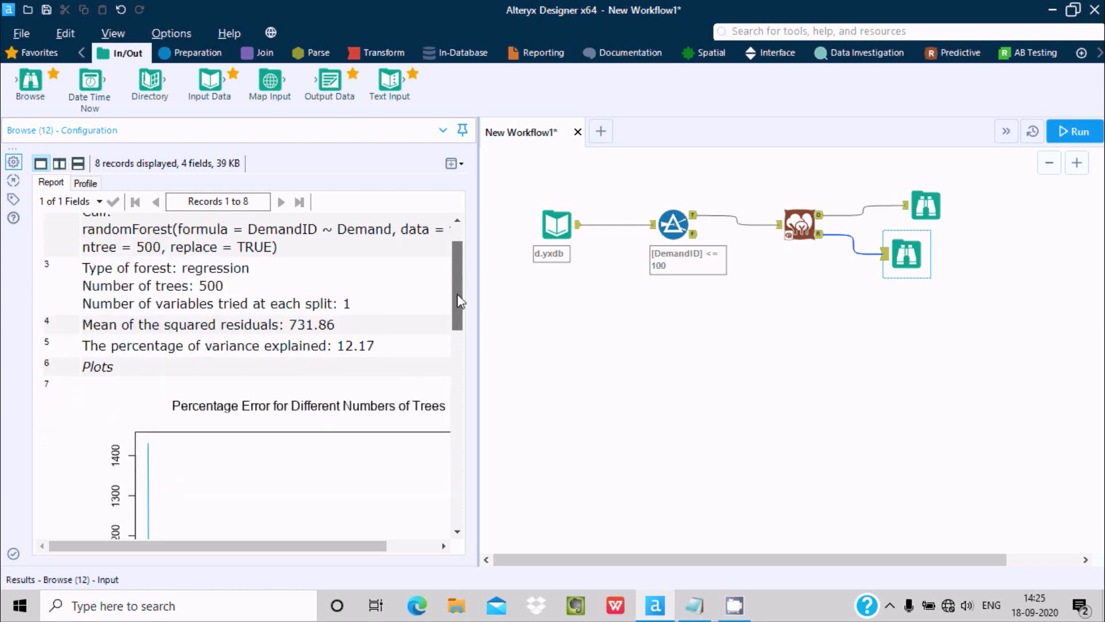
scroll(down, 3)
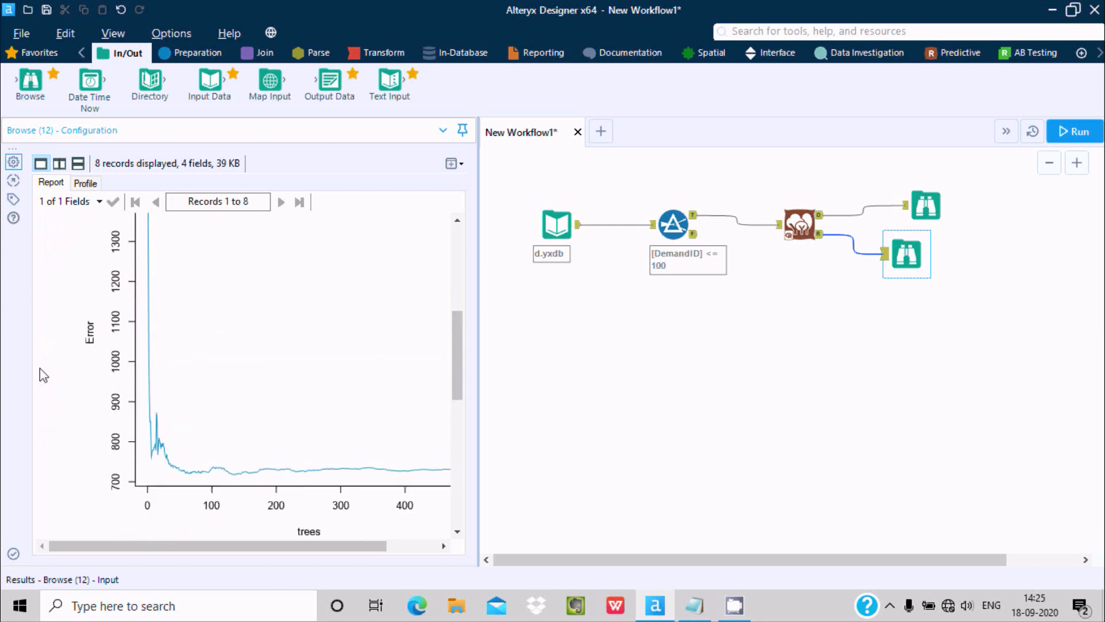
scroll(down, 3)
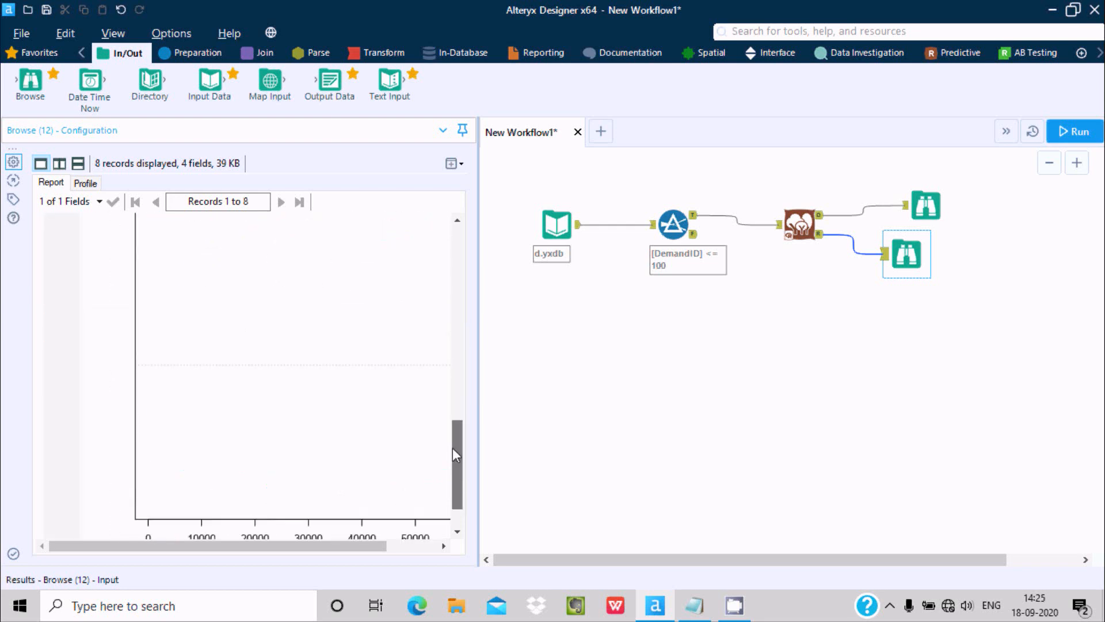
click(800, 224)
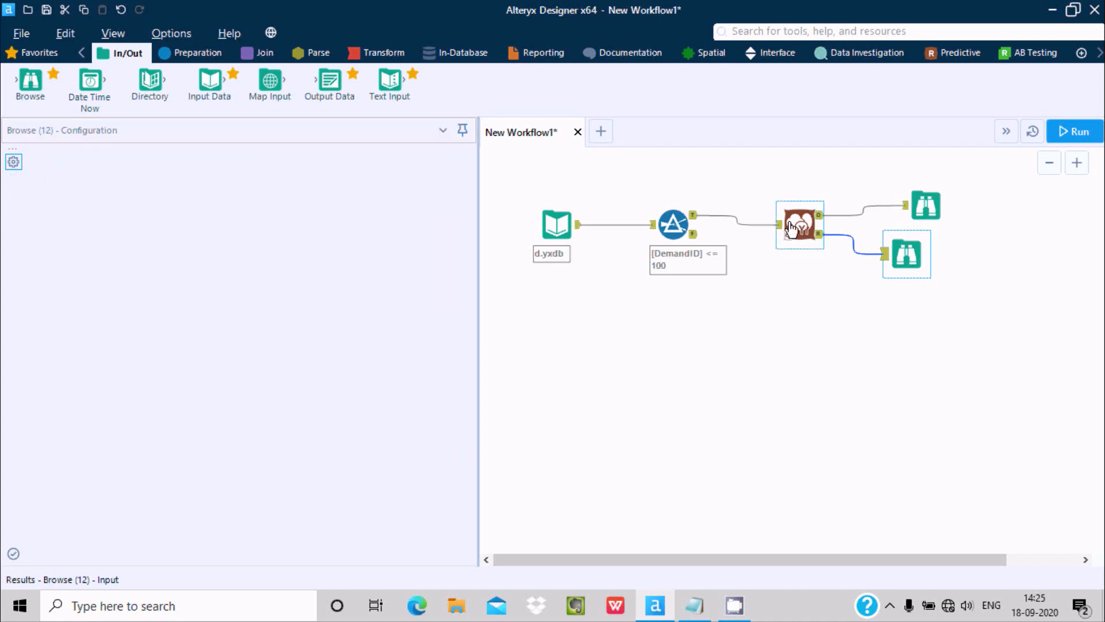
click(799, 224)
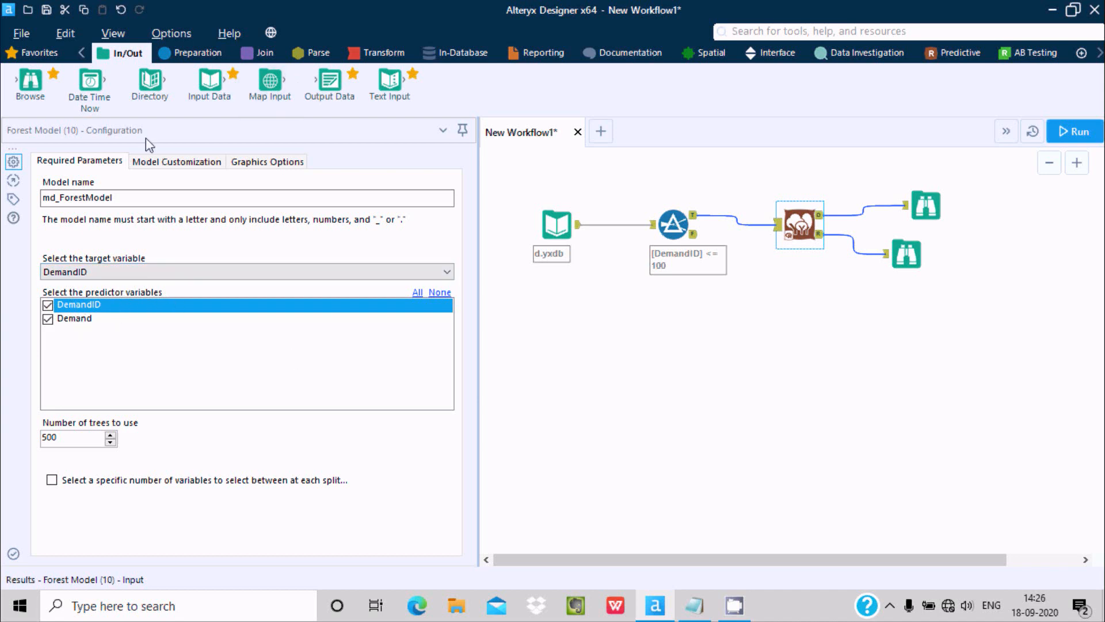
View Model Customization (min node size 5, 100% sampling) and Graphics Options (5.50-inch plots).
click(176, 161)
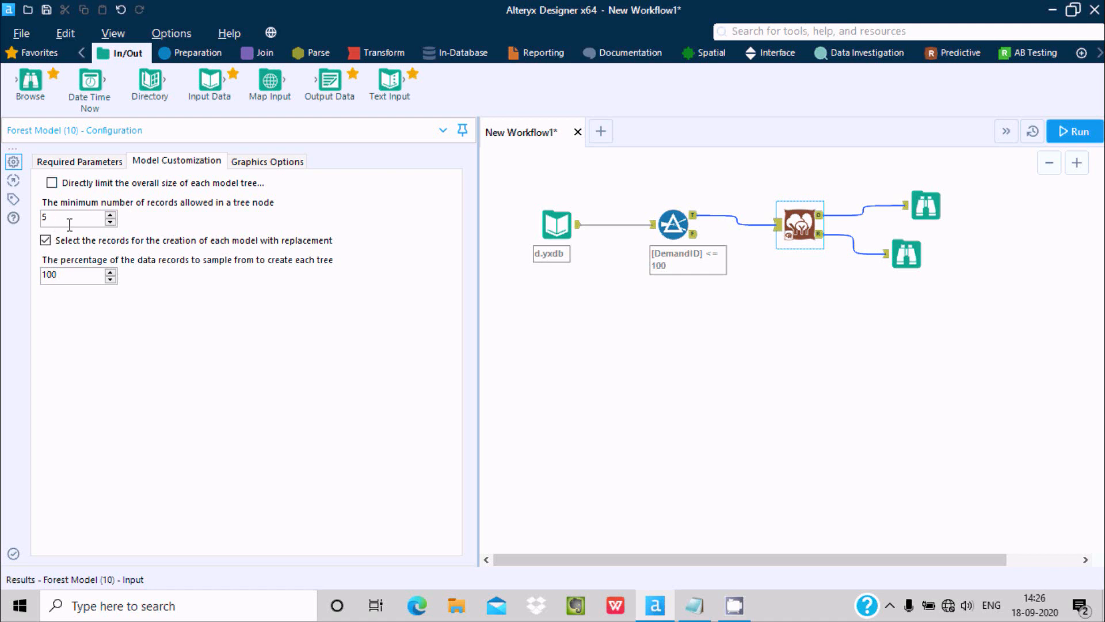
mouse_move(74, 214)
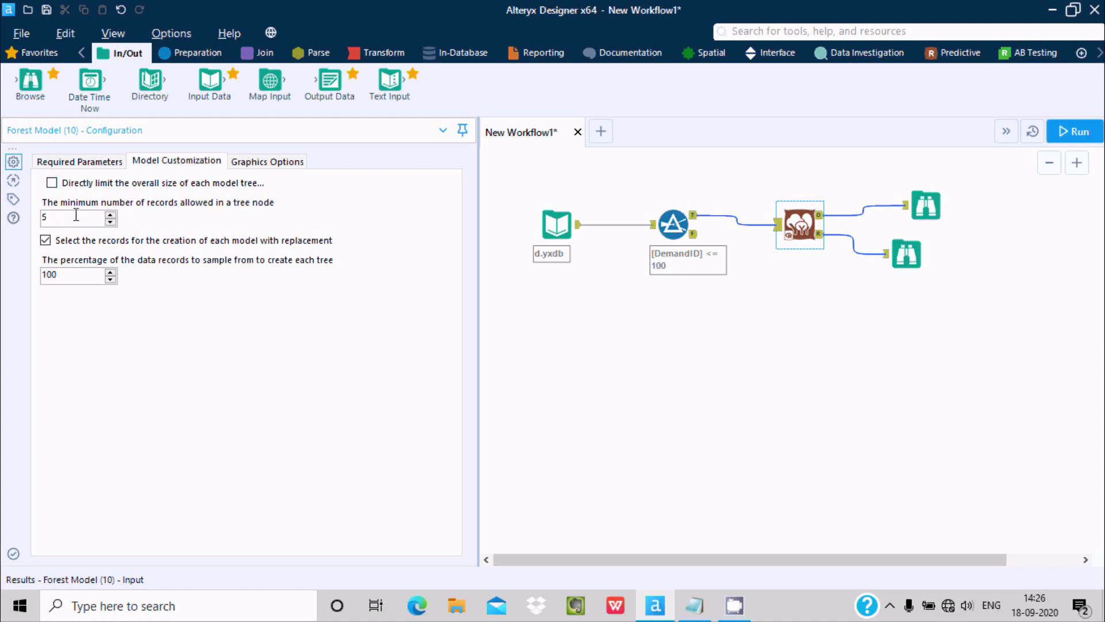
mouse_move(256, 191)
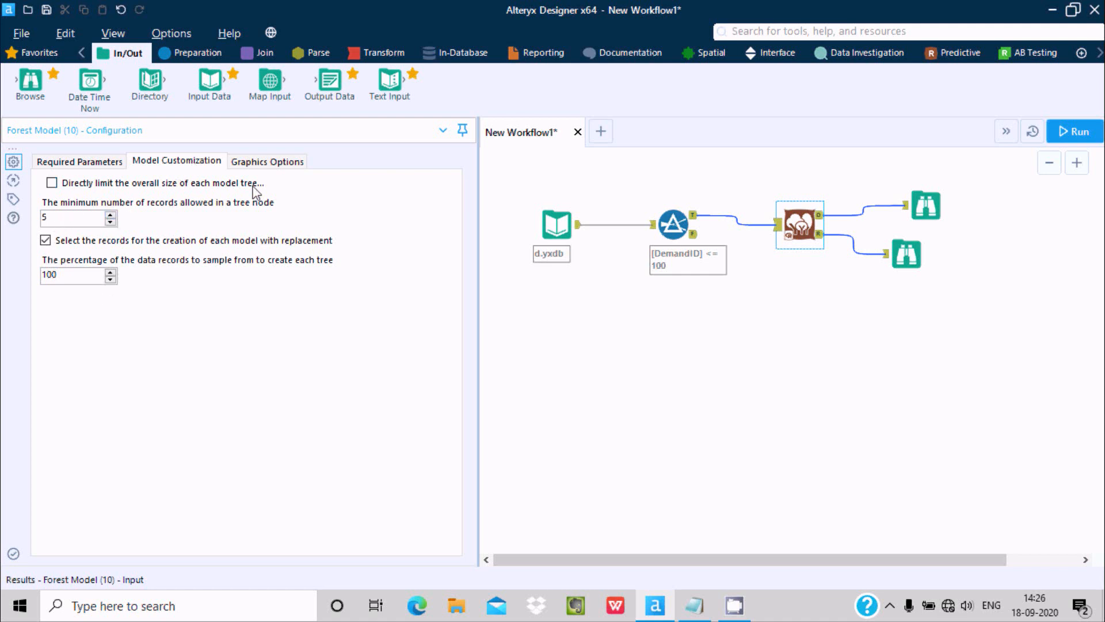
click(267, 161)
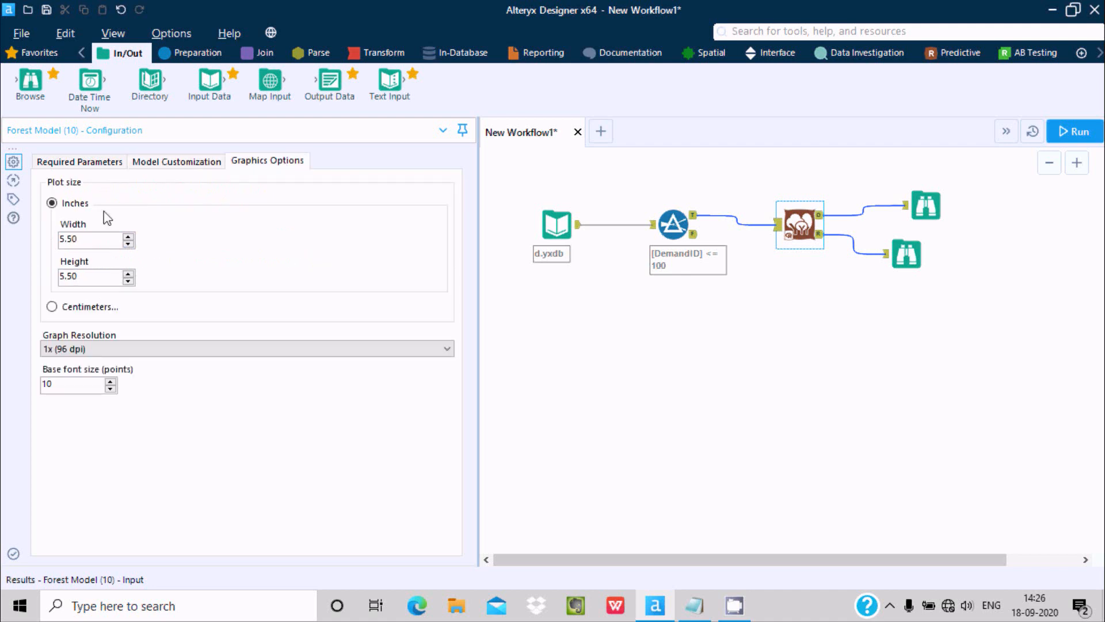
mouse_move(76, 365)
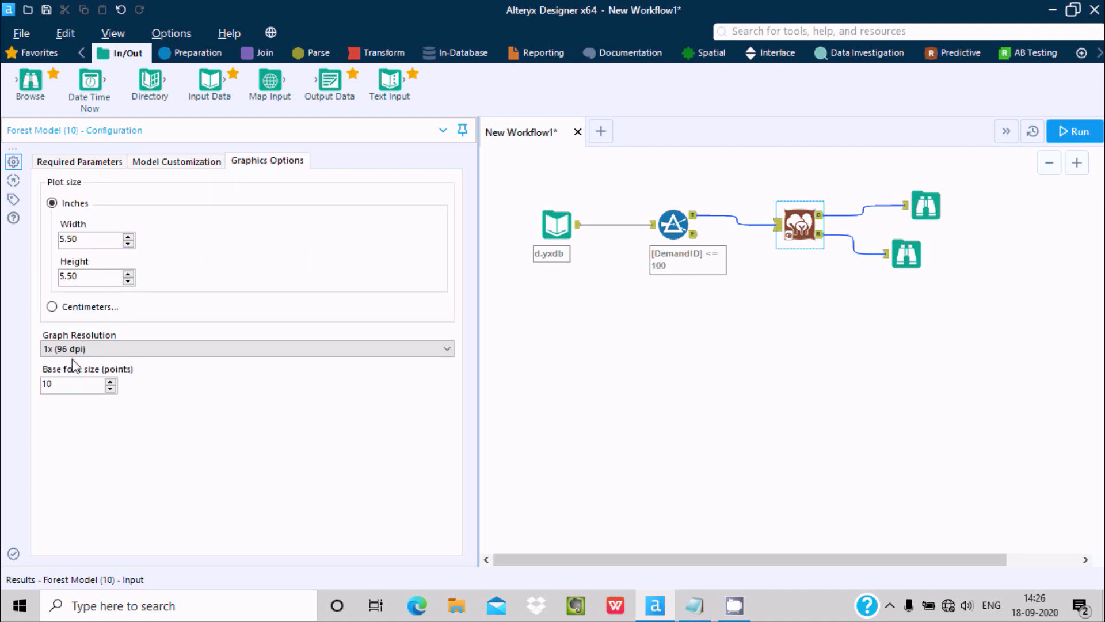
mouse_move(832, 99)
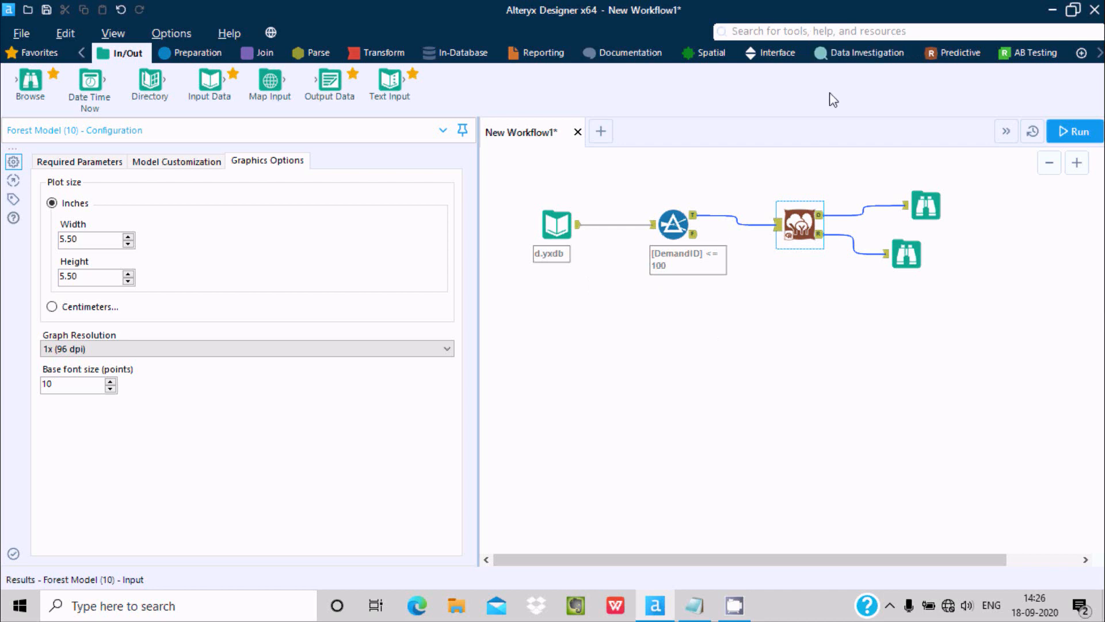
Switch the tool palette to the Predictive tool set.
click(960, 53)
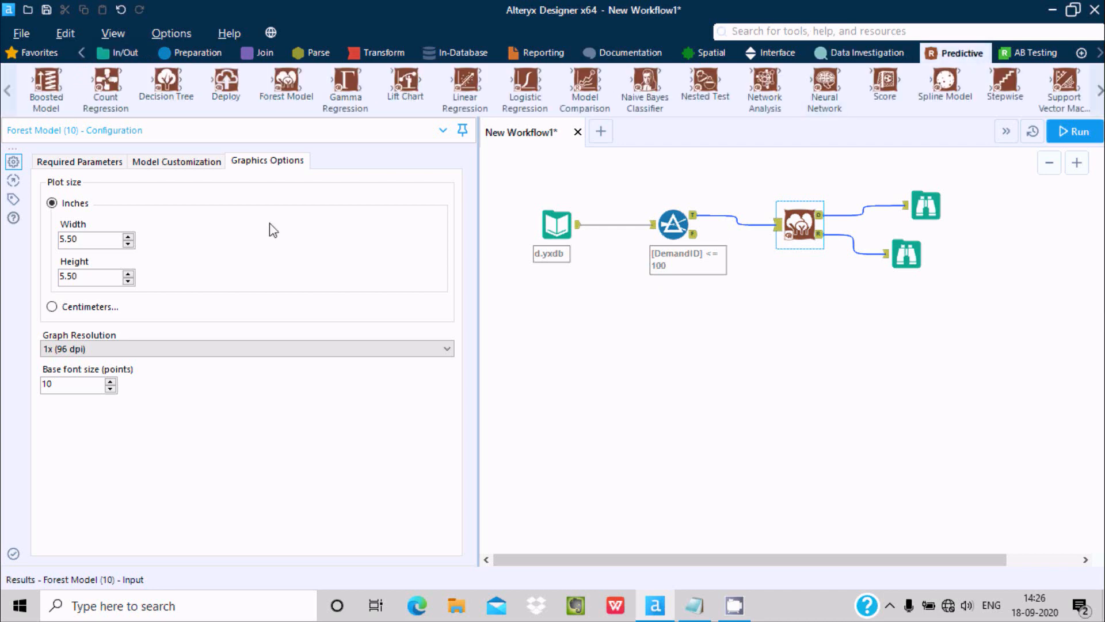
mouse_move(261, 108)
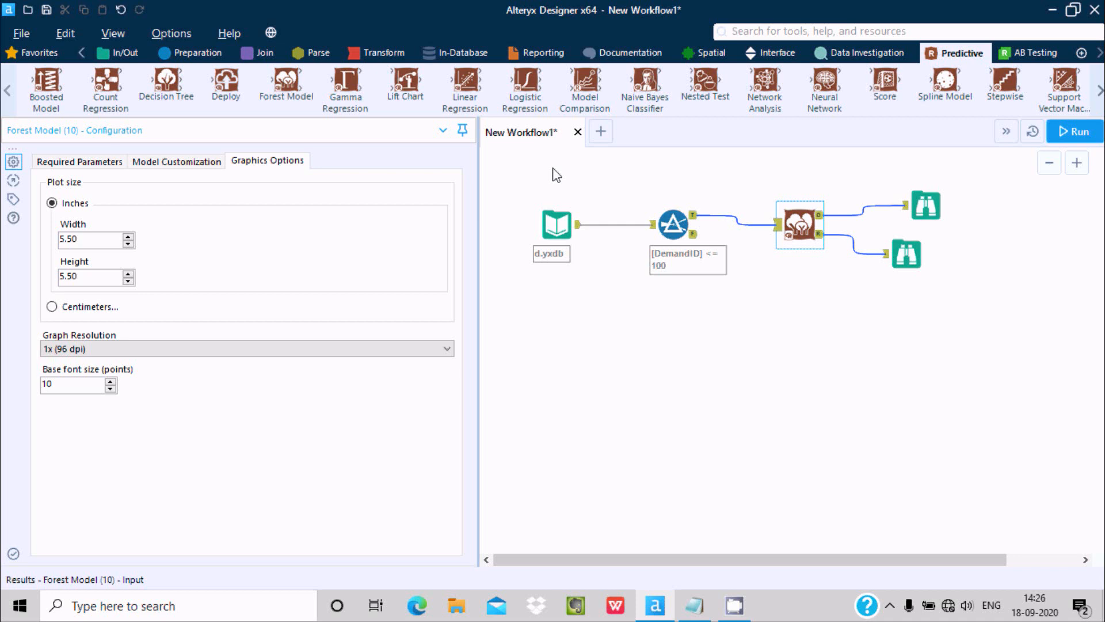
mouse_move(499, 185)
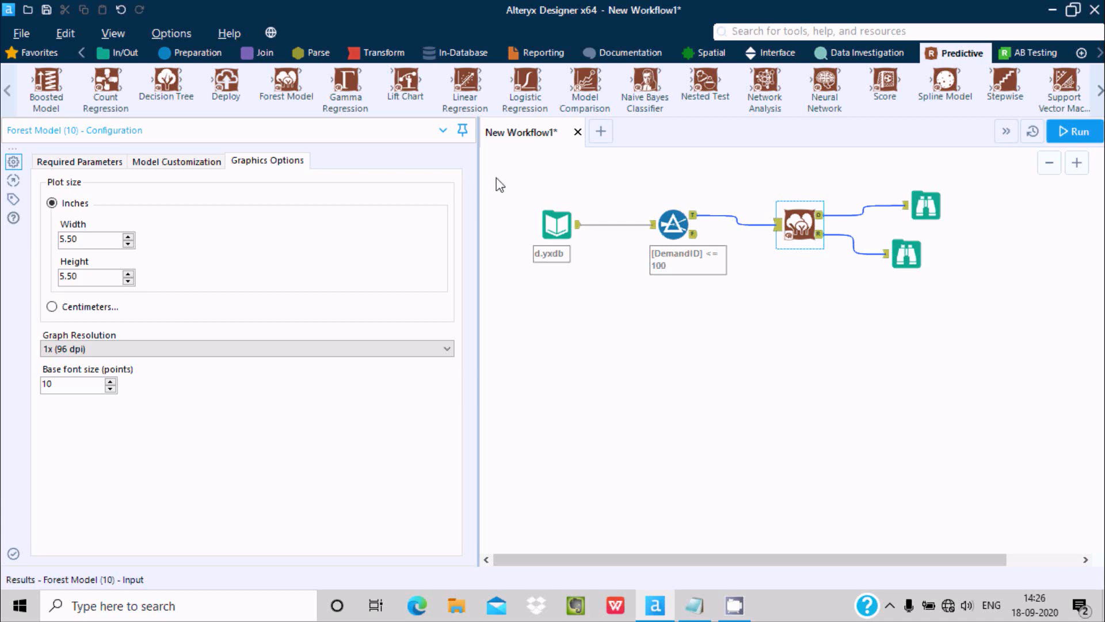
mouse_move(592, 322)
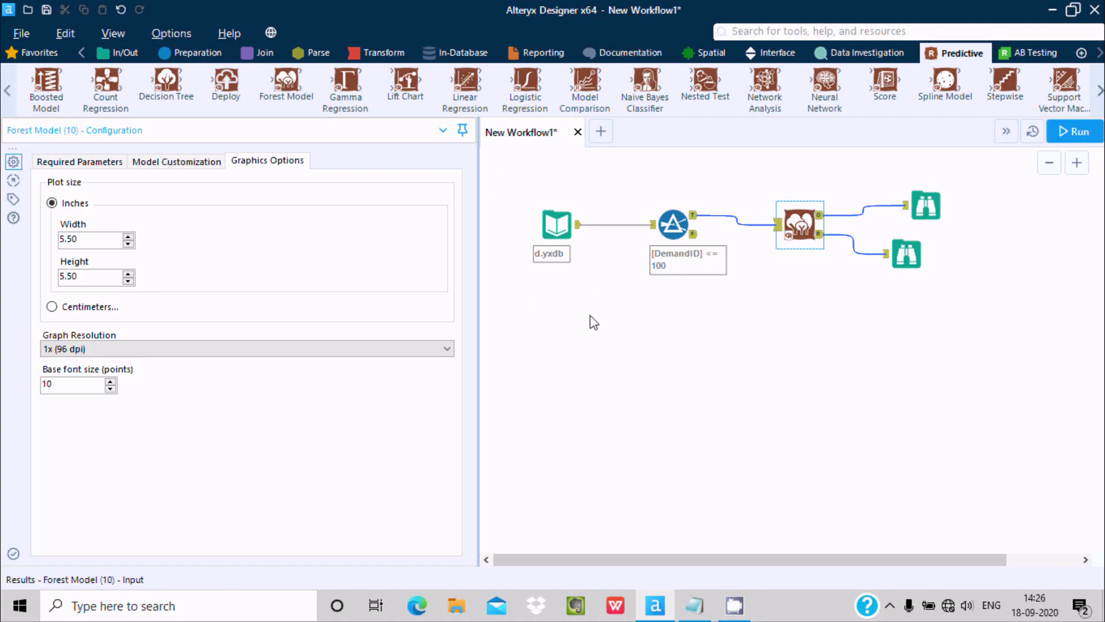